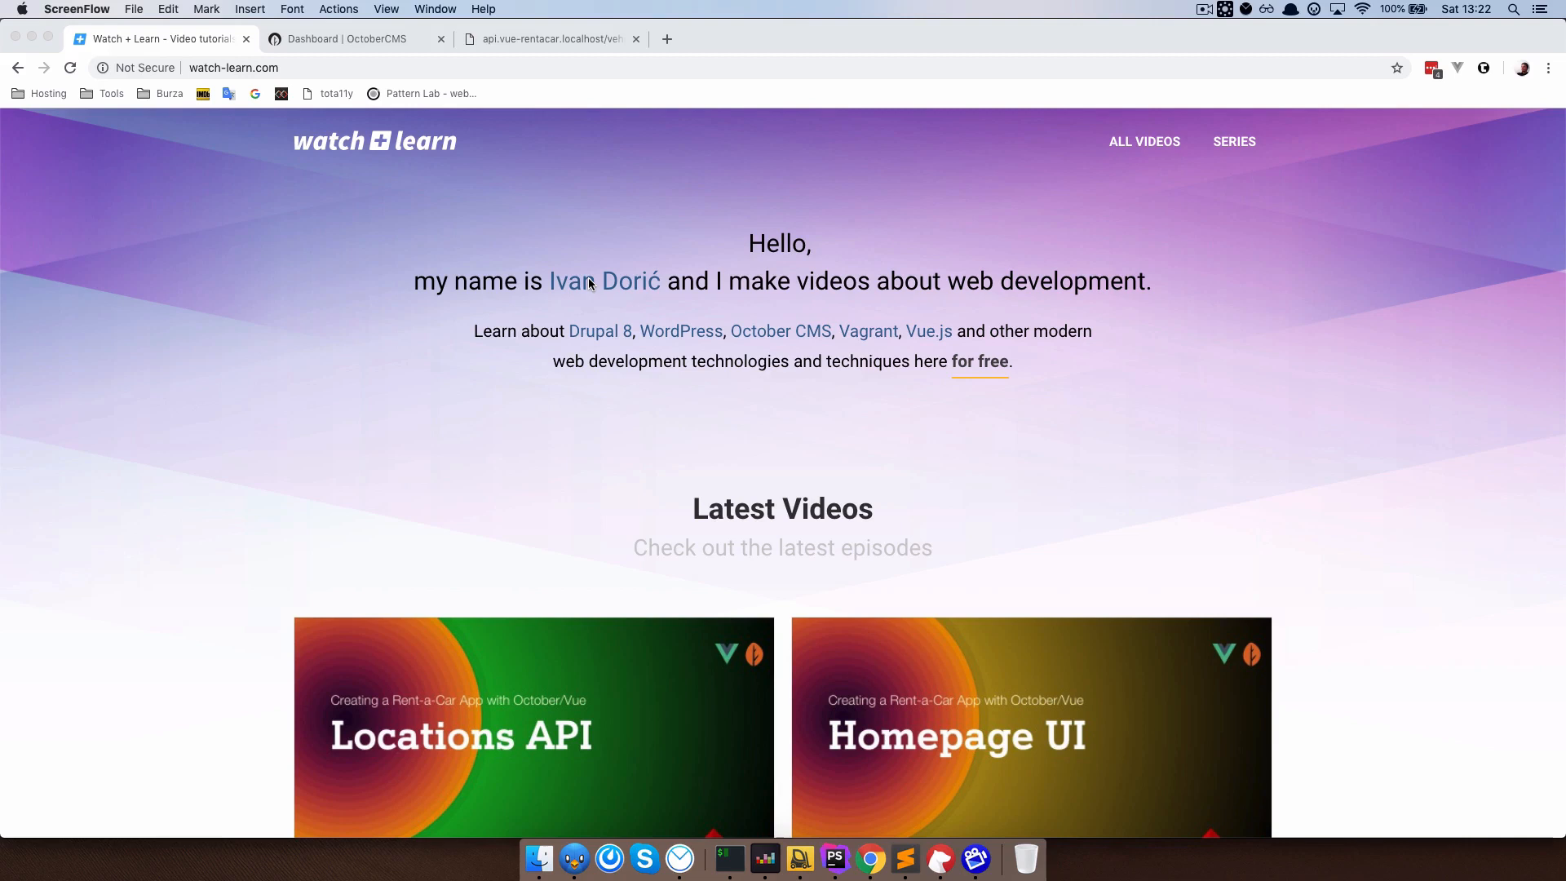
Bring up the VueRentACar plugin's database tables in the OctoberCMS Builder.
{"action": "left_click", "coordinate": [354, 39]}
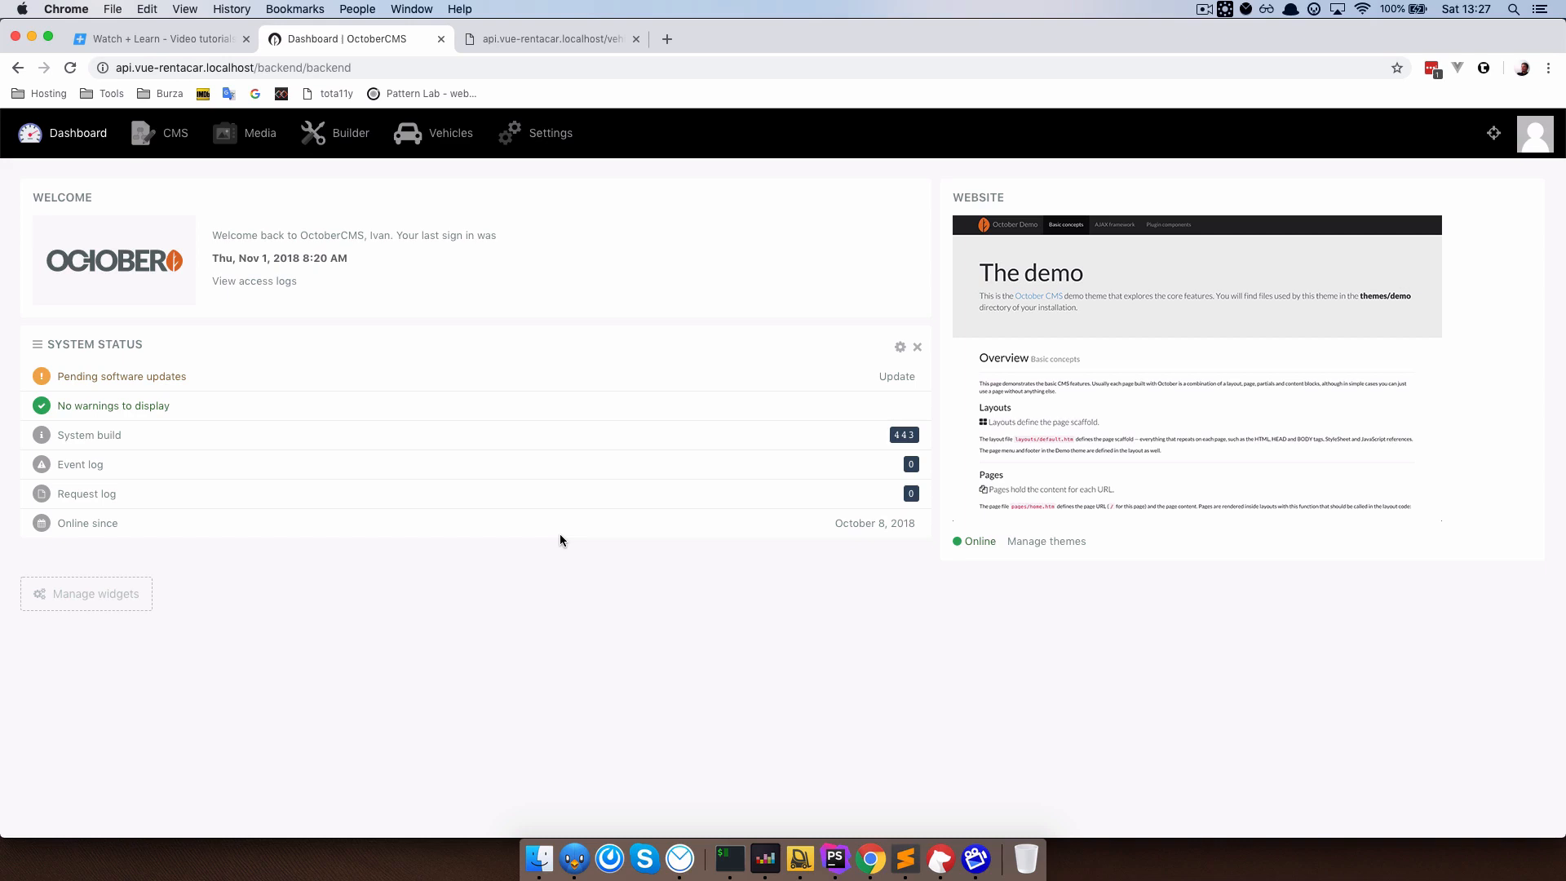
{"action": "left_click", "coordinate": [349, 132]}
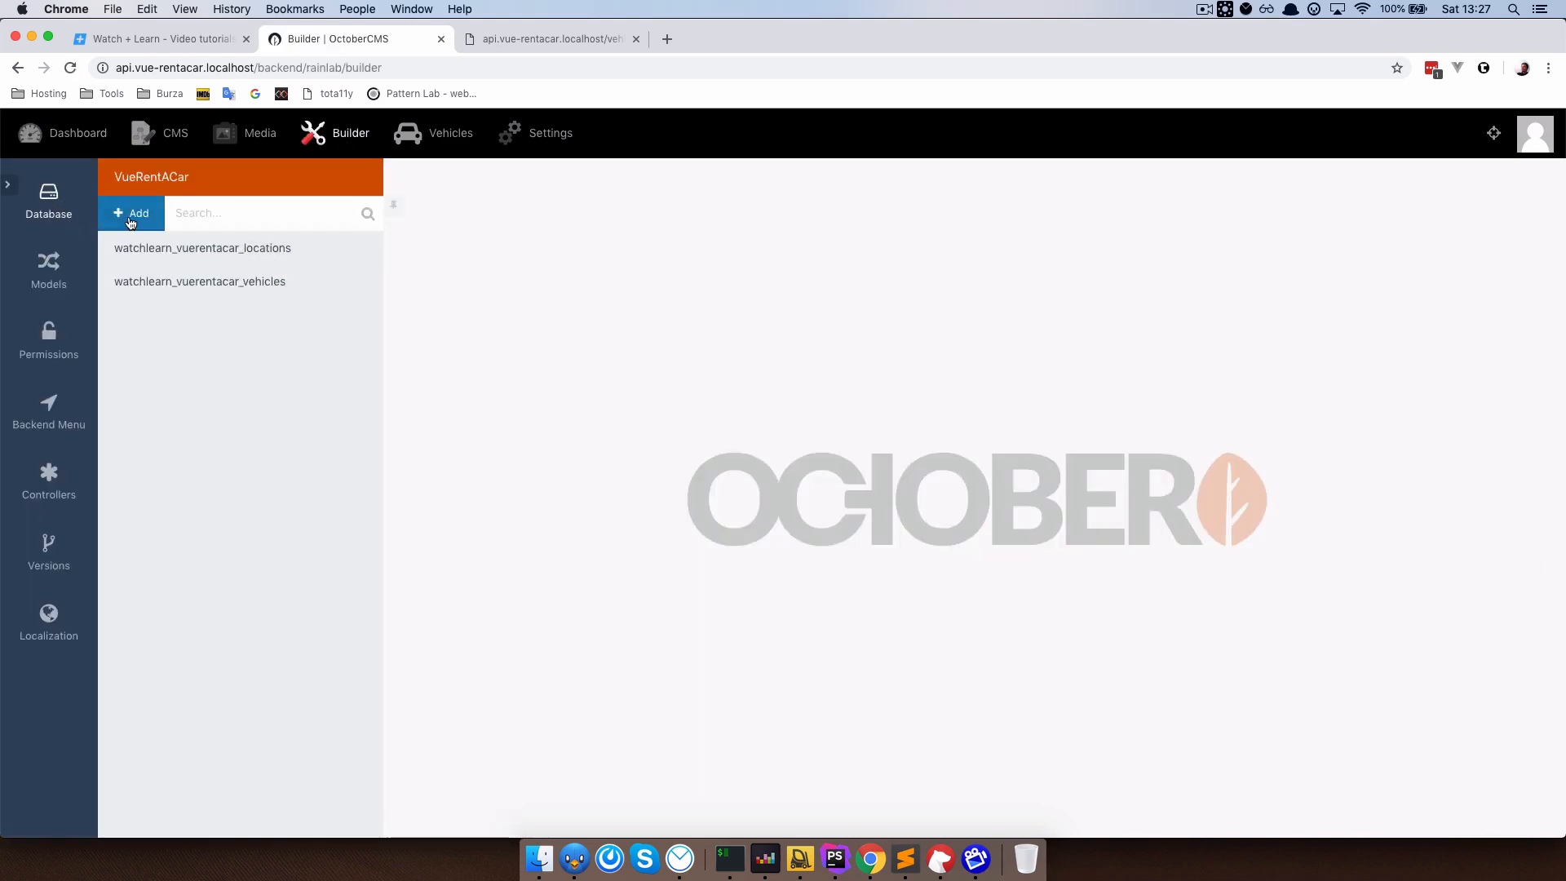
Create table vehicles_locations with an integer vehicle_id column marked as primary key.
{"action": "left_click", "coordinate": [130, 212]}
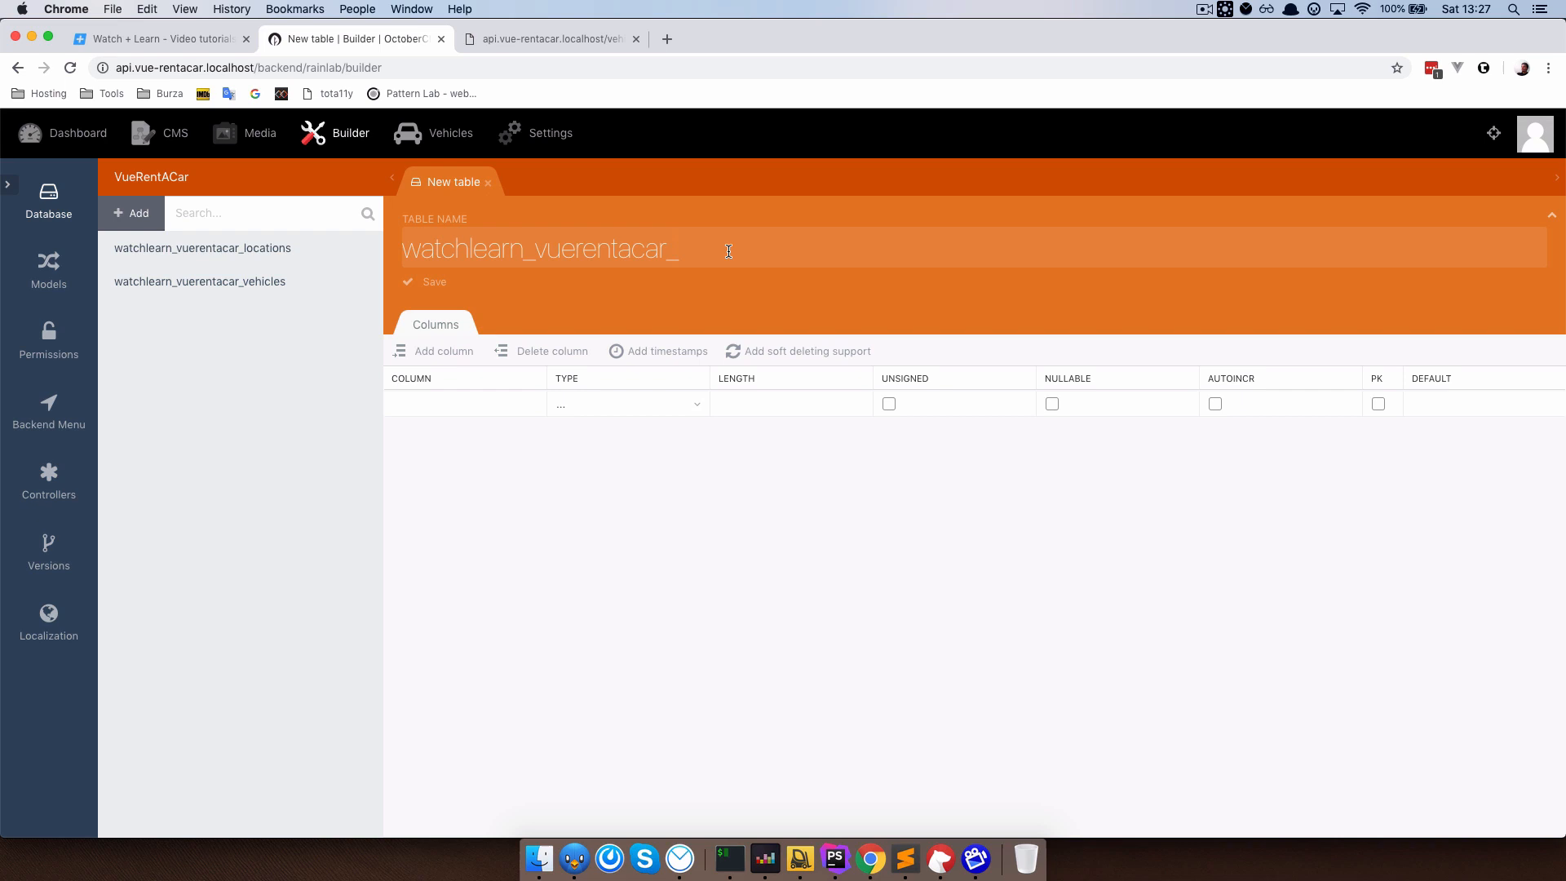
{"action": "type", "text": "vehicles_locations"}
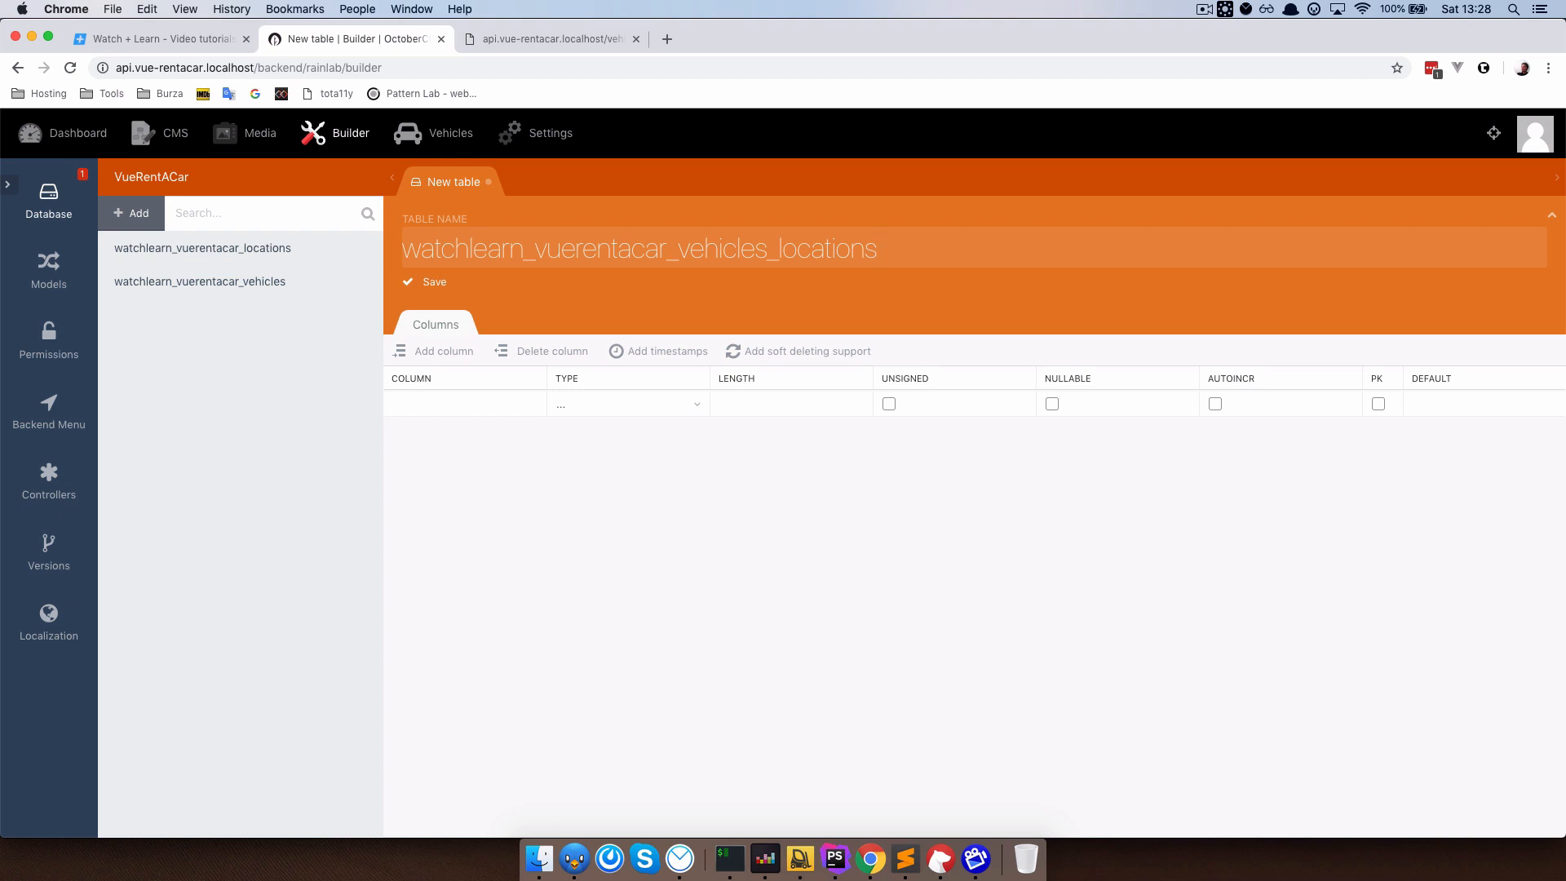
{"action": "left_click", "coordinate": [638, 248]}
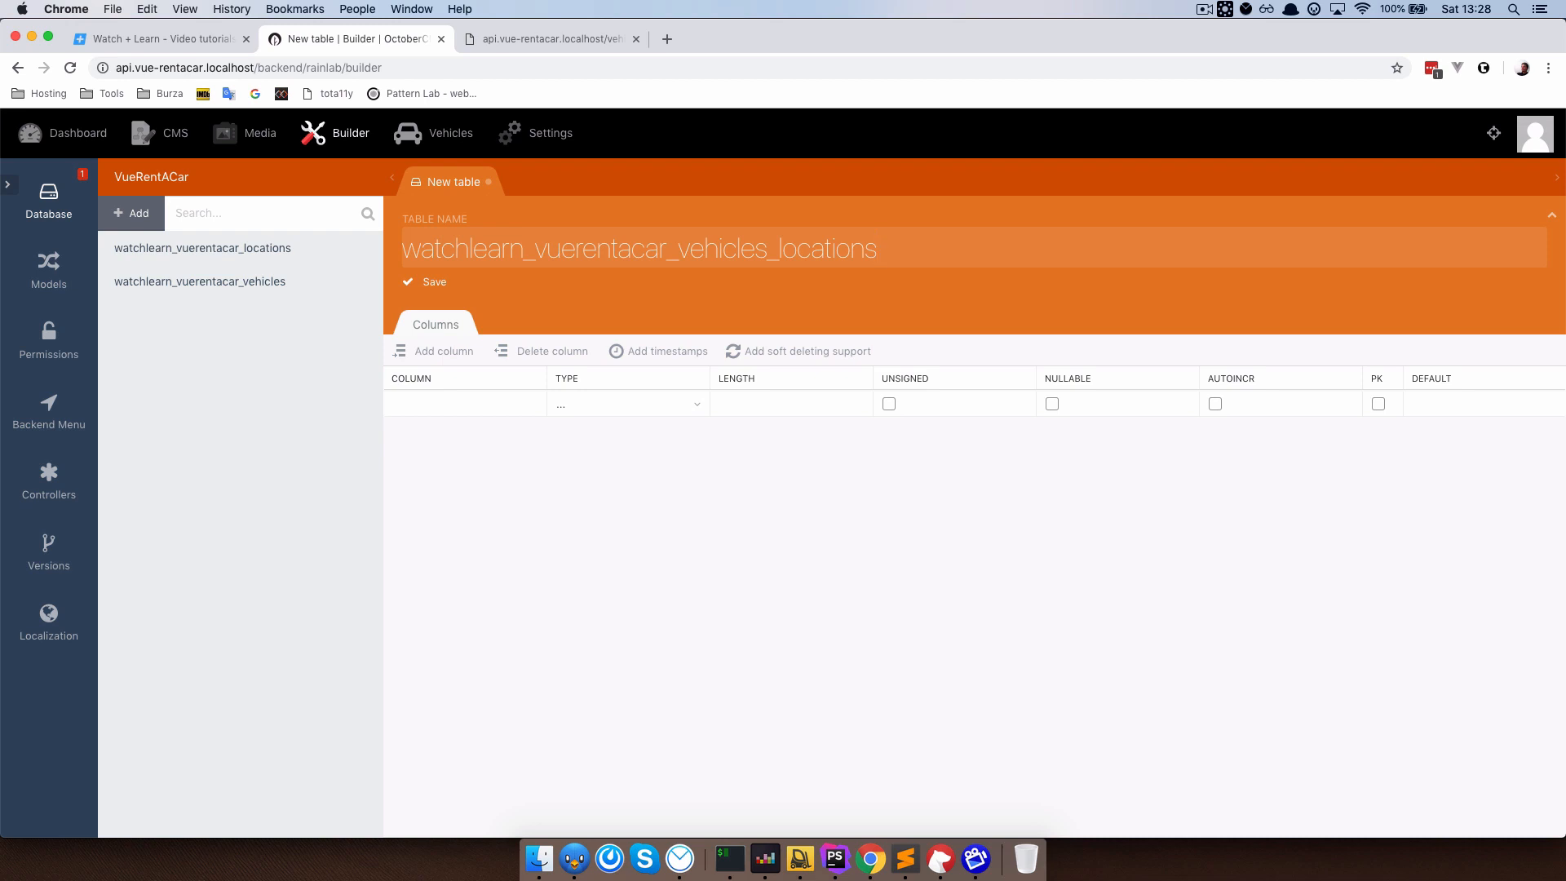
{"action": "left_click", "coordinate": [638, 248]}
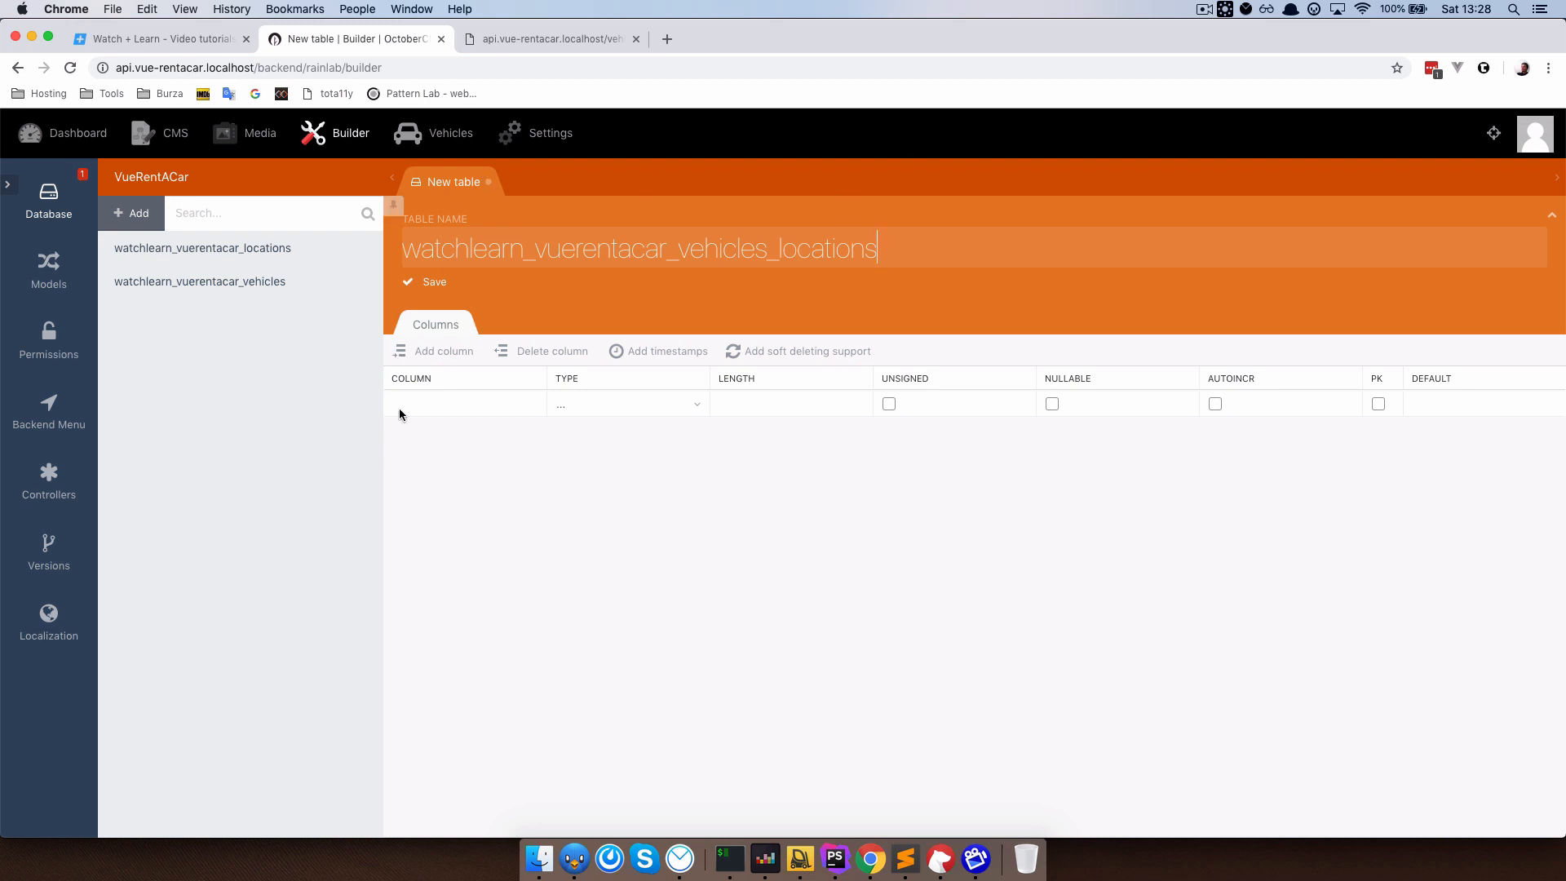
{"action": "type", "text": "veh"}
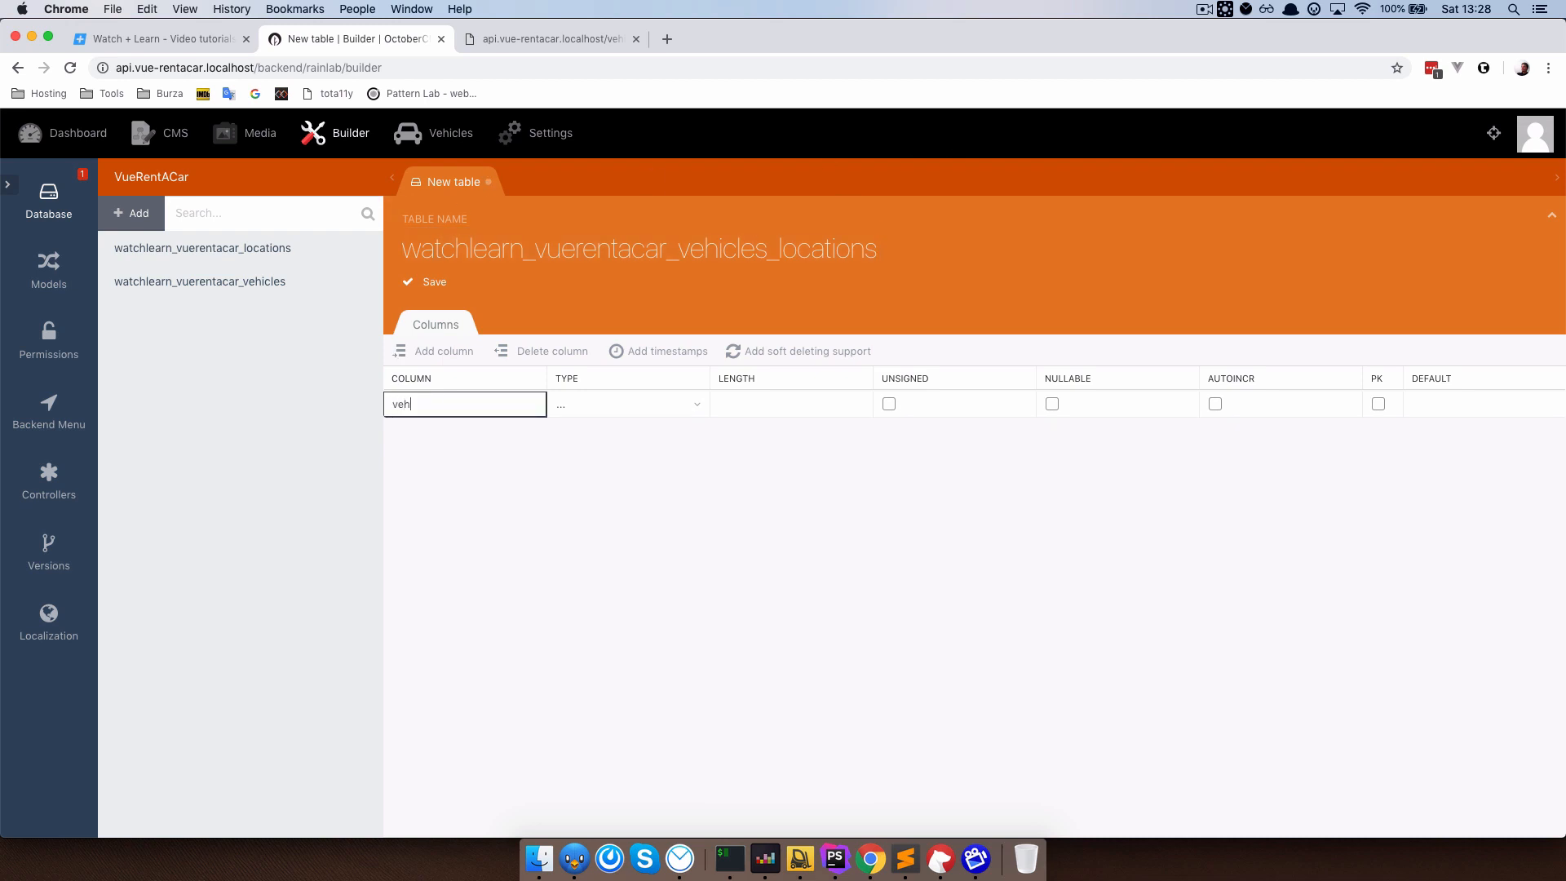
{"action": "type", "text": "icle_id"}
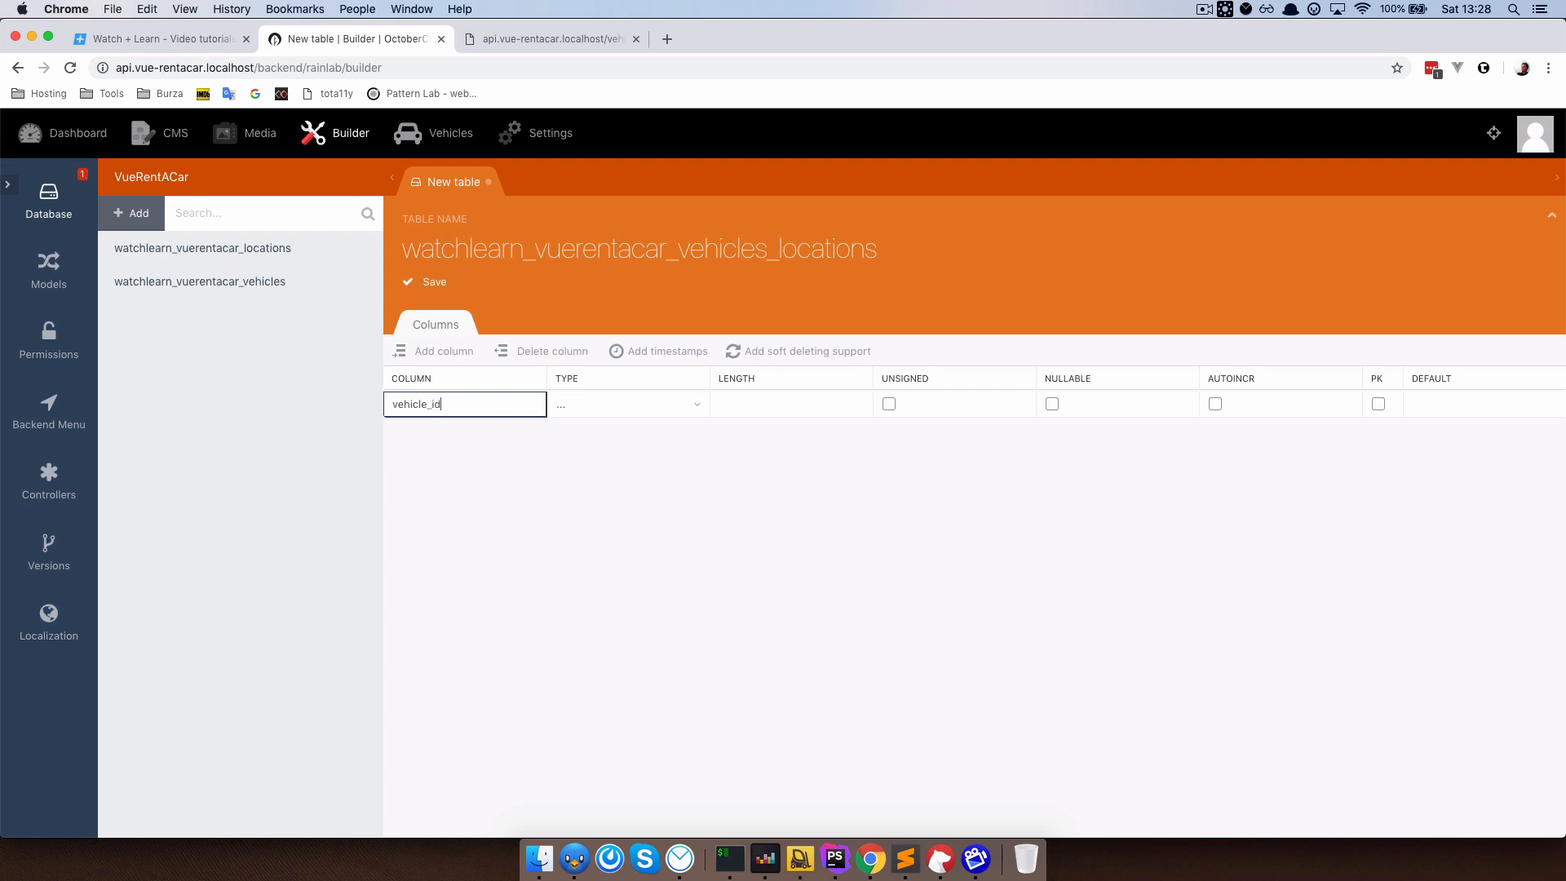
{"action": "left_click", "coordinate": [626, 403]}
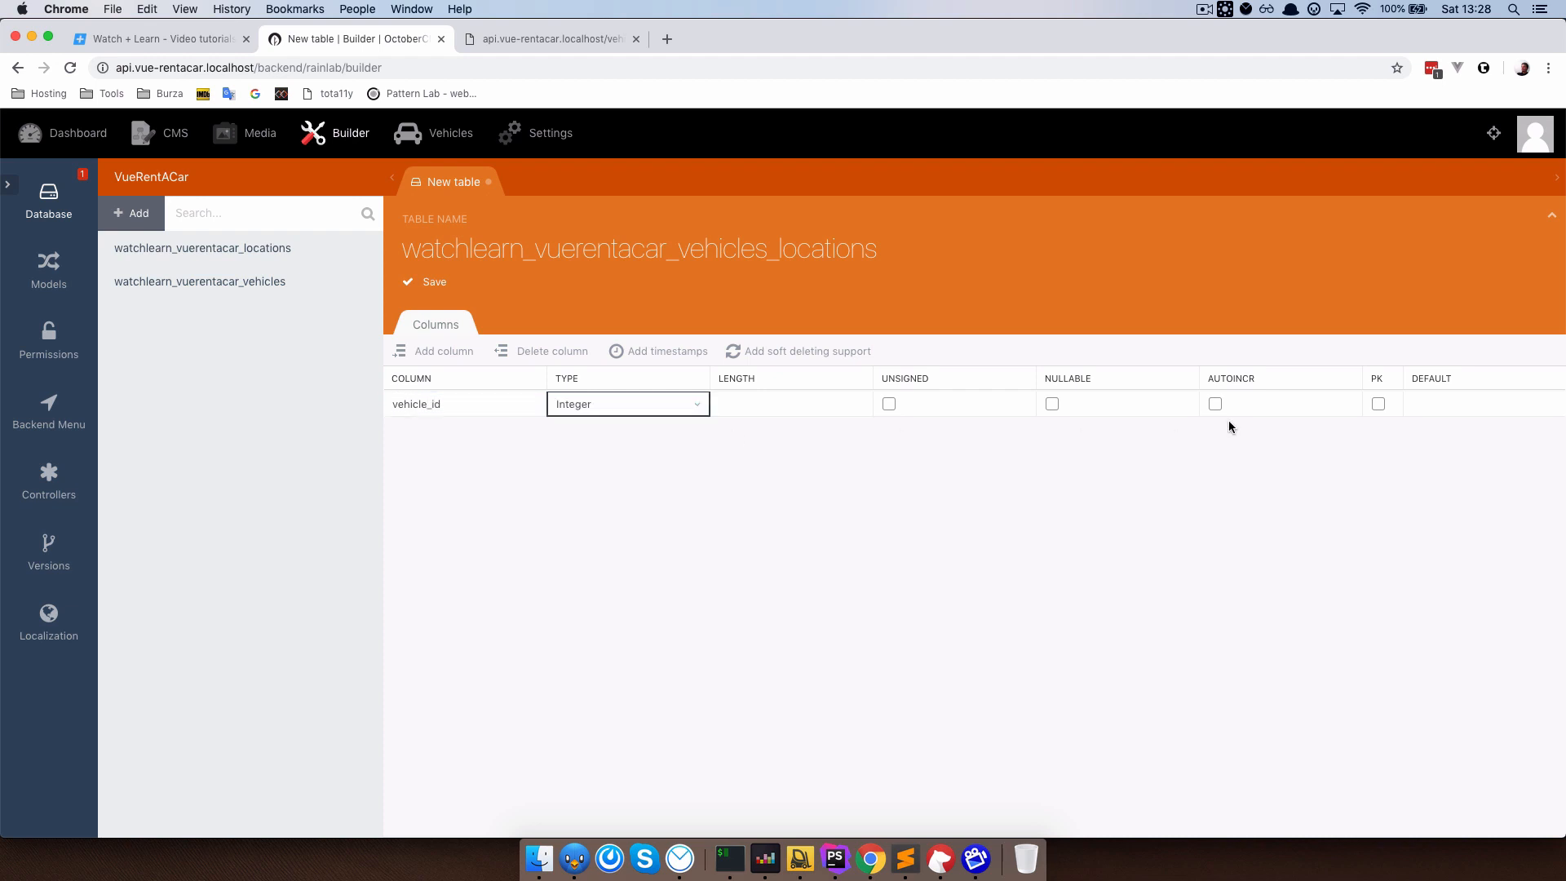
{"action": "left_click", "coordinate": [1377, 403]}
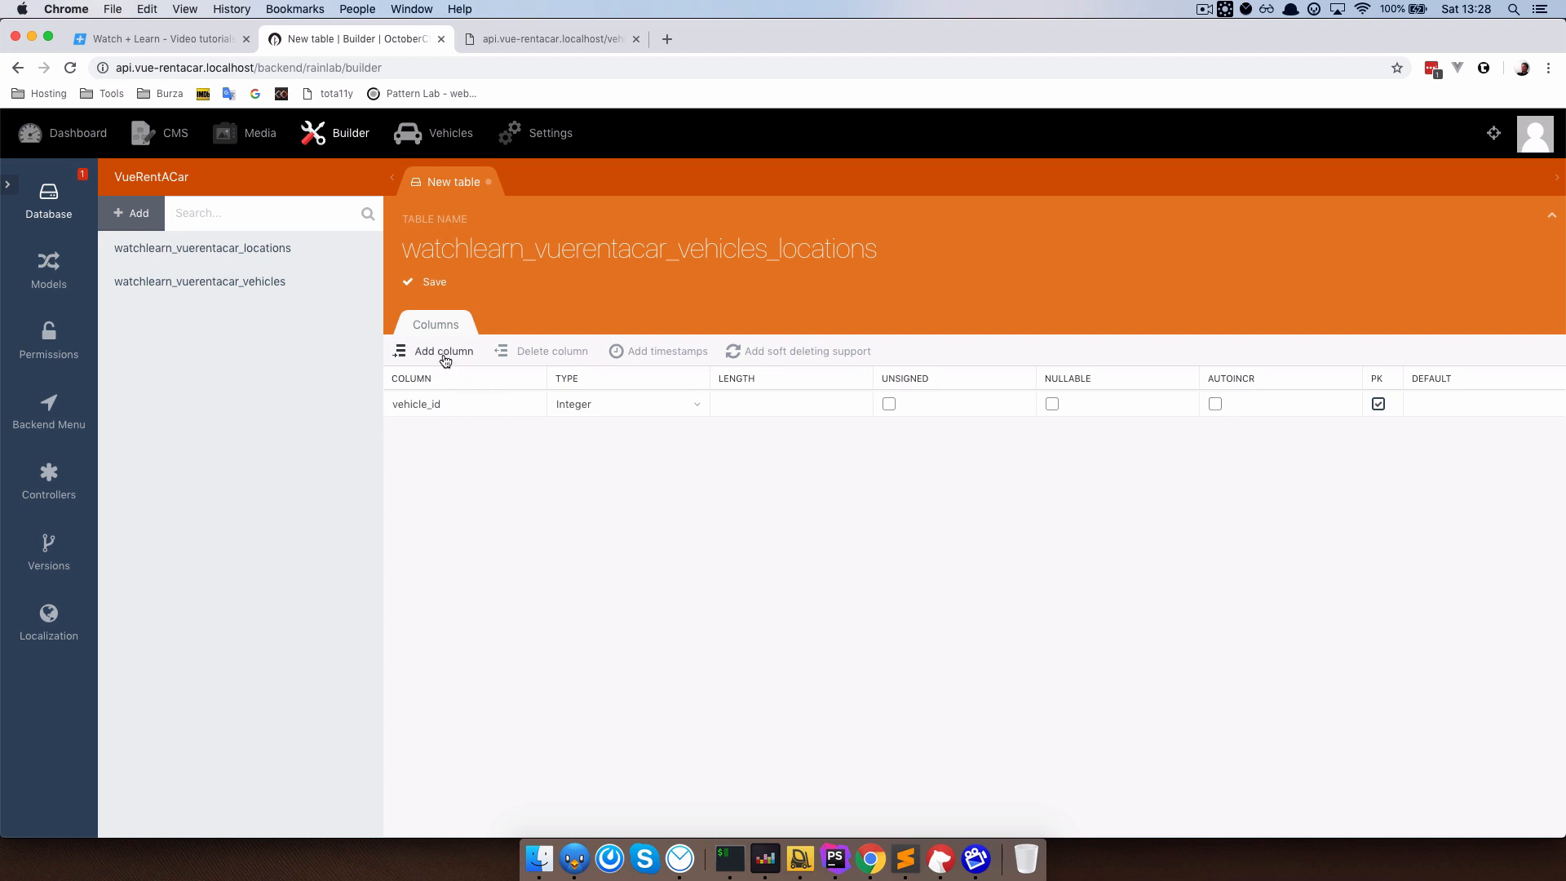
Add an integer location_id column, also part of the primary key.
{"action": "left_click", "coordinate": [442, 351]}
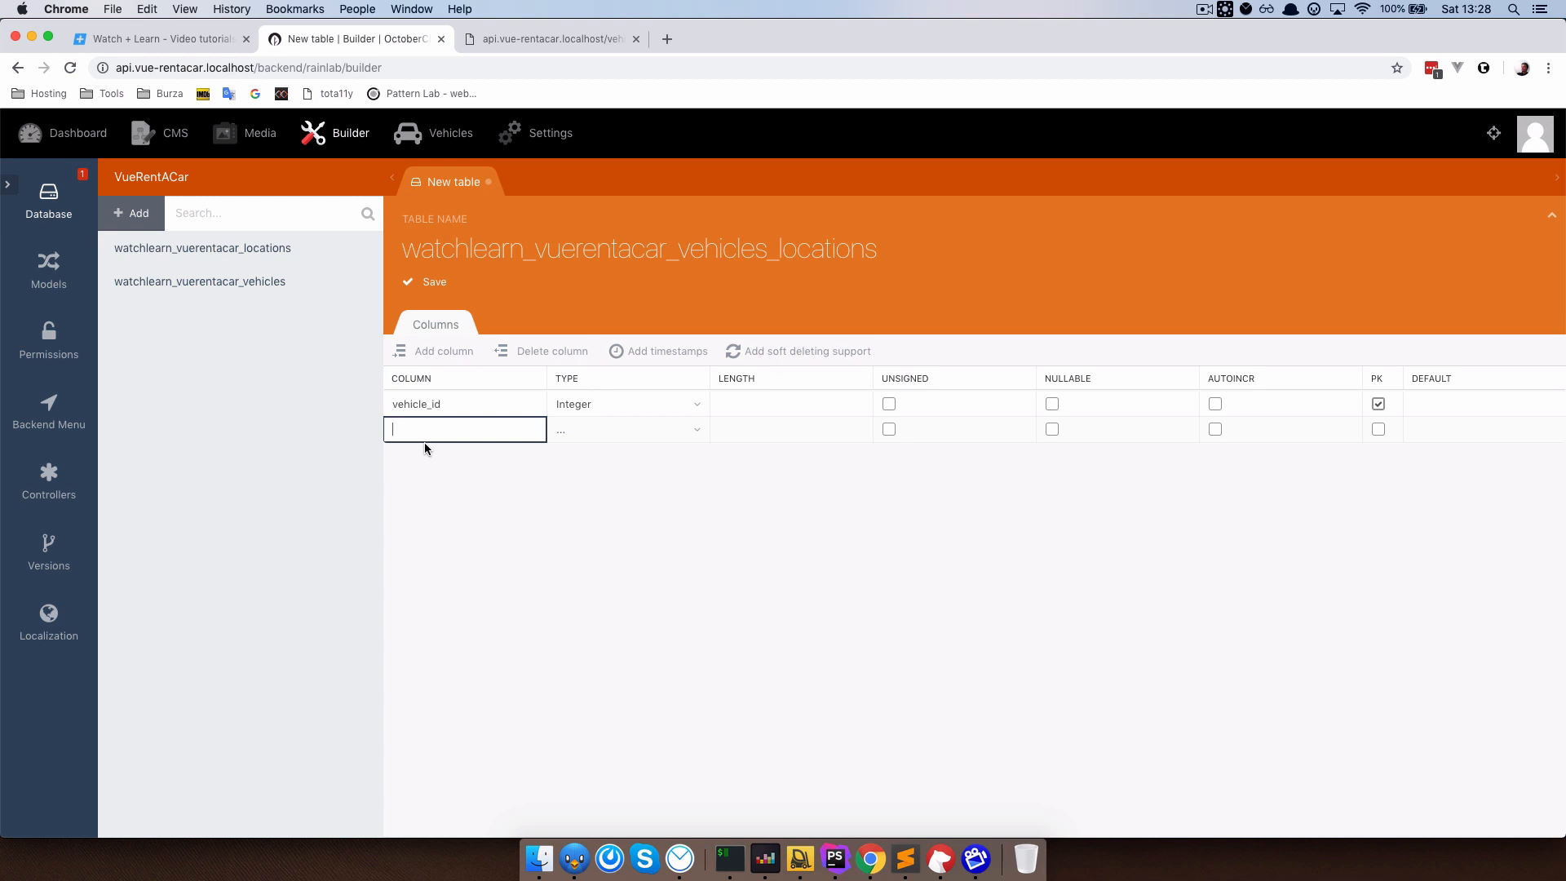
{"action": "left_click", "coordinate": [626, 429]}
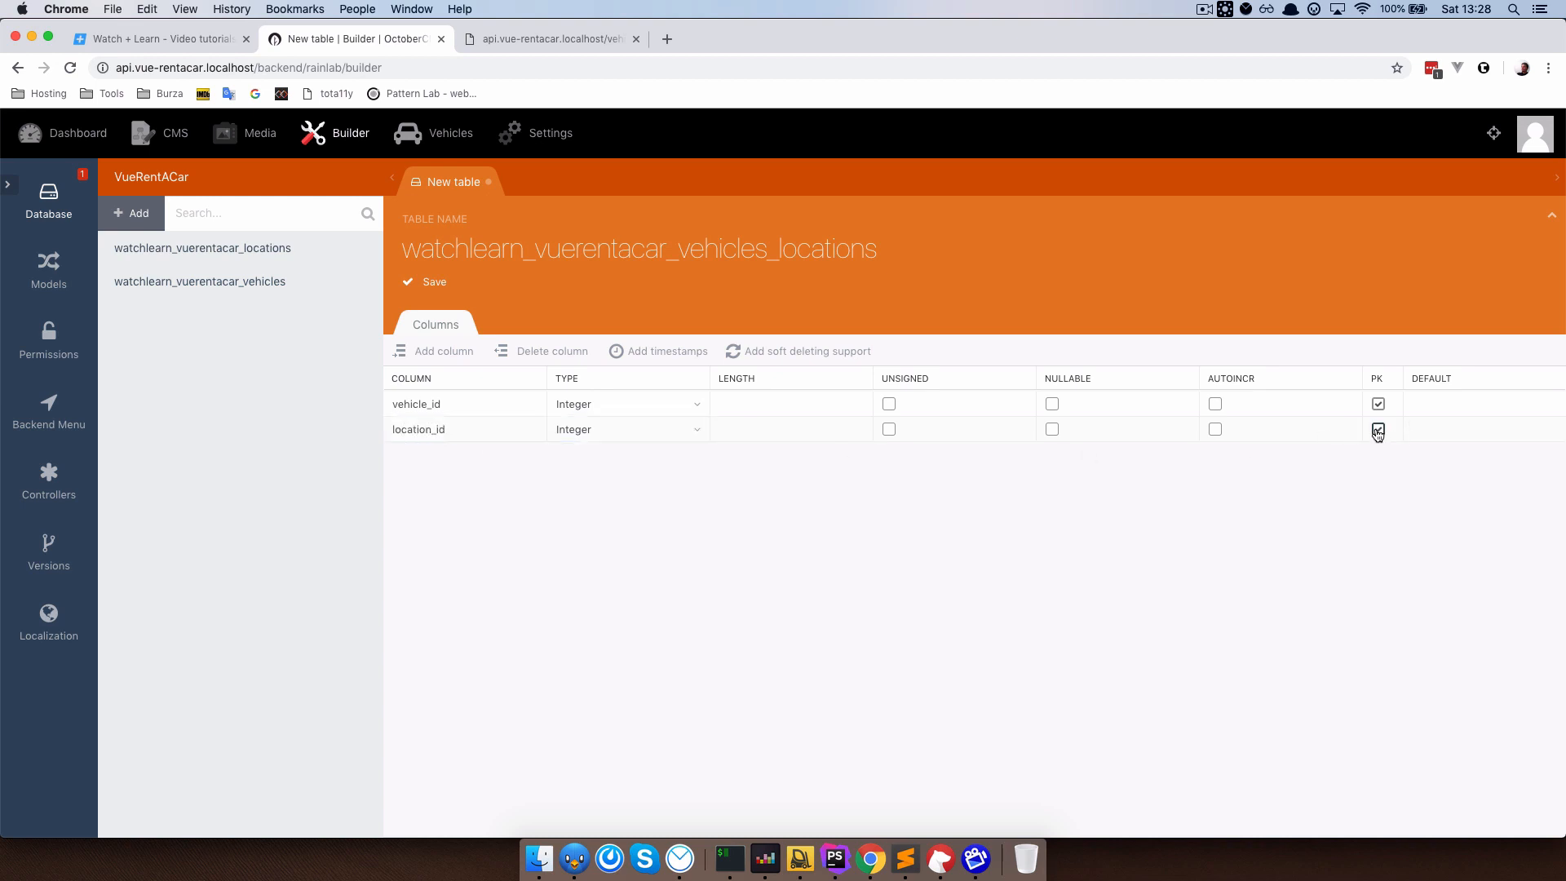
{"action": "left_click", "coordinate": [1377, 429]}
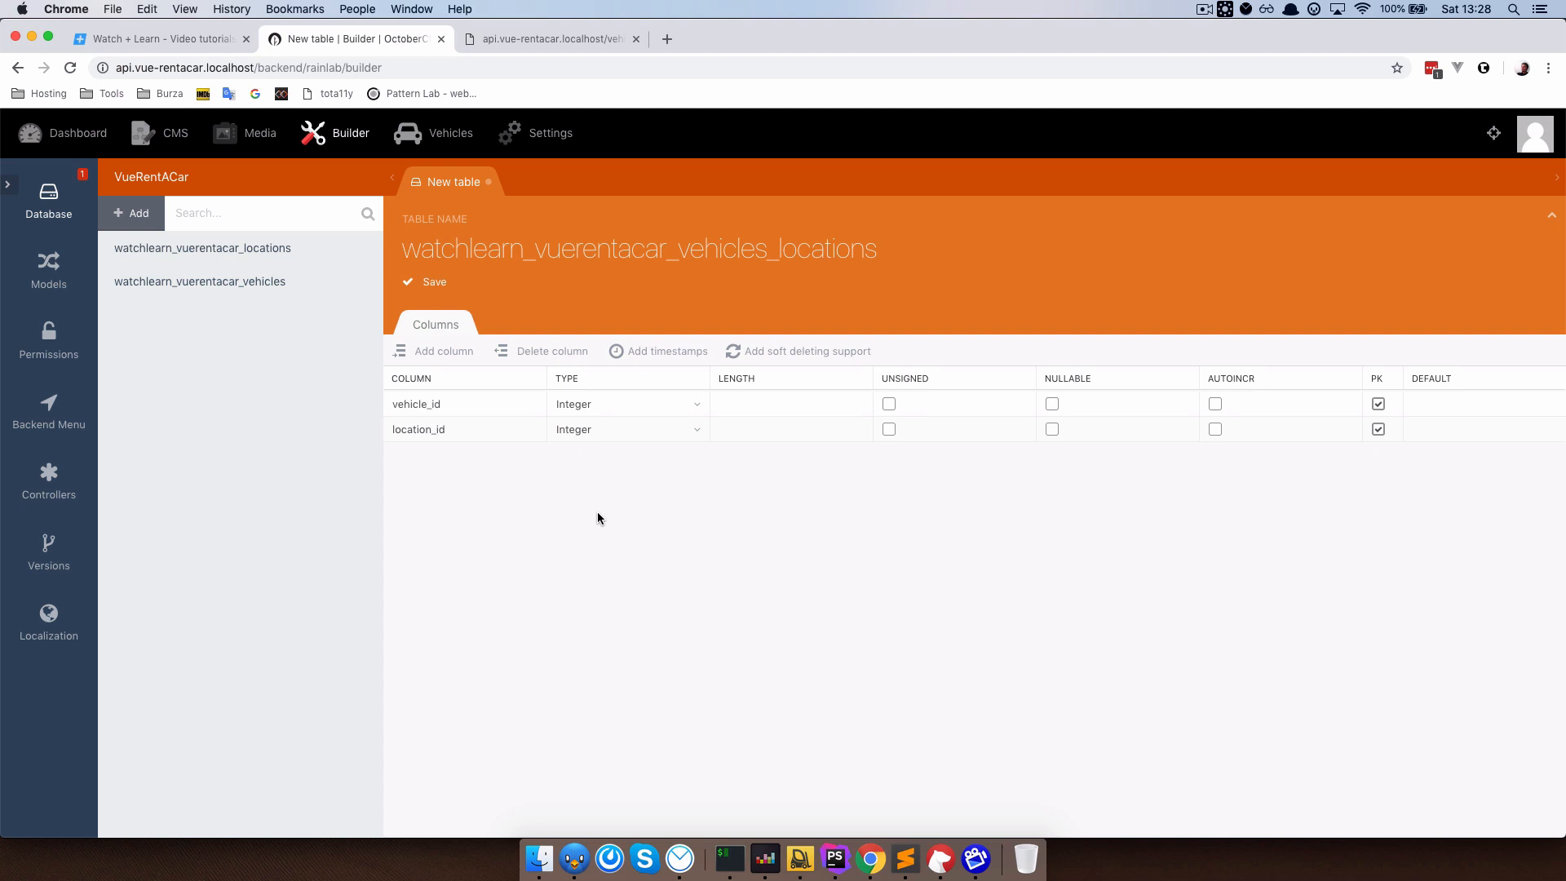
Save and apply the vehicles_locations table migration, dismiss the identifier error, and reopen the table.
{"action": "left_click", "coordinate": [425, 282]}
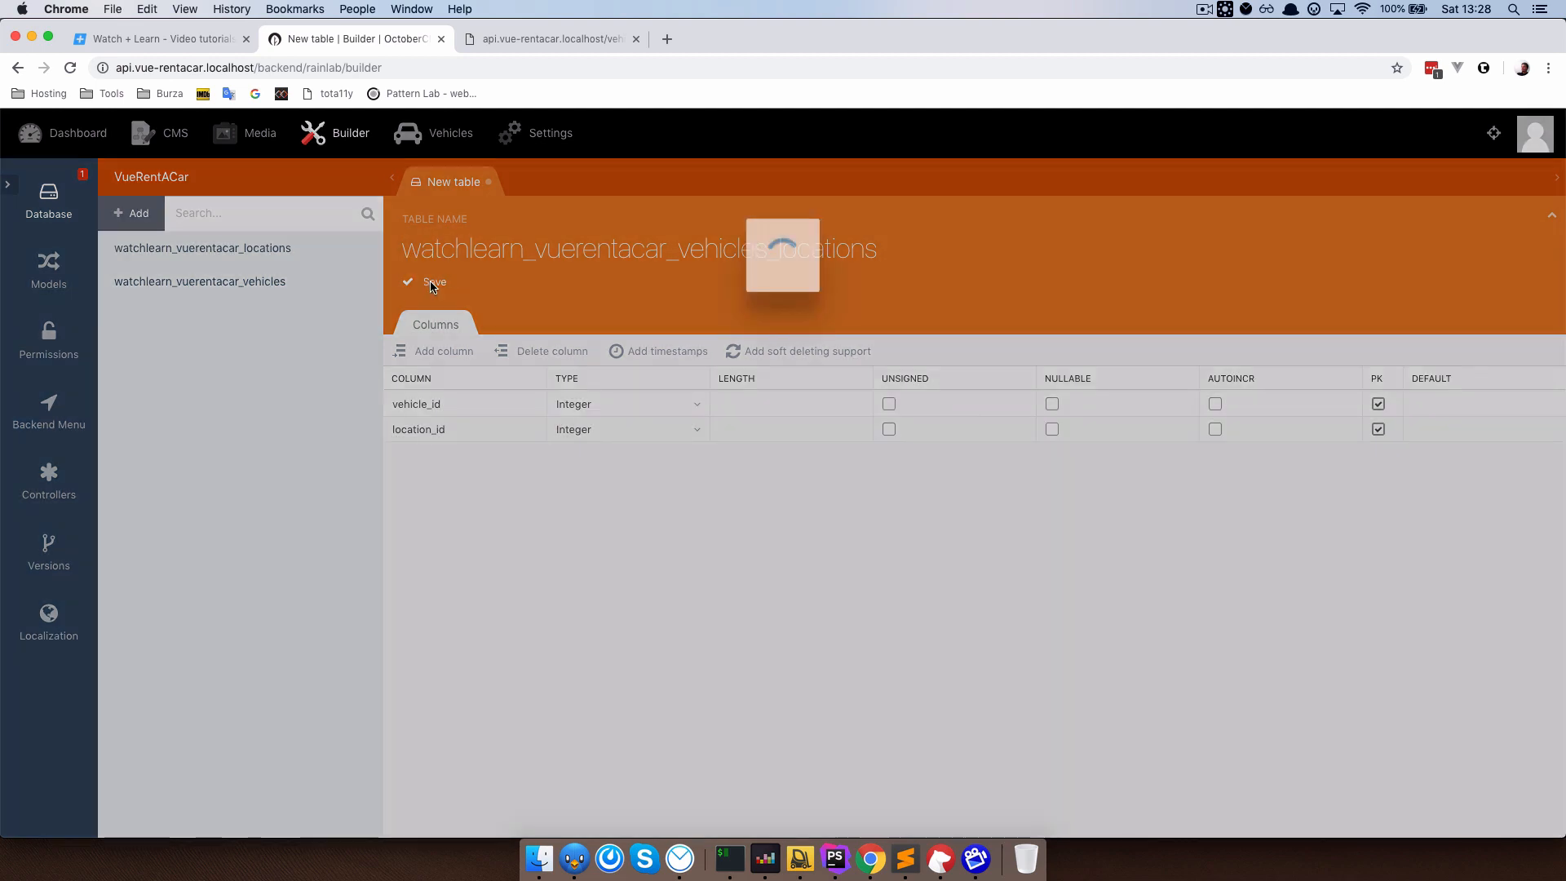
{"action": "left_click", "coordinate": [434, 282]}
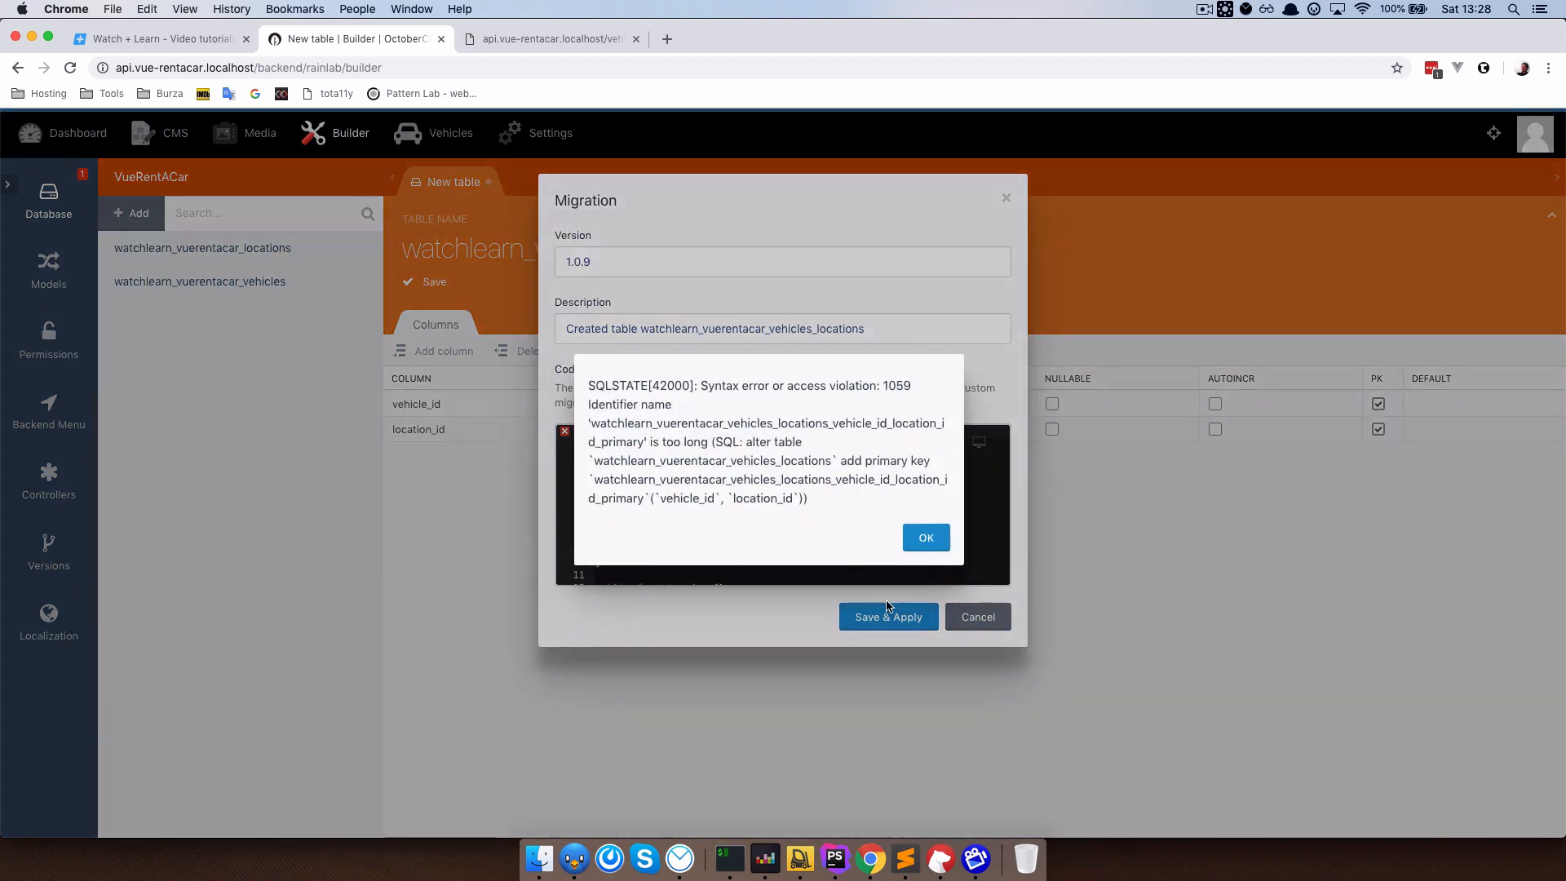
{"action": "mouse_move", "coordinate": [799, 465]}
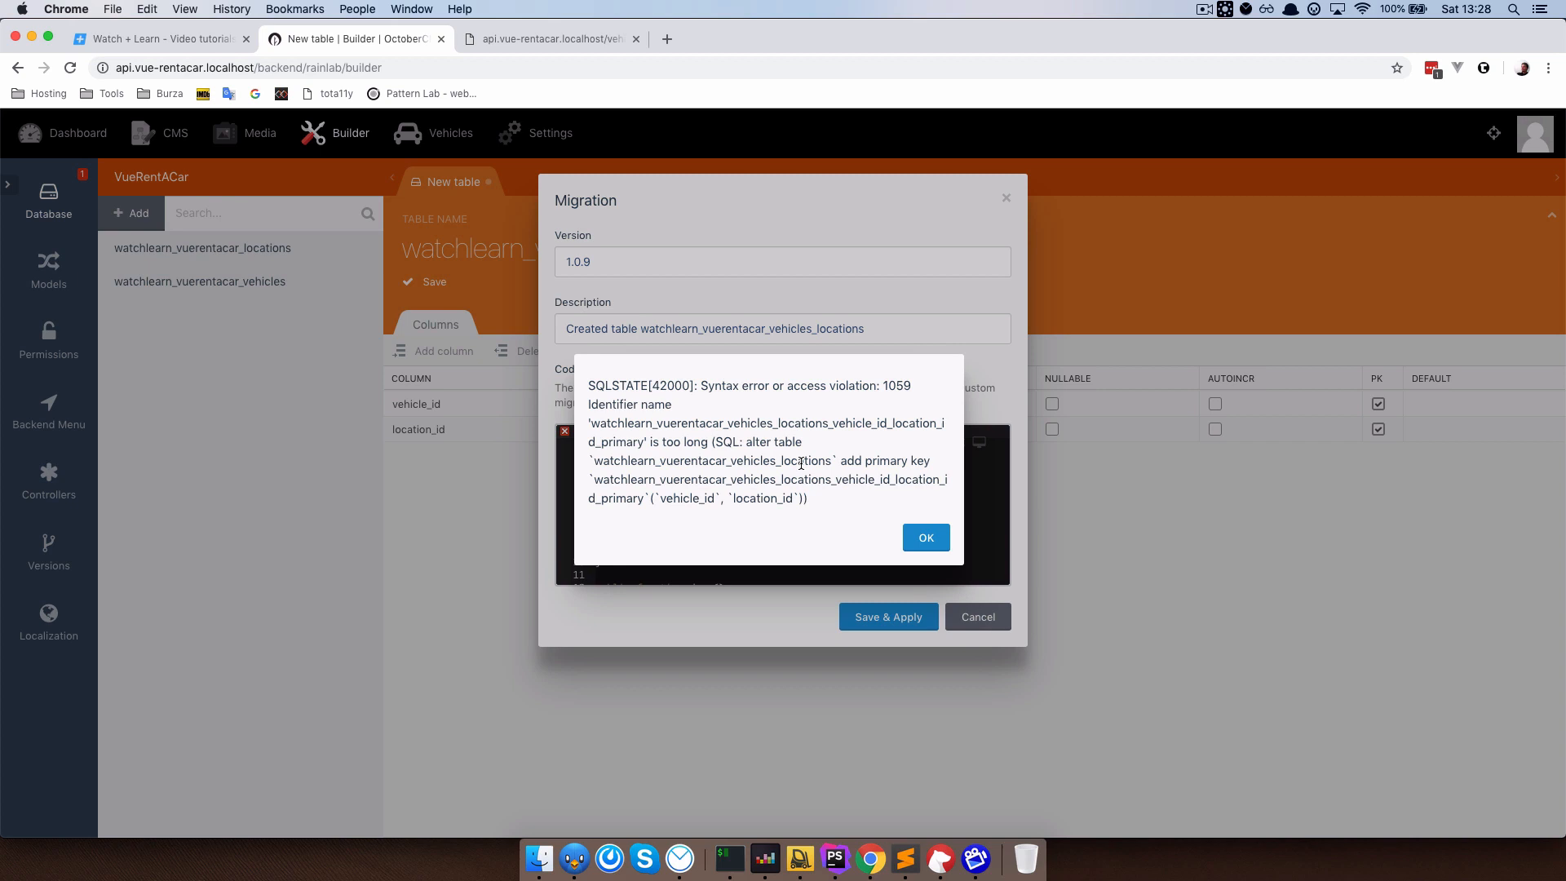
{"action": "mouse_move", "coordinate": [874, 476]}
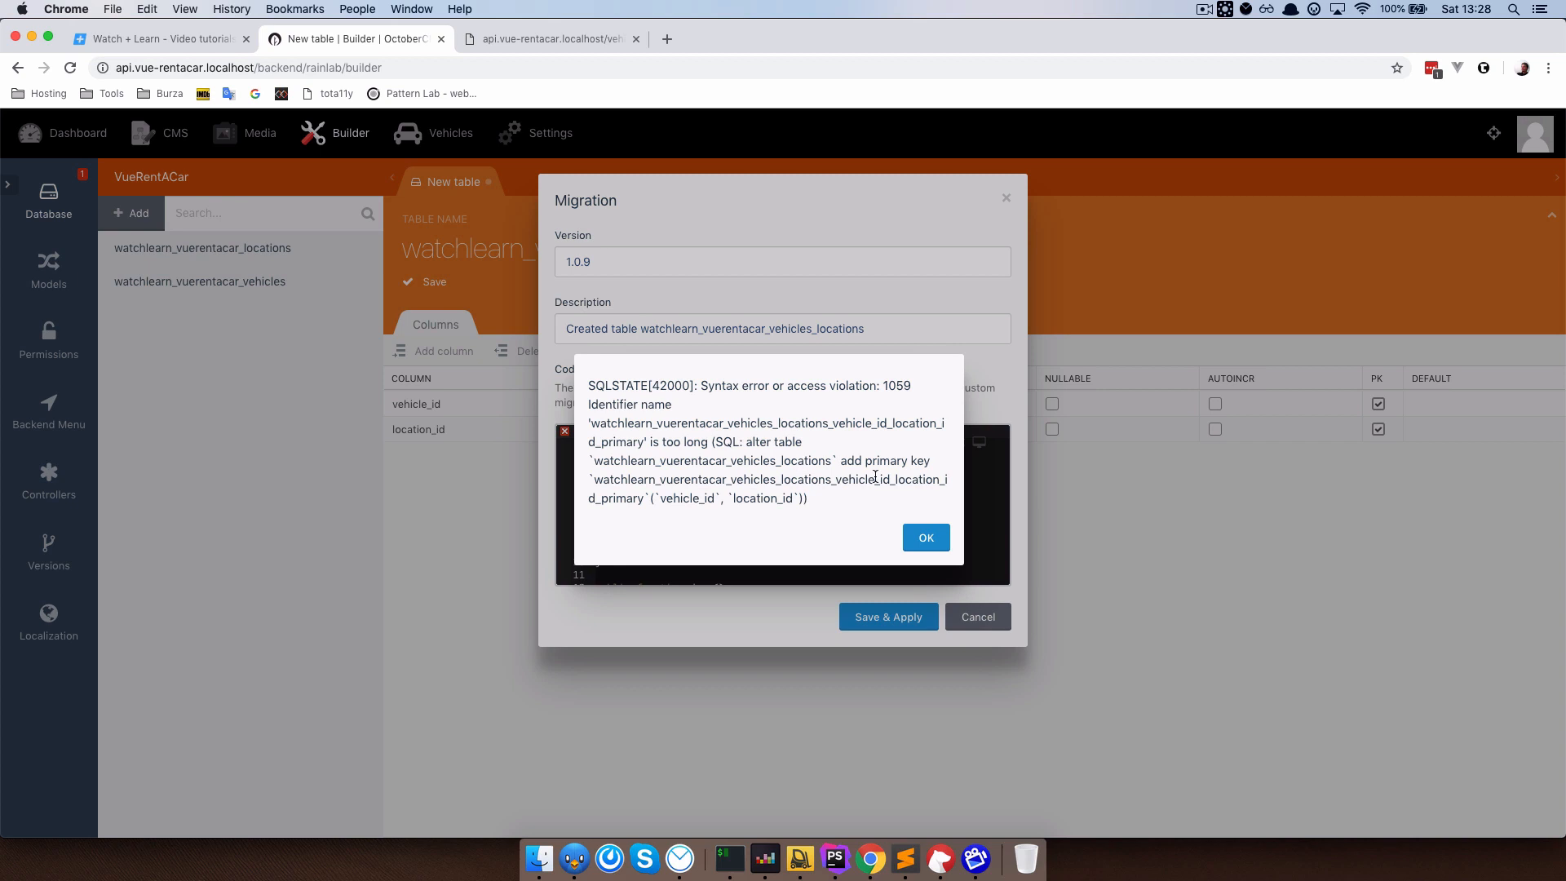
{"action": "left_click", "coordinate": [923, 536]}
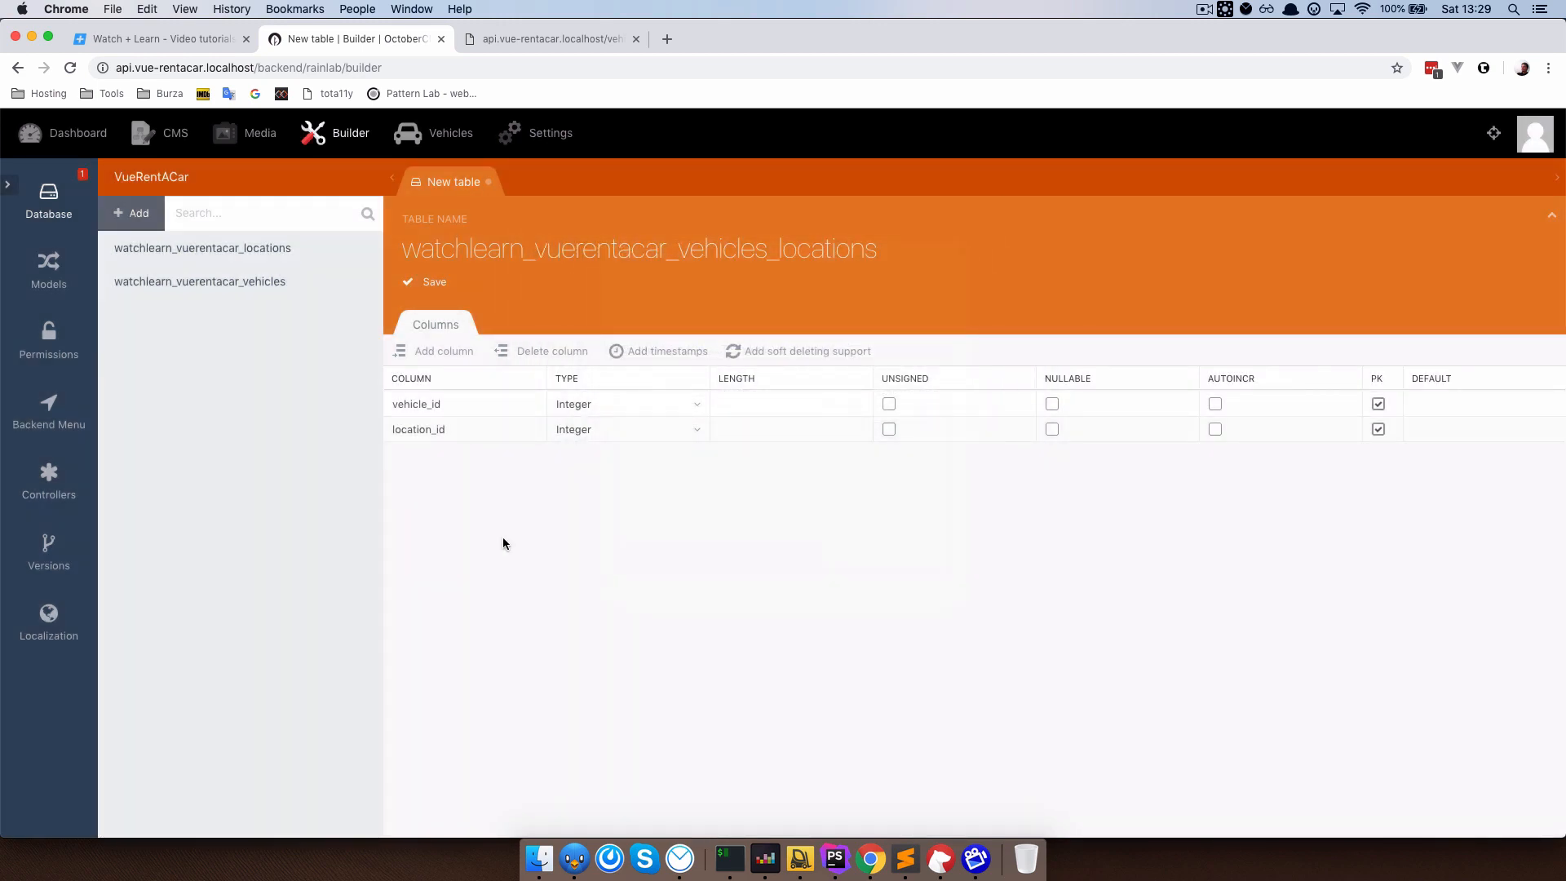
{"action": "left_click", "coordinate": [426, 282]}
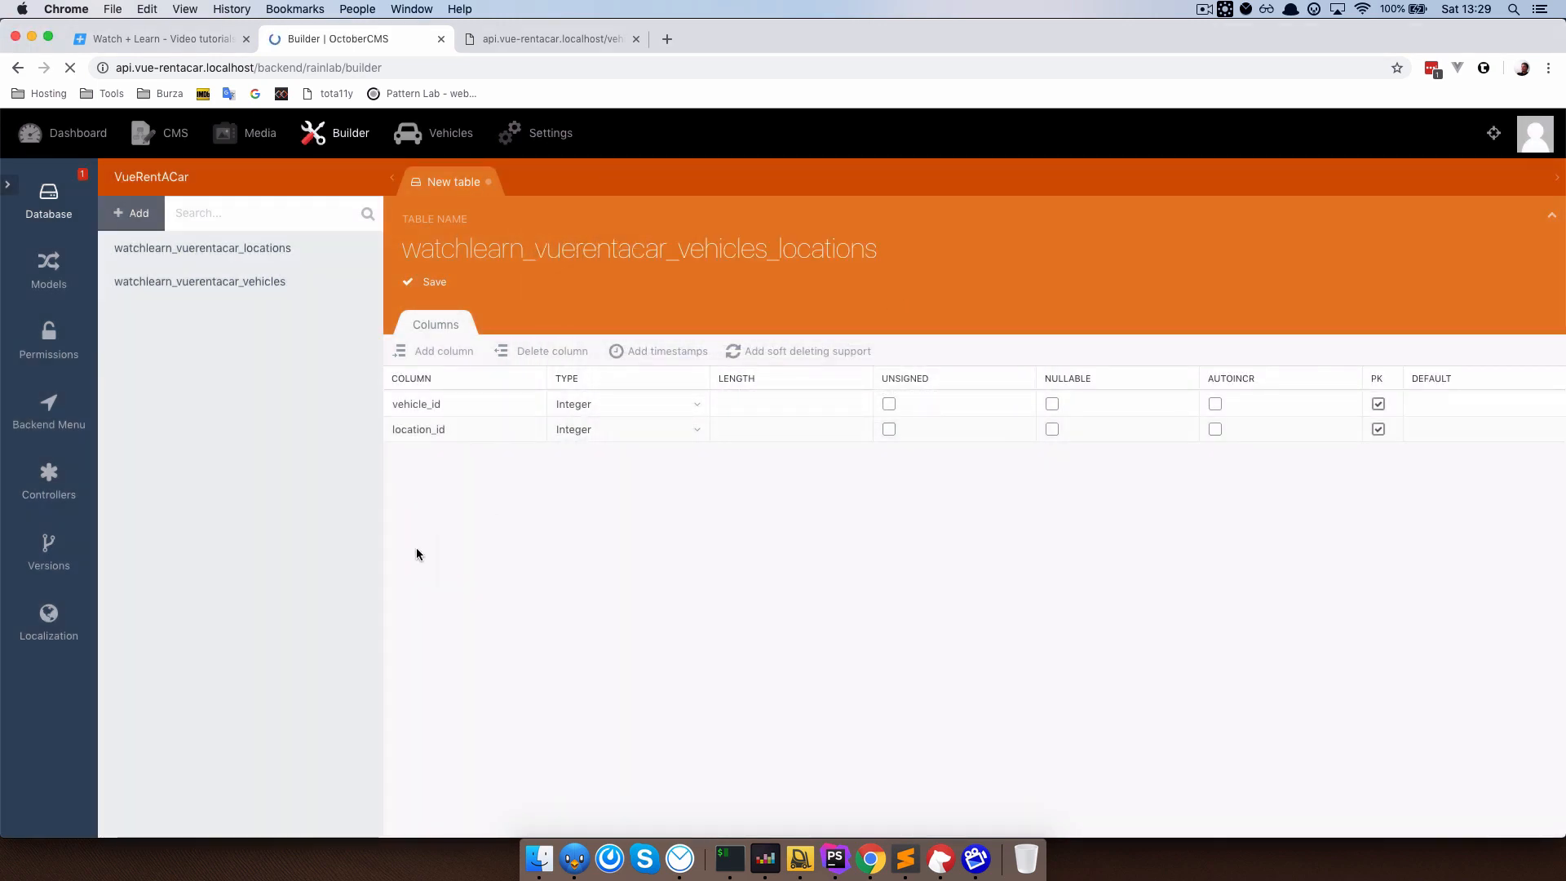
{"action": "left_click", "coordinate": [425, 282]}
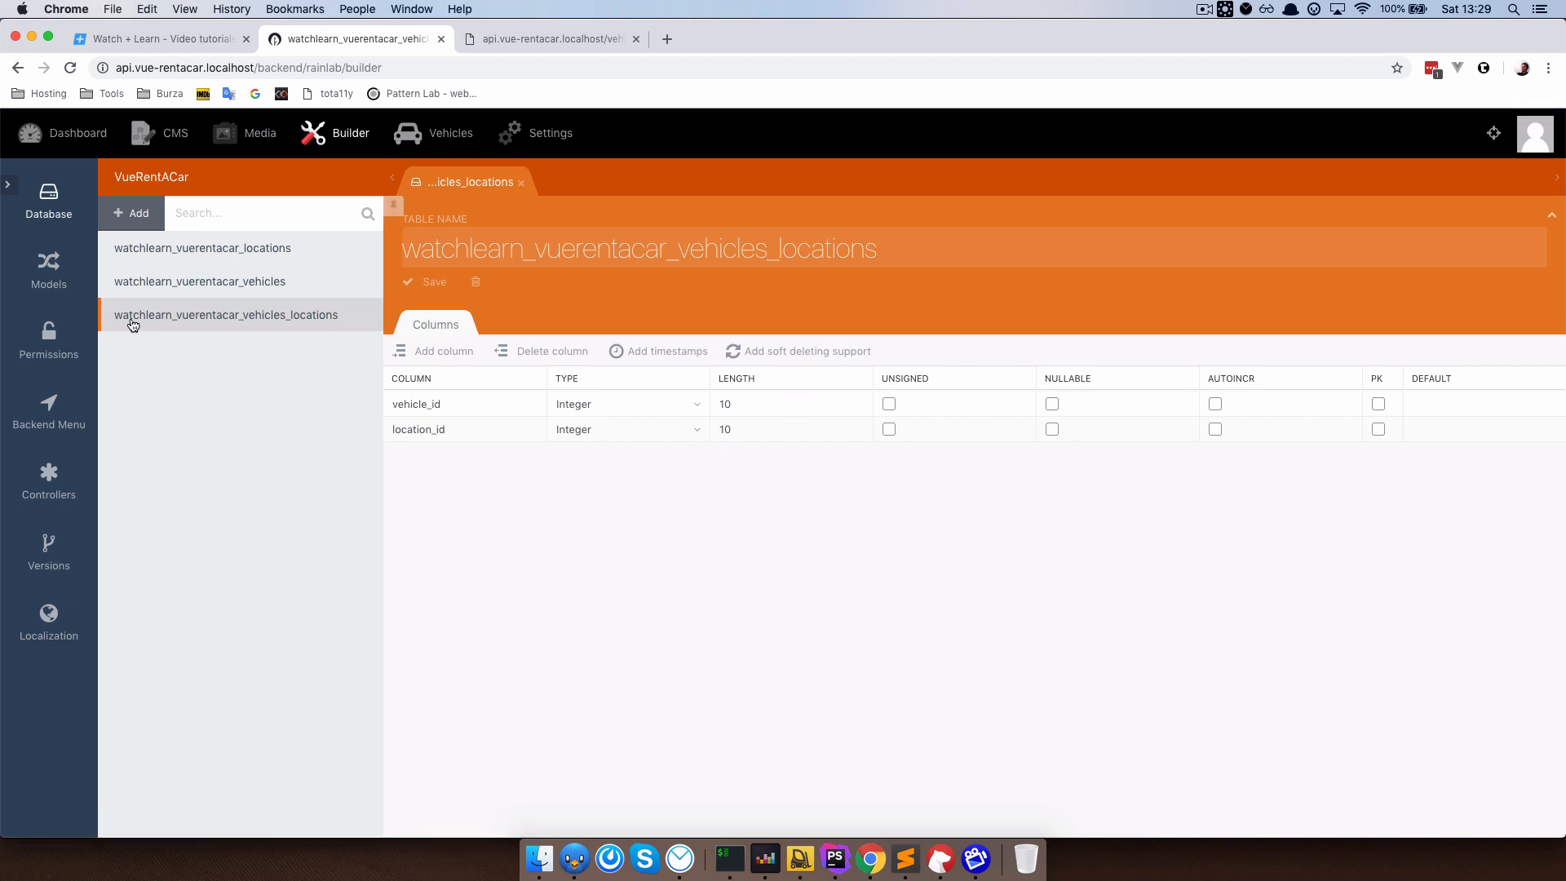
Add a Relation control named locations with label Location to the Vehicle model's form.
{"action": "left_click", "coordinate": [47, 269]}
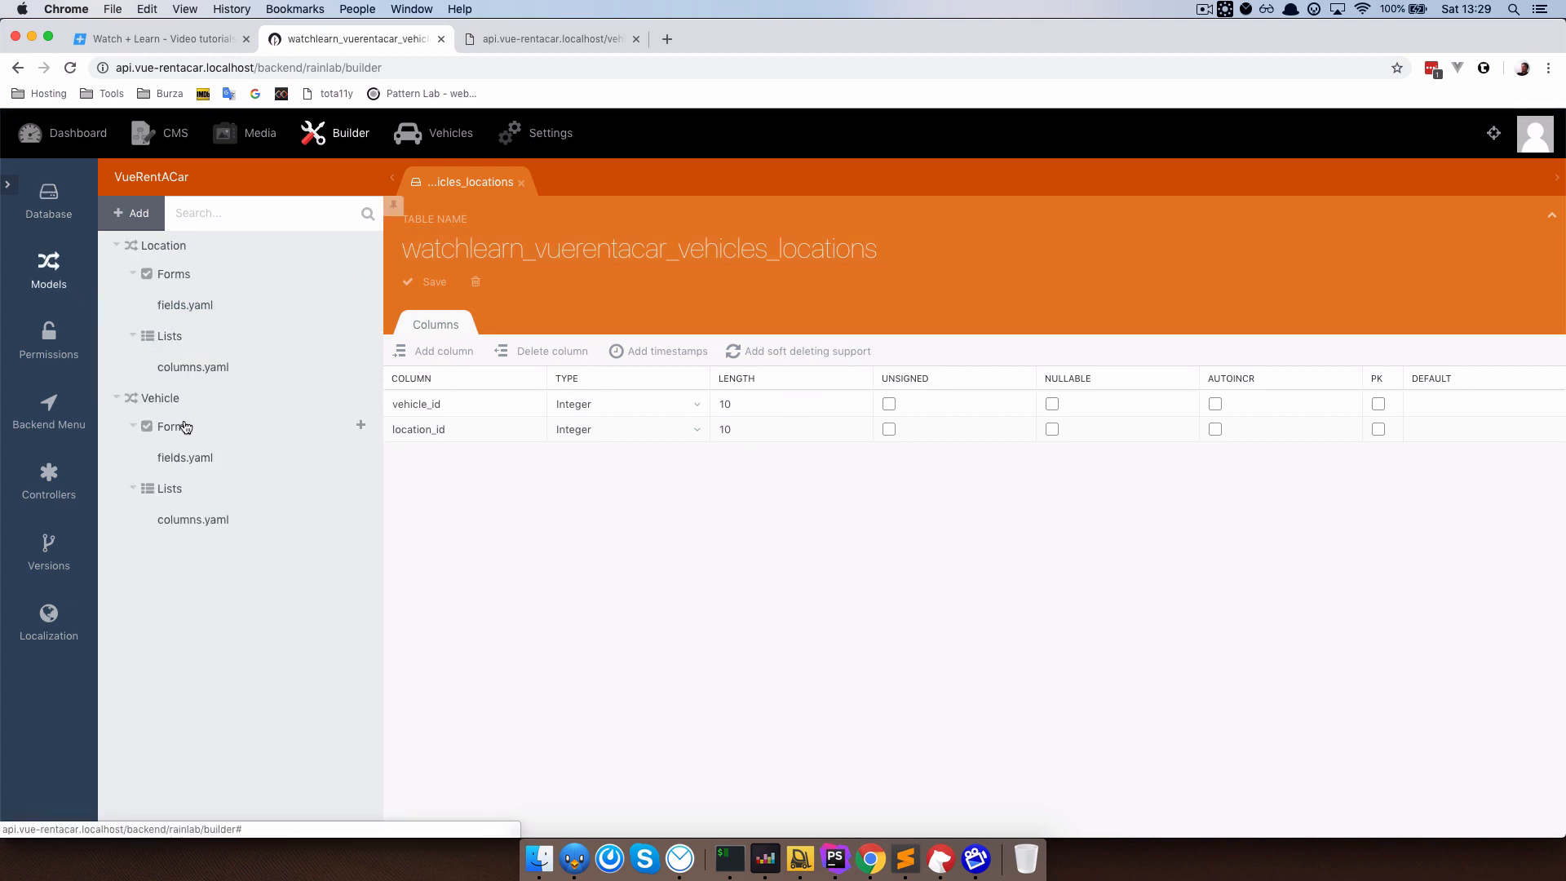
{"action": "left_click", "coordinate": [184, 456]}
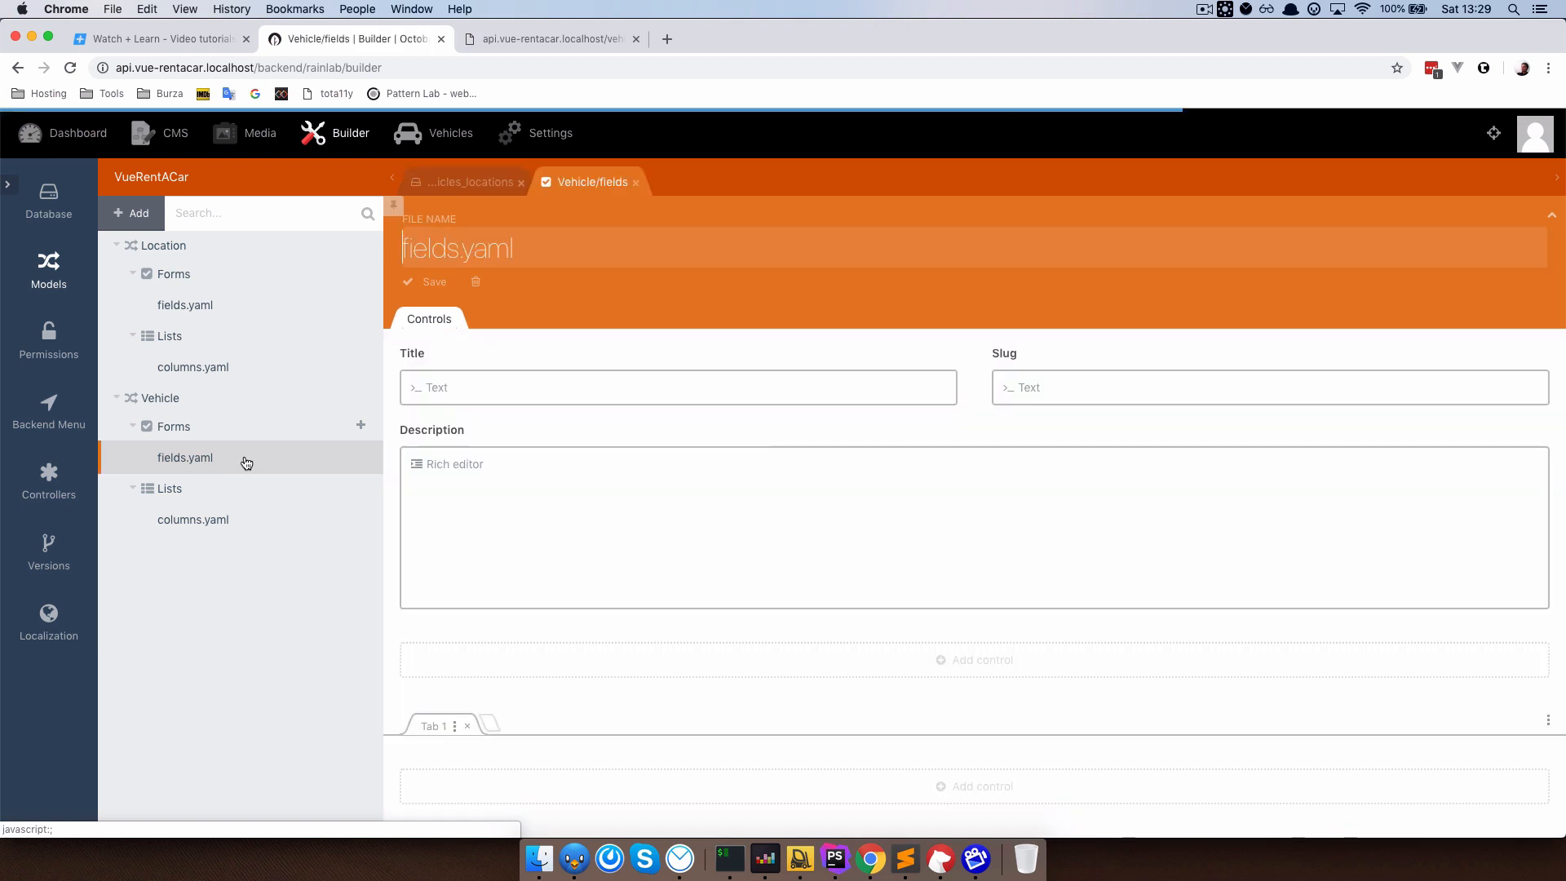
{"action": "mouse_move", "coordinate": [714, 616]}
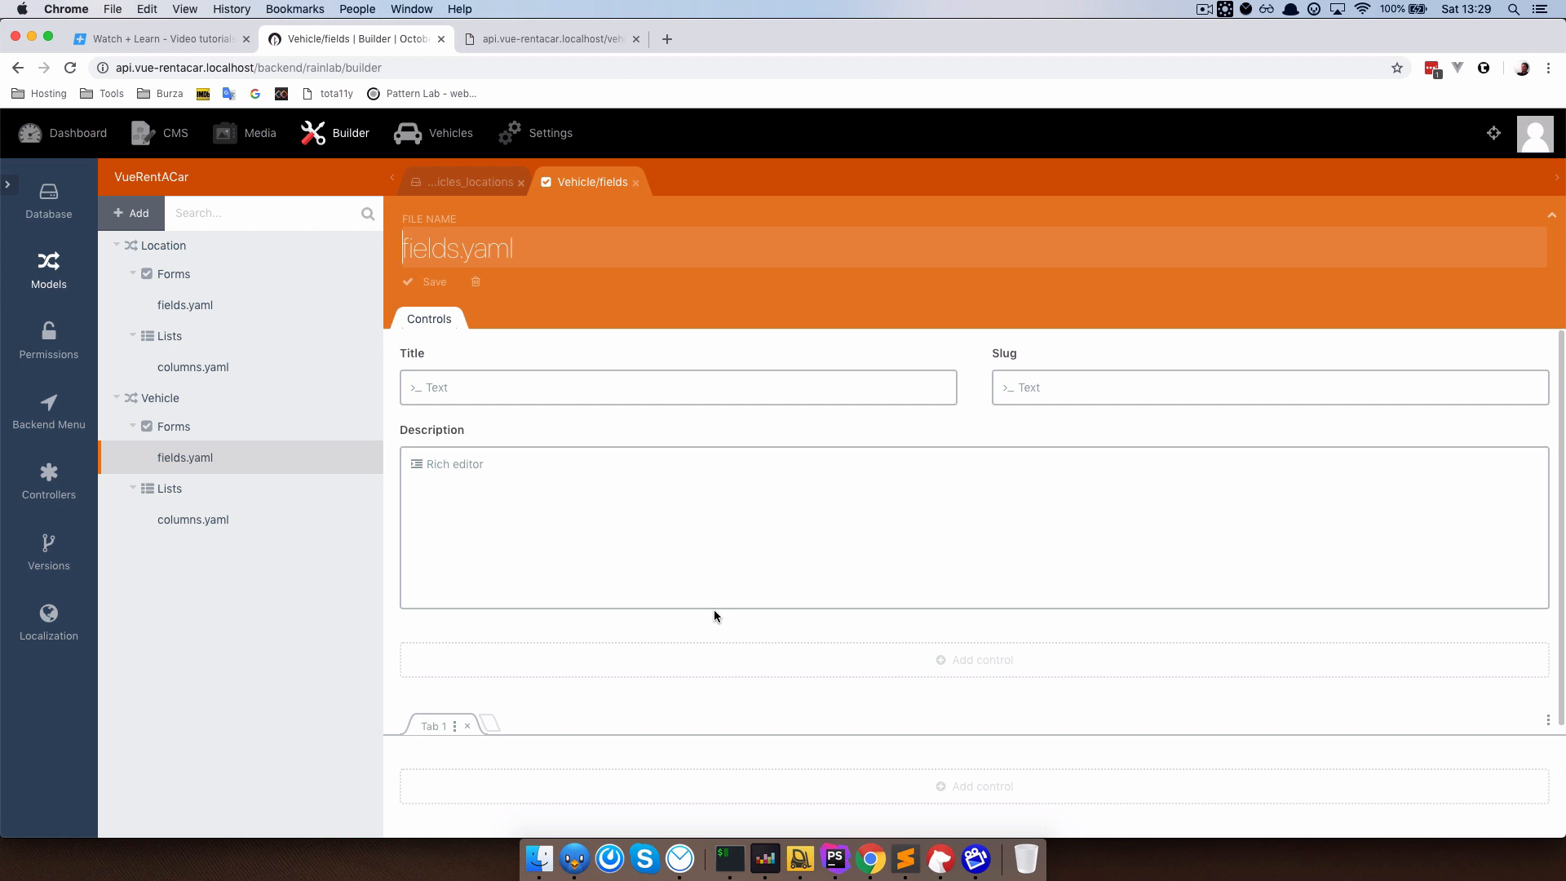
{"action": "left_click", "coordinate": [972, 659]}
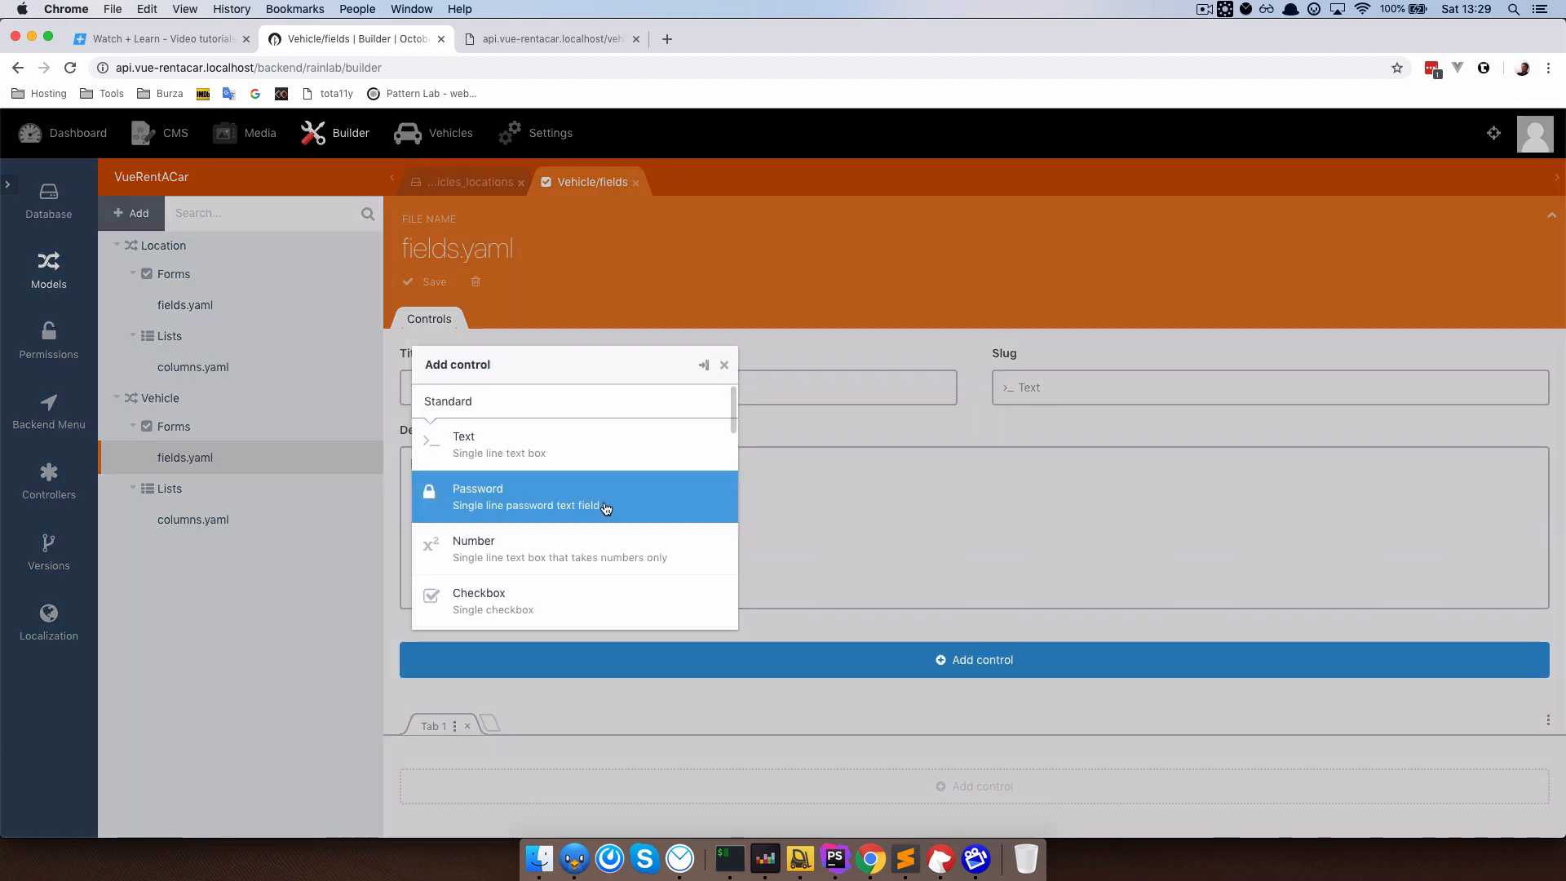
{"action": "scroll", "scroll_direction": "down", "scroll_amount": 3}
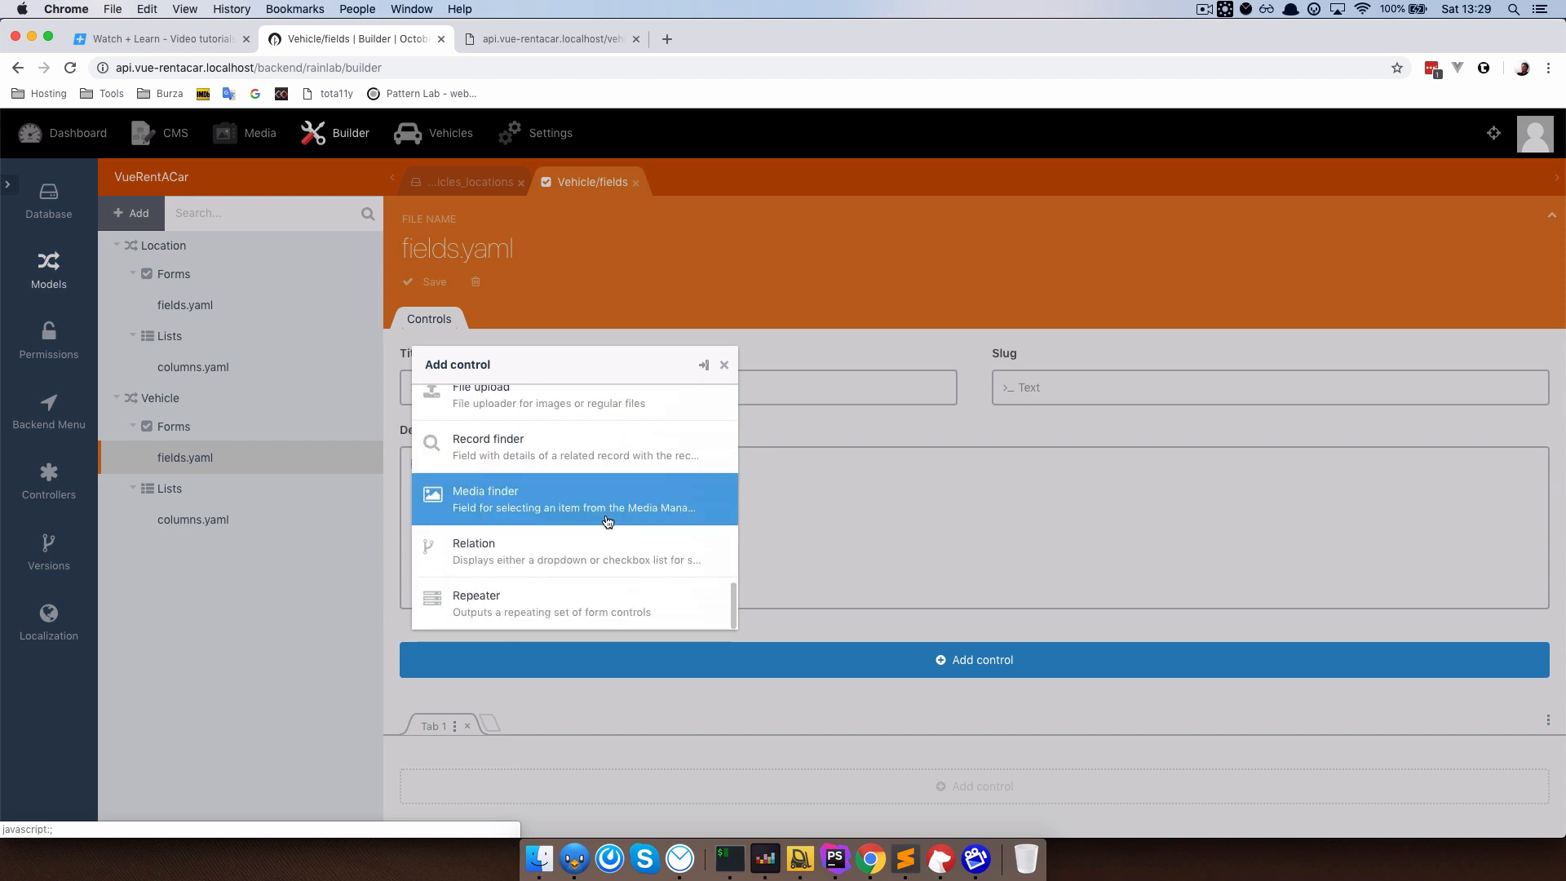
{"action": "left_click", "coordinate": [473, 551]}
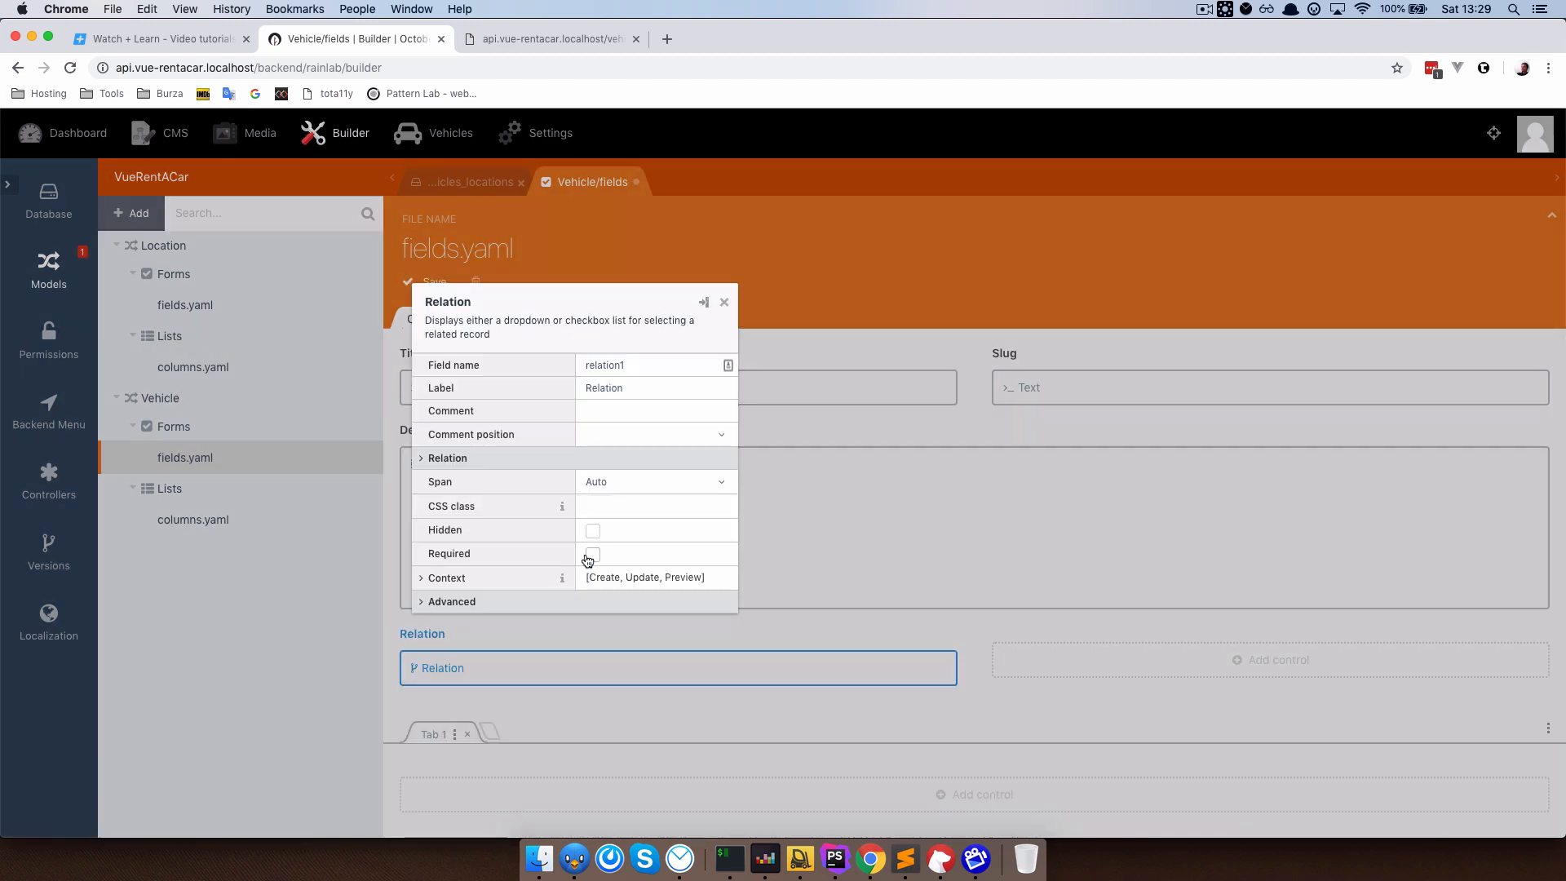
{"action": "triple_click", "coordinate": [603, 363]}
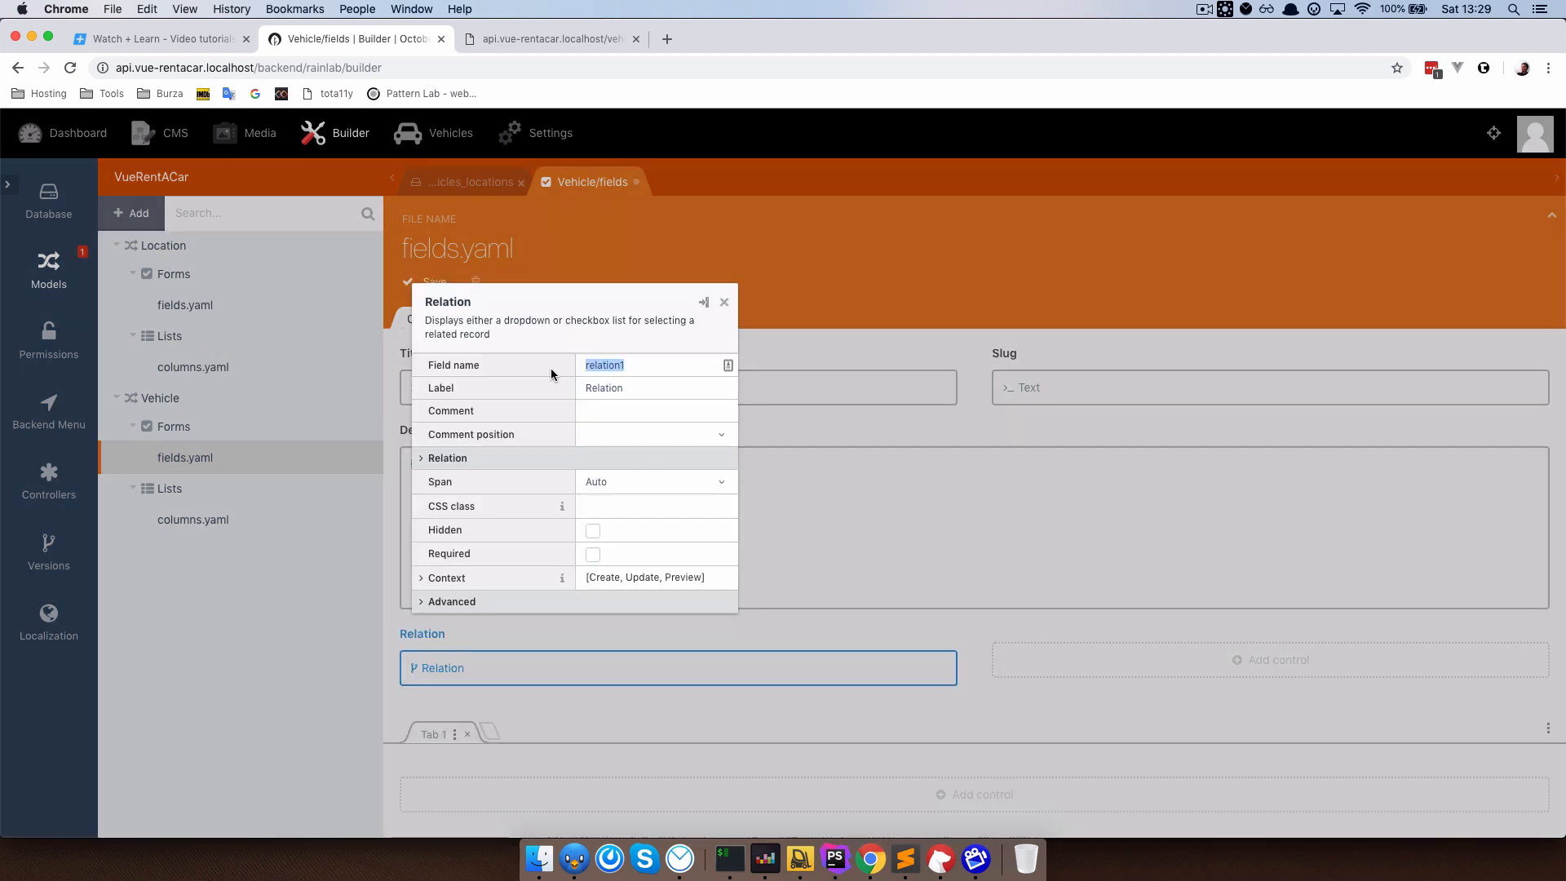
{"action": "type", "text": "locat"}
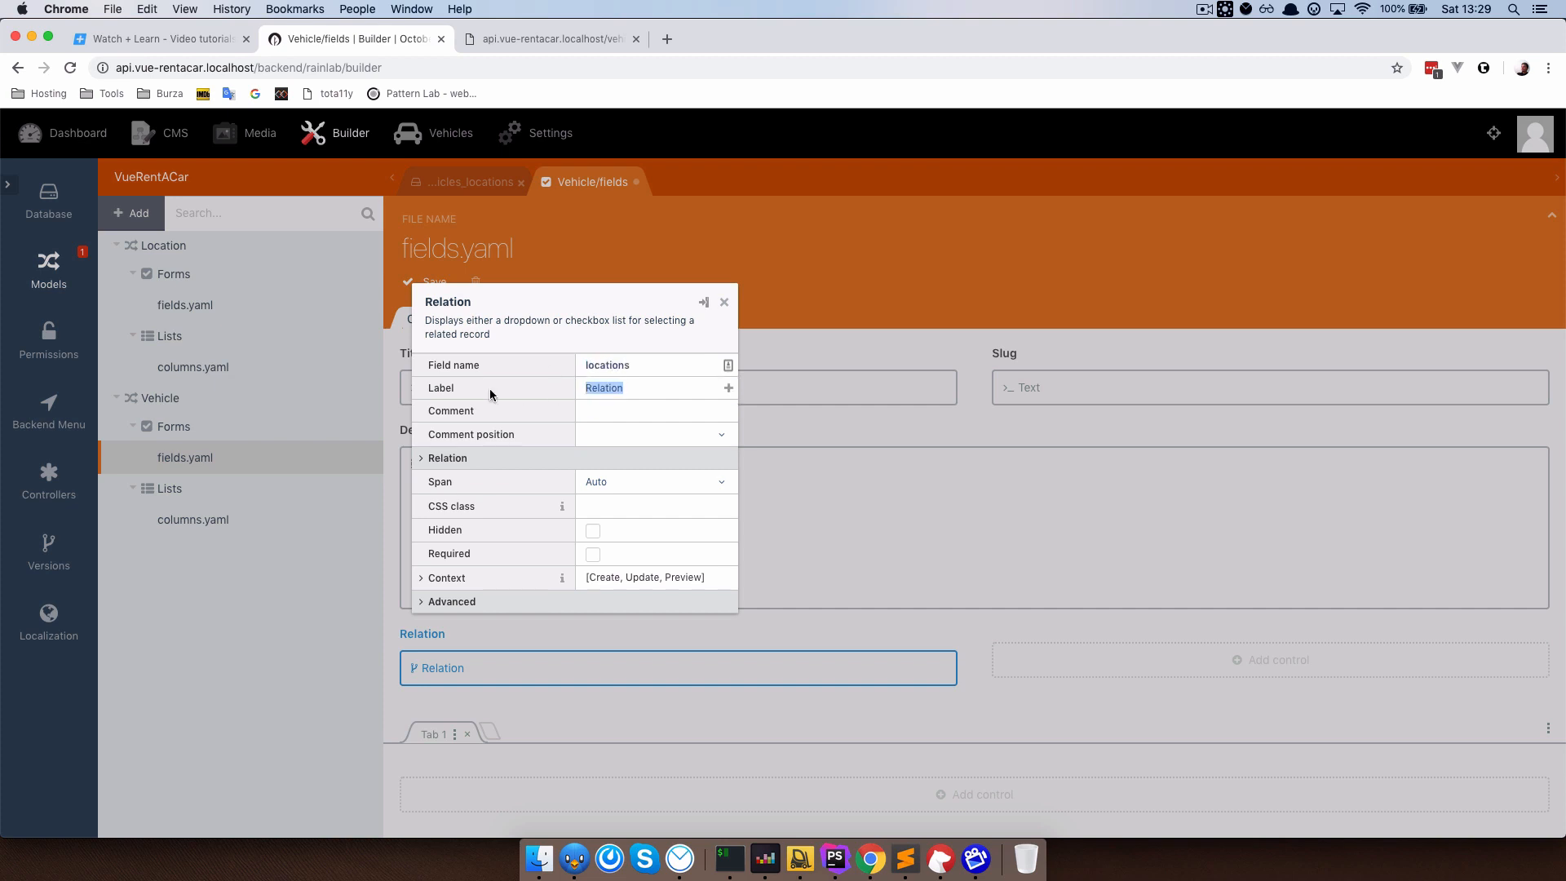
{"action": "type", "text": "Location"}
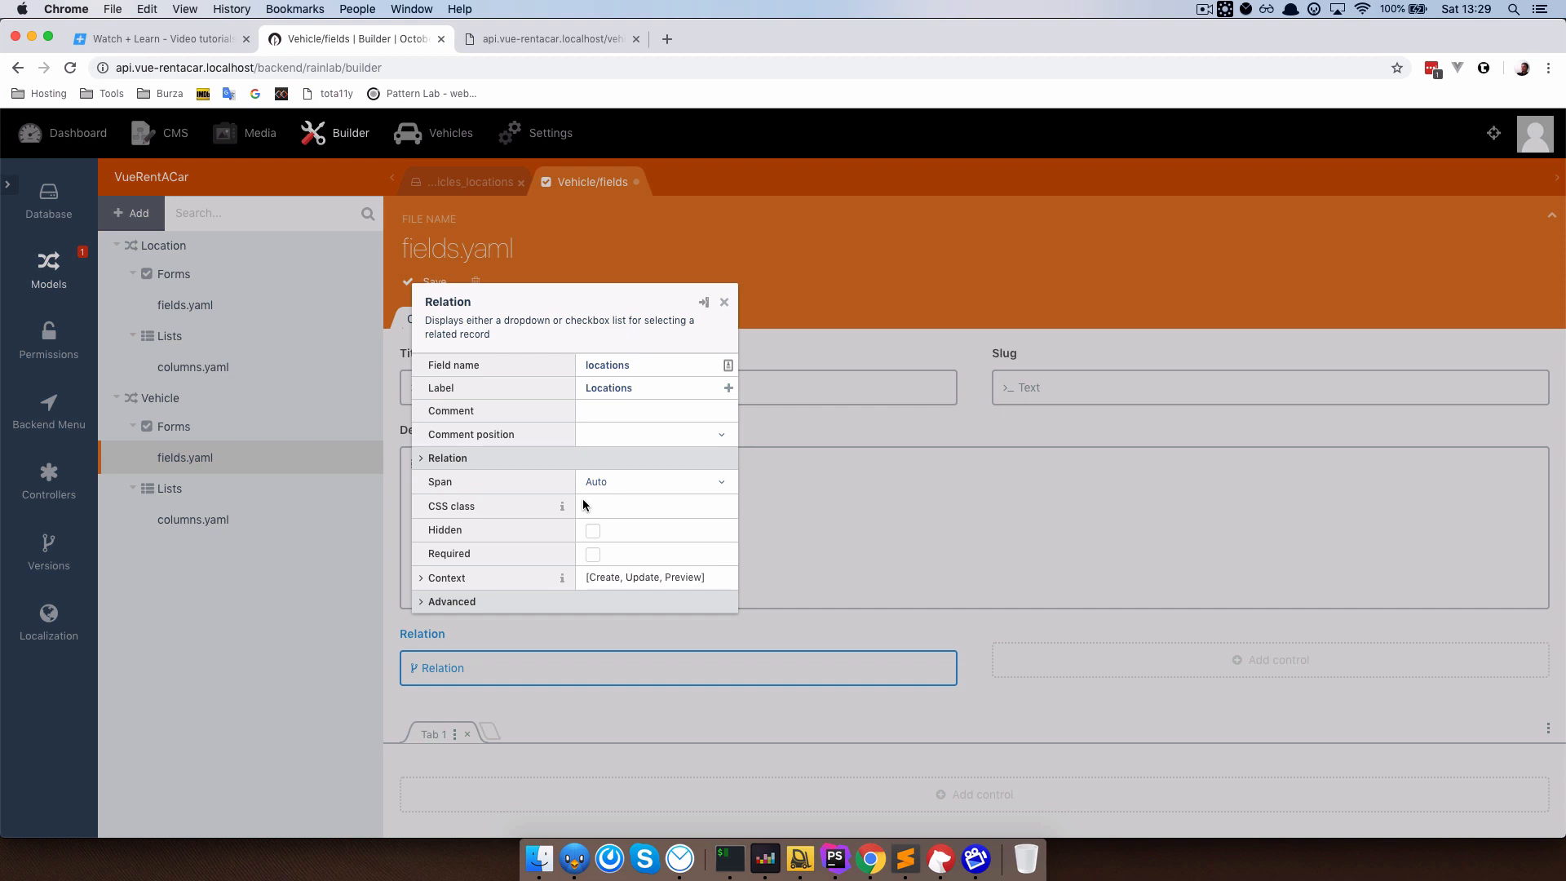
Set the relation field's name column to title and close its properties.
{"action": "left_click", "coordinate": [447, 457]}
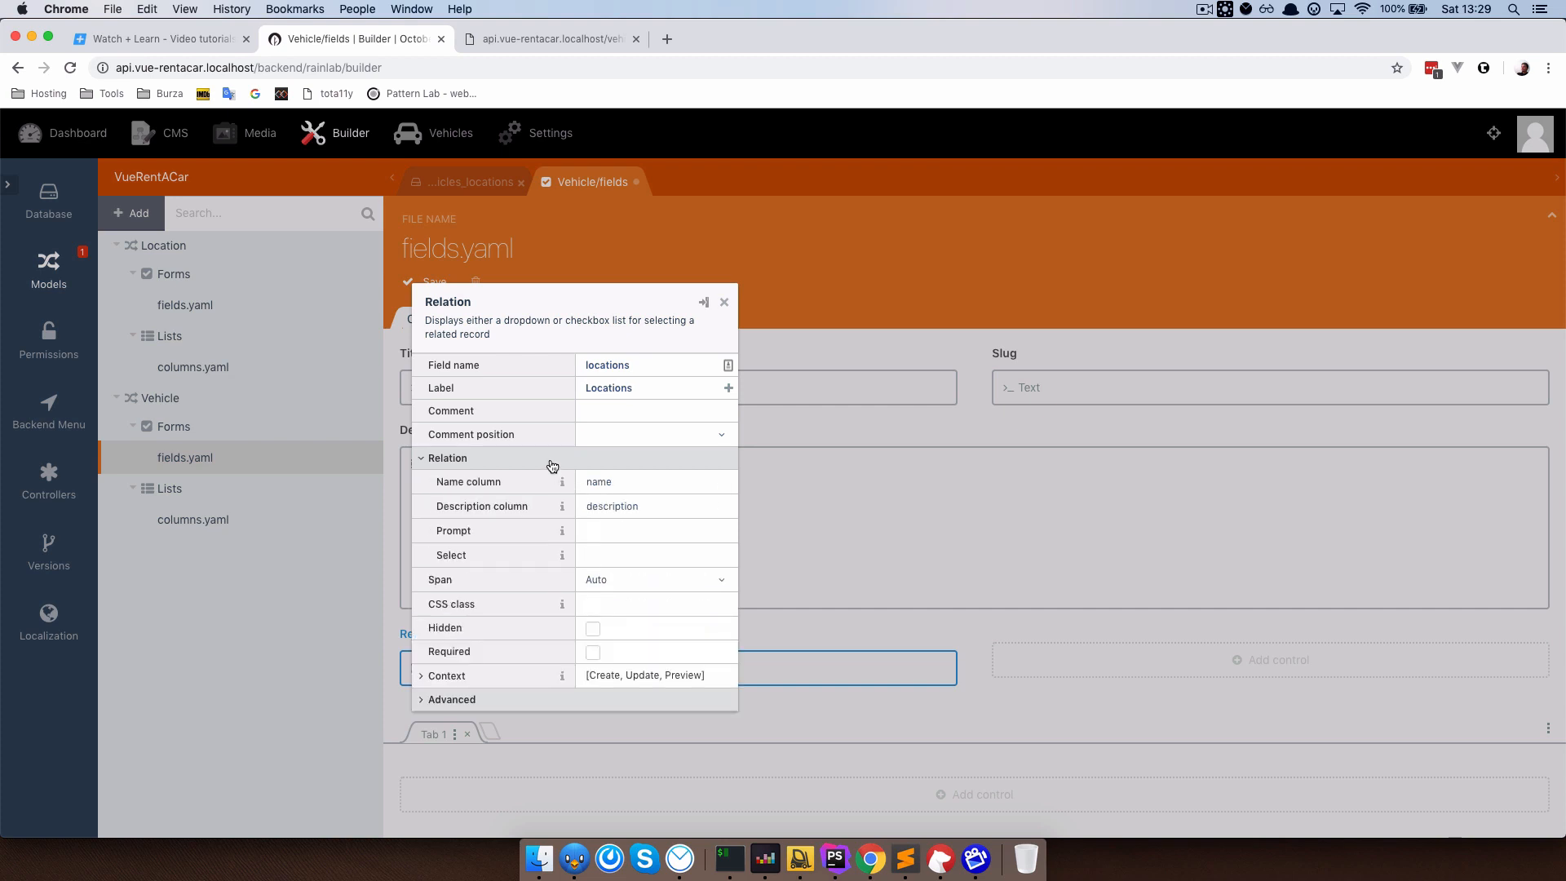
{"action": "double_click", "coordinate": [599, 481]}
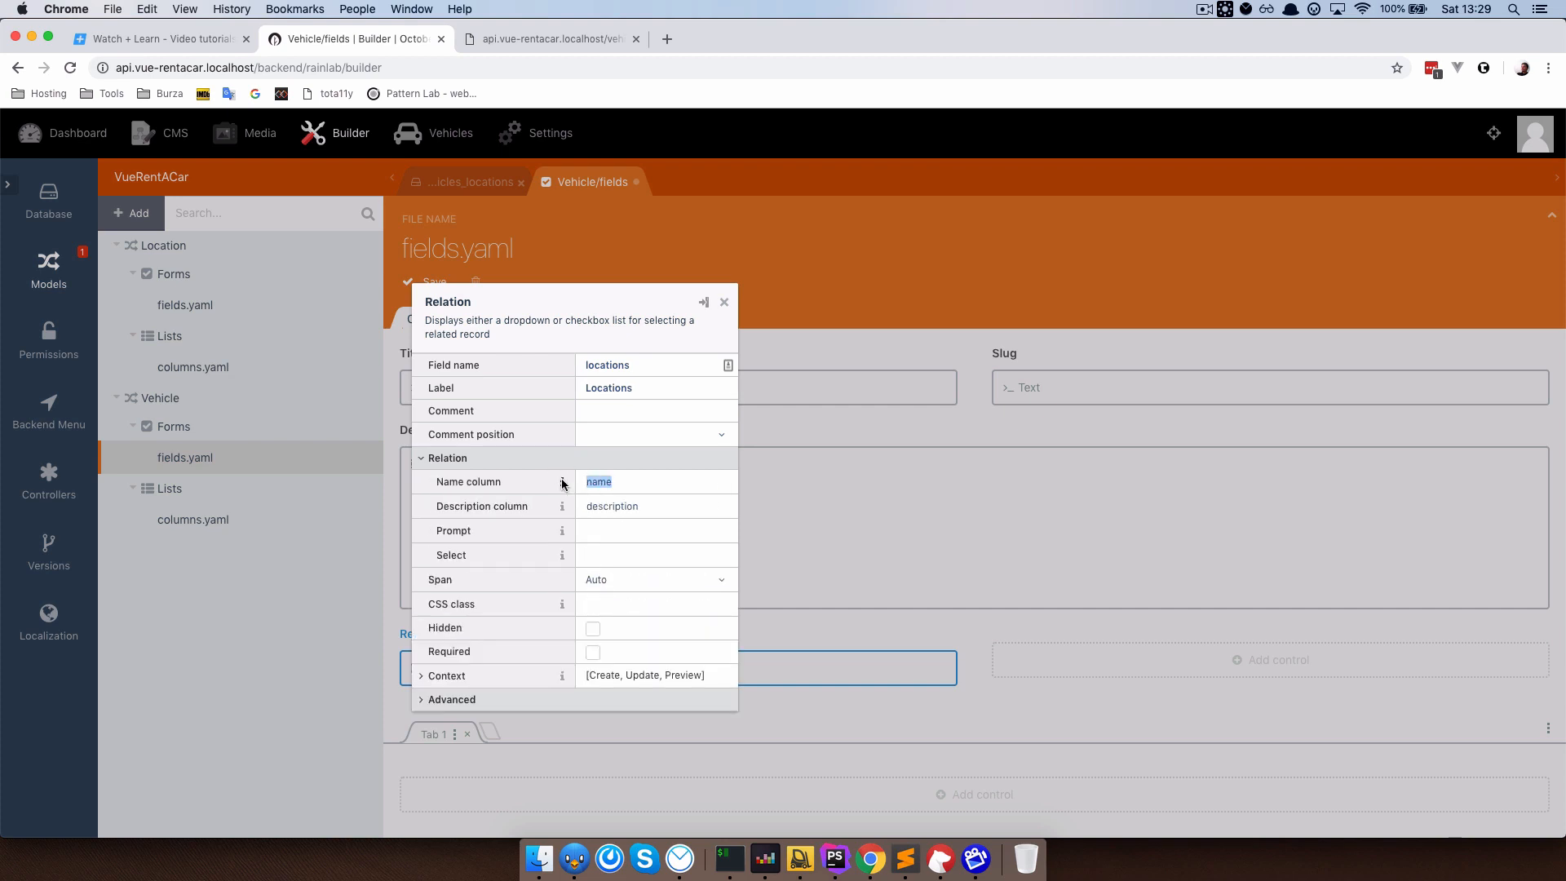
{"action": "mouse_move", "coordinate": [562, 481]}
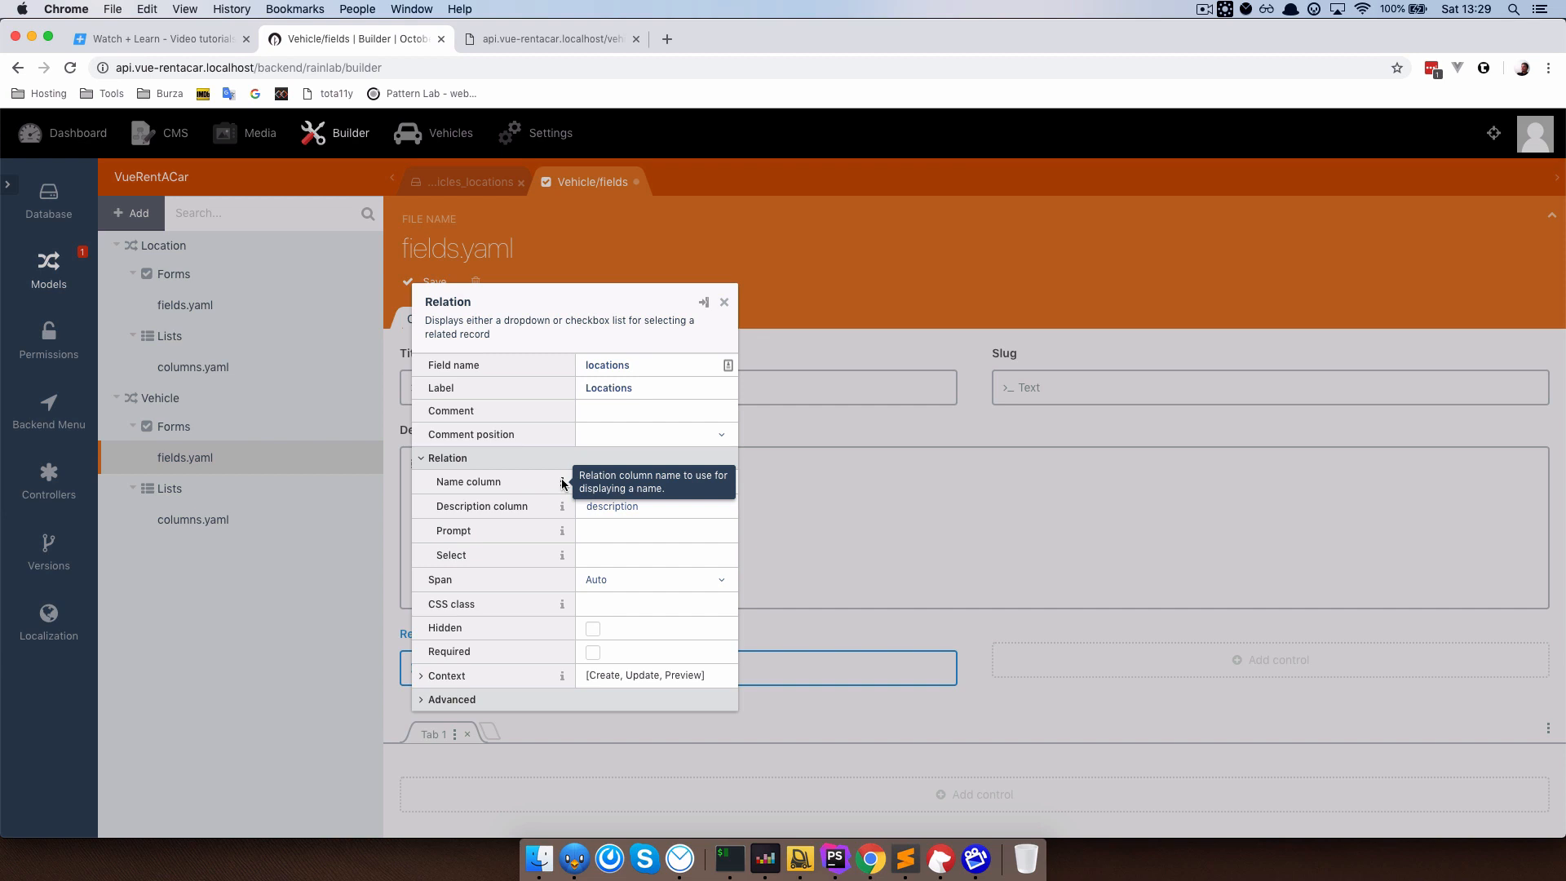
{"action": "mouse_move", "coordinate": [879, 569]}
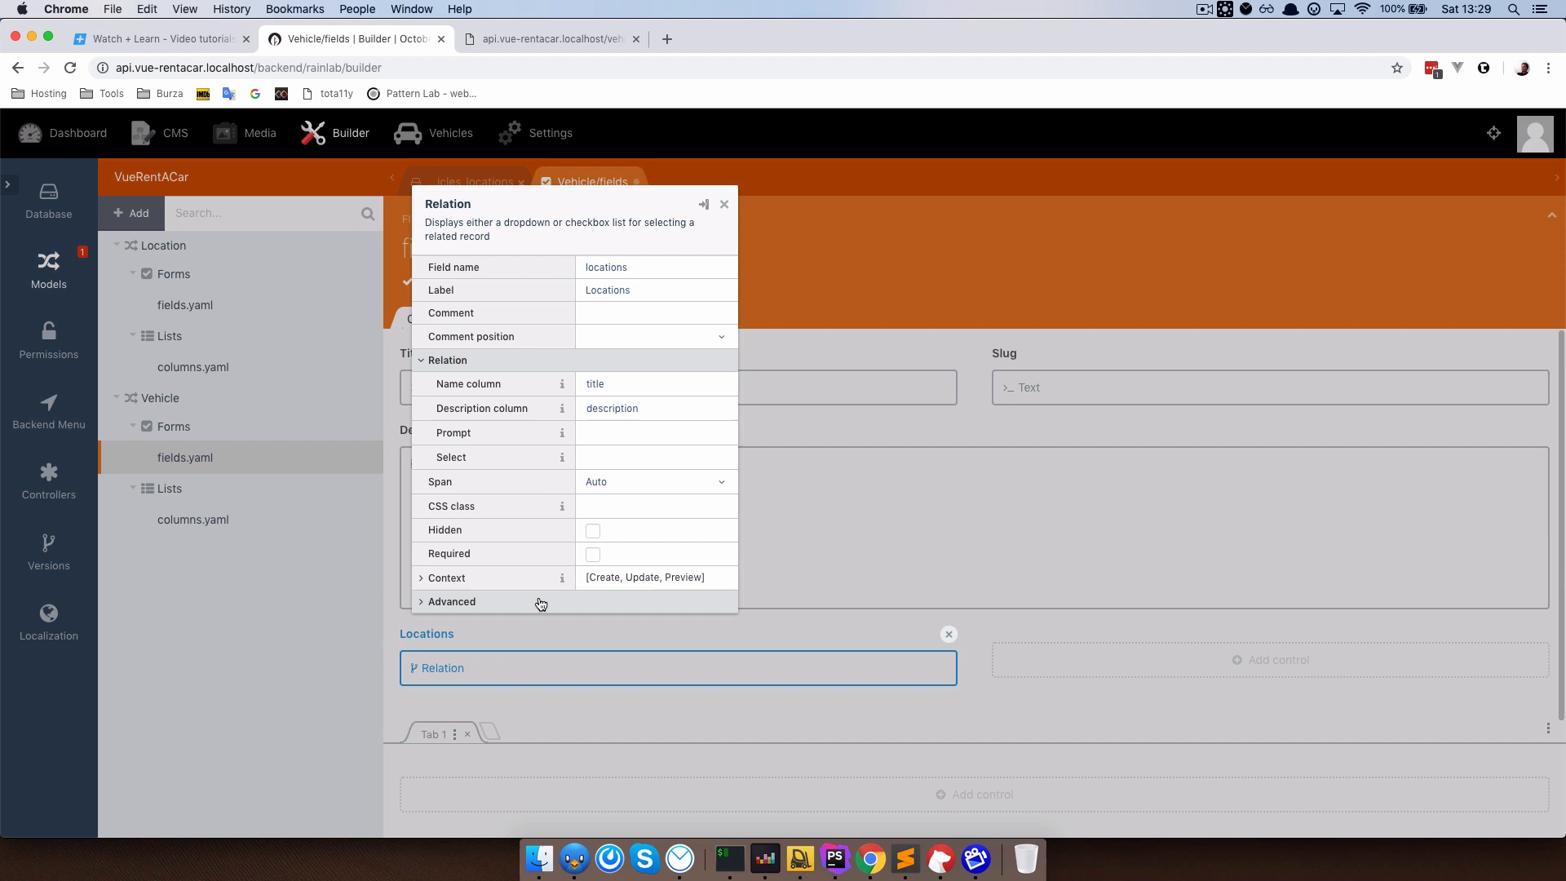
{"action": "left_click", "coordinate": [655, 383]}
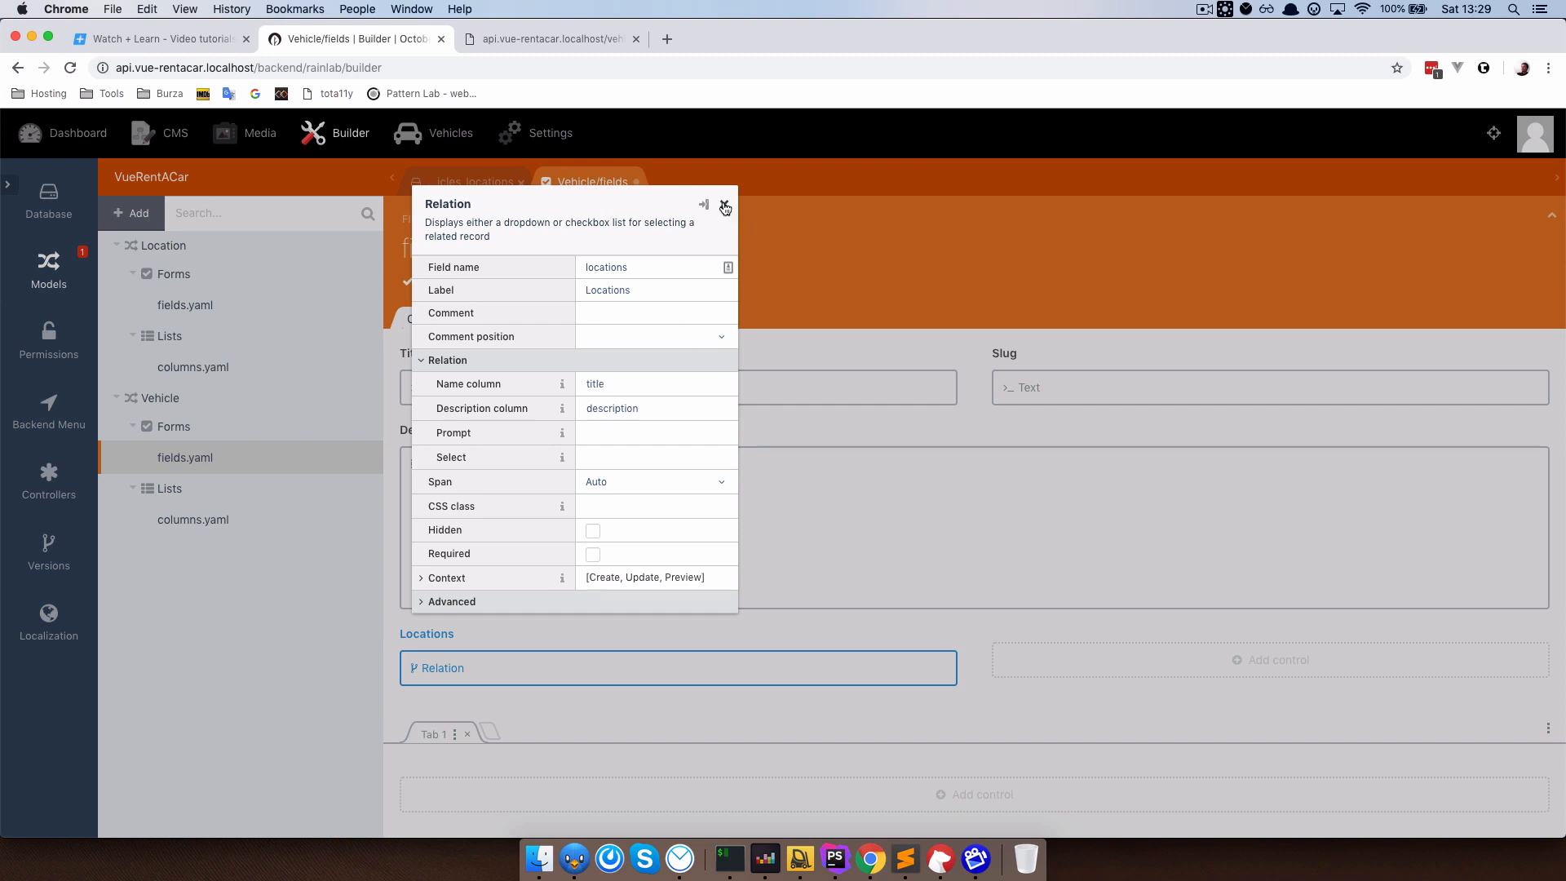
{"action": "left_click", "coordinate": [724, 208]}
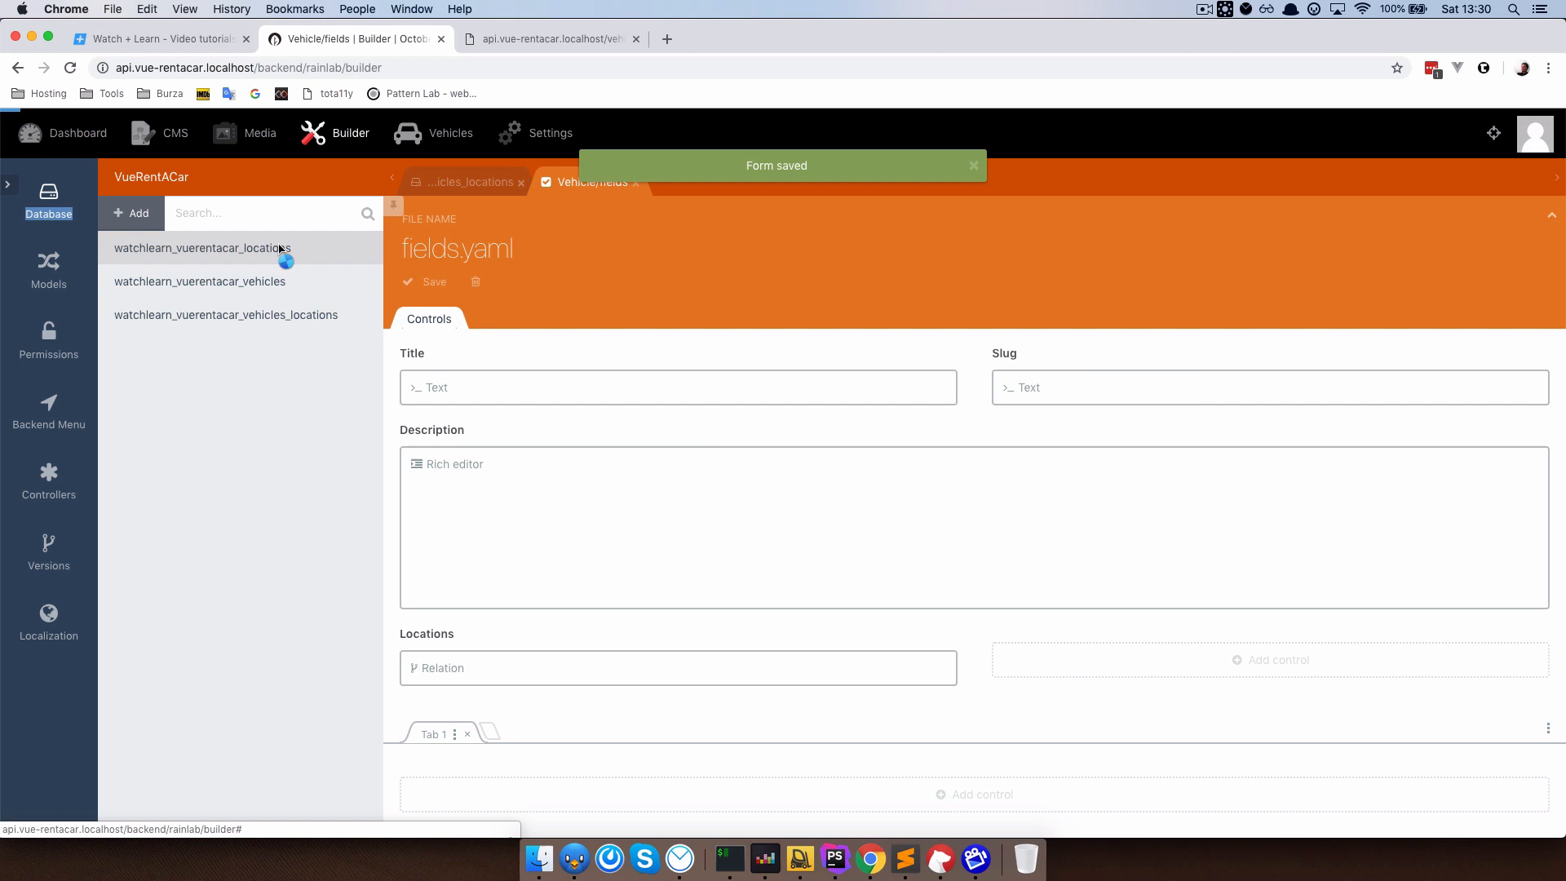
View the locations table's id, title and slug columns, then go to the Vehicles list.
{"action": "left_click", "coordinate": [202, 248]}
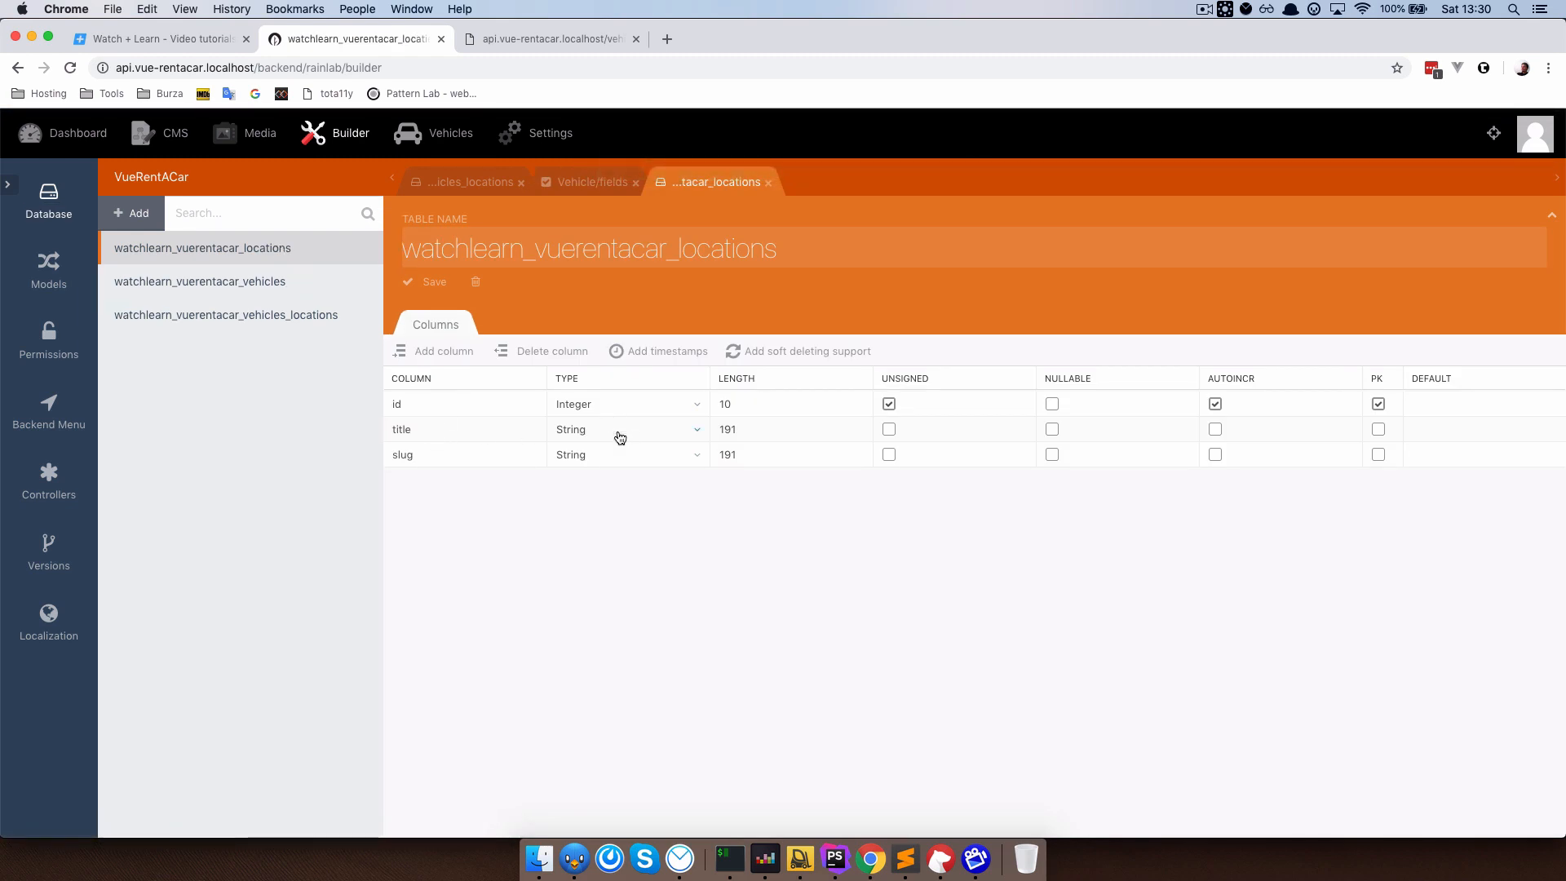
{"action": "mouse_move", "coordinate": [457, 372]}
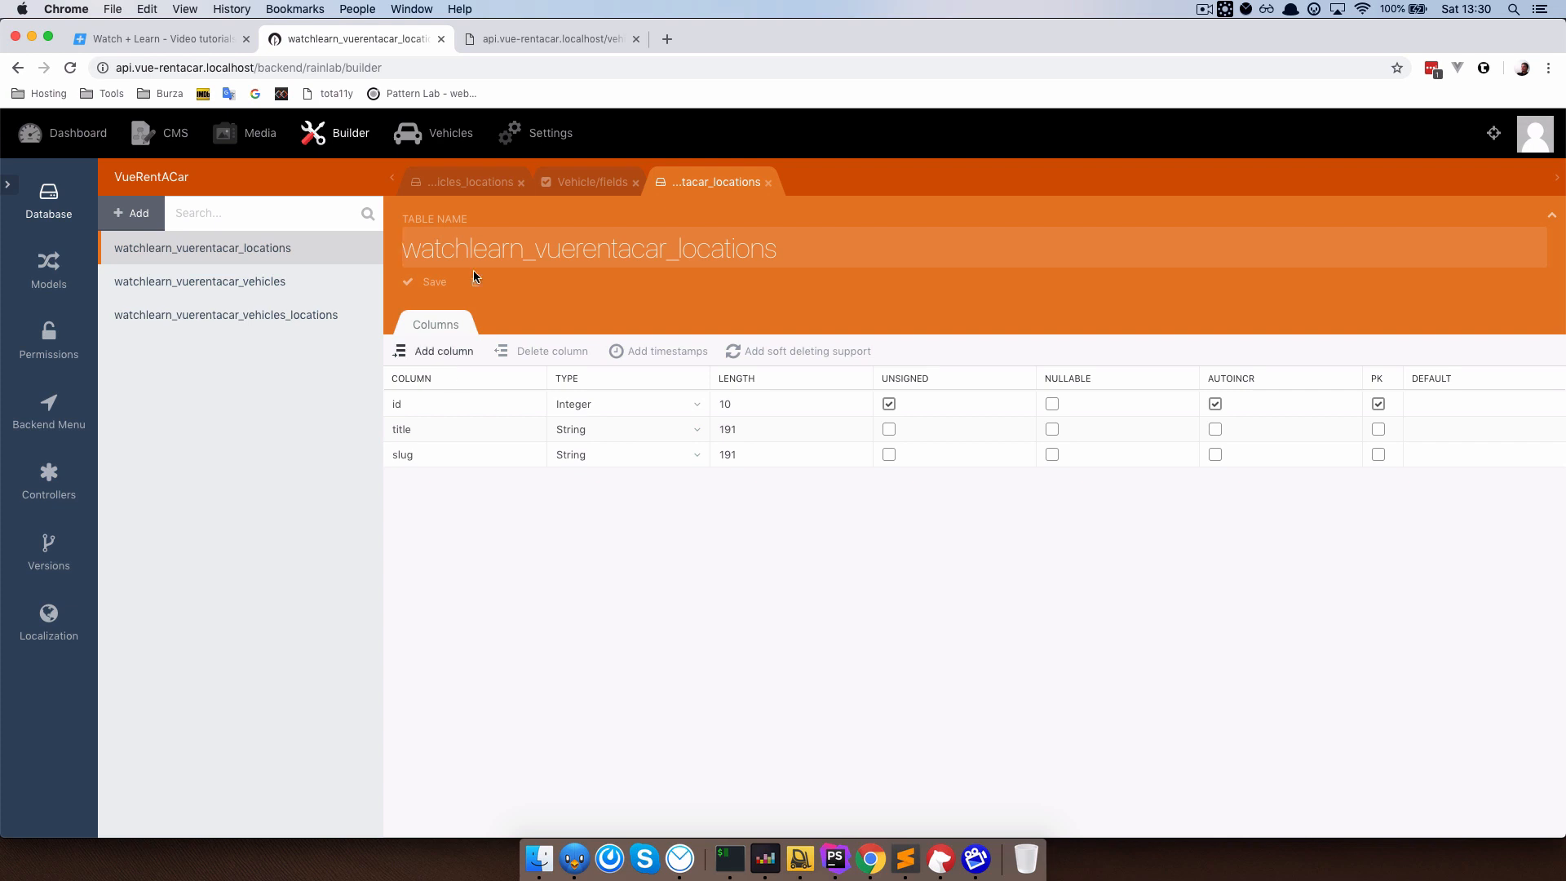
{"action": "left_click", "coordinate": [450, 132]}
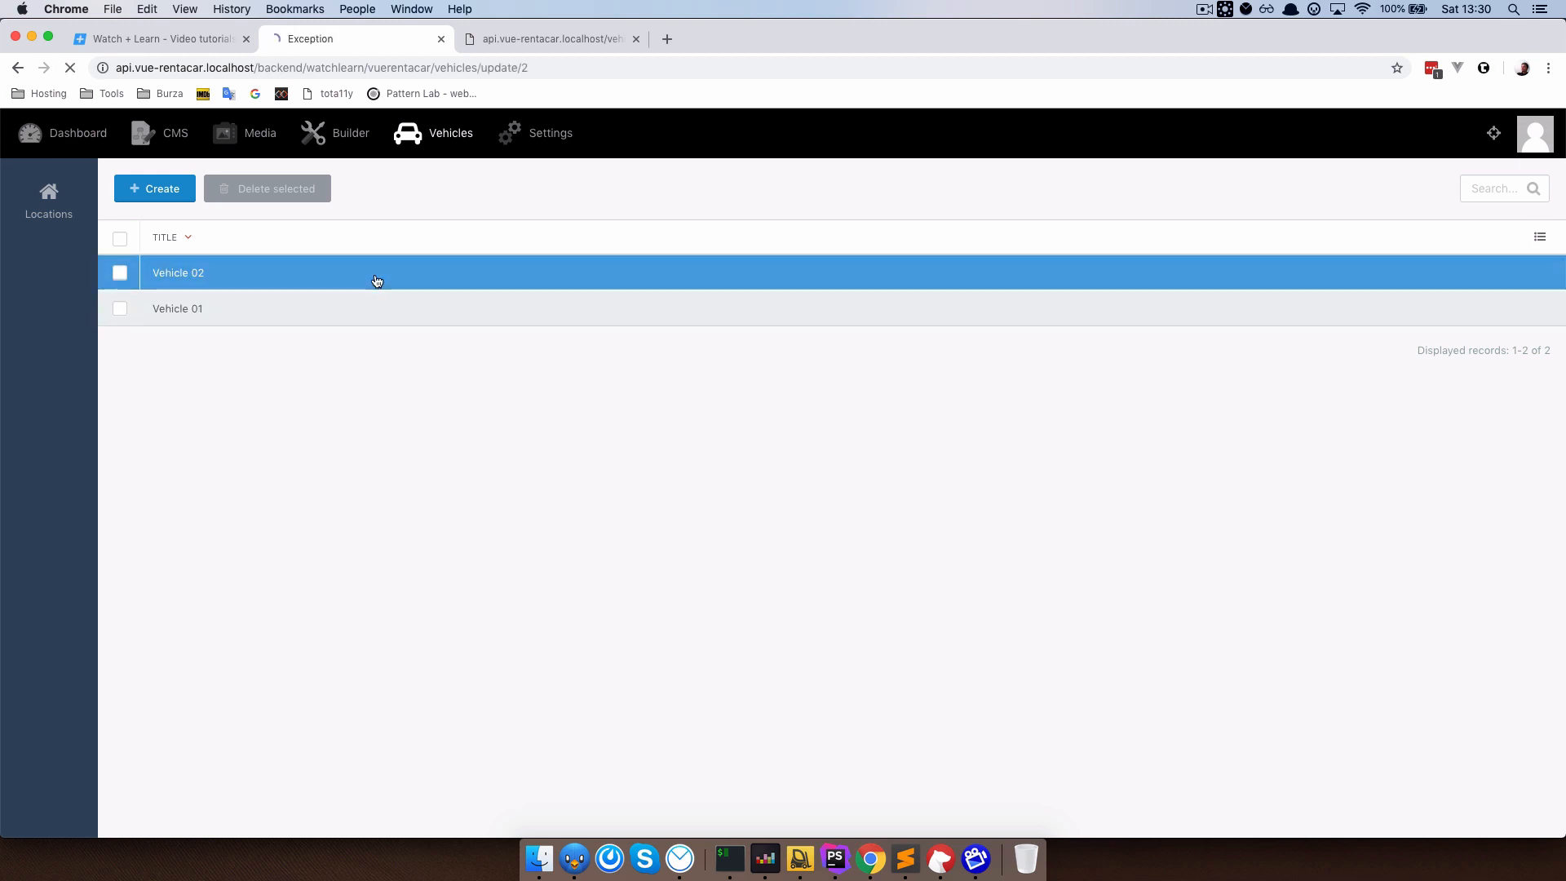
Open Vehicle 02 for editing, revealing the missing 'locations' relation error.
{"action": "left_click", "coordinate": [178, 273]}
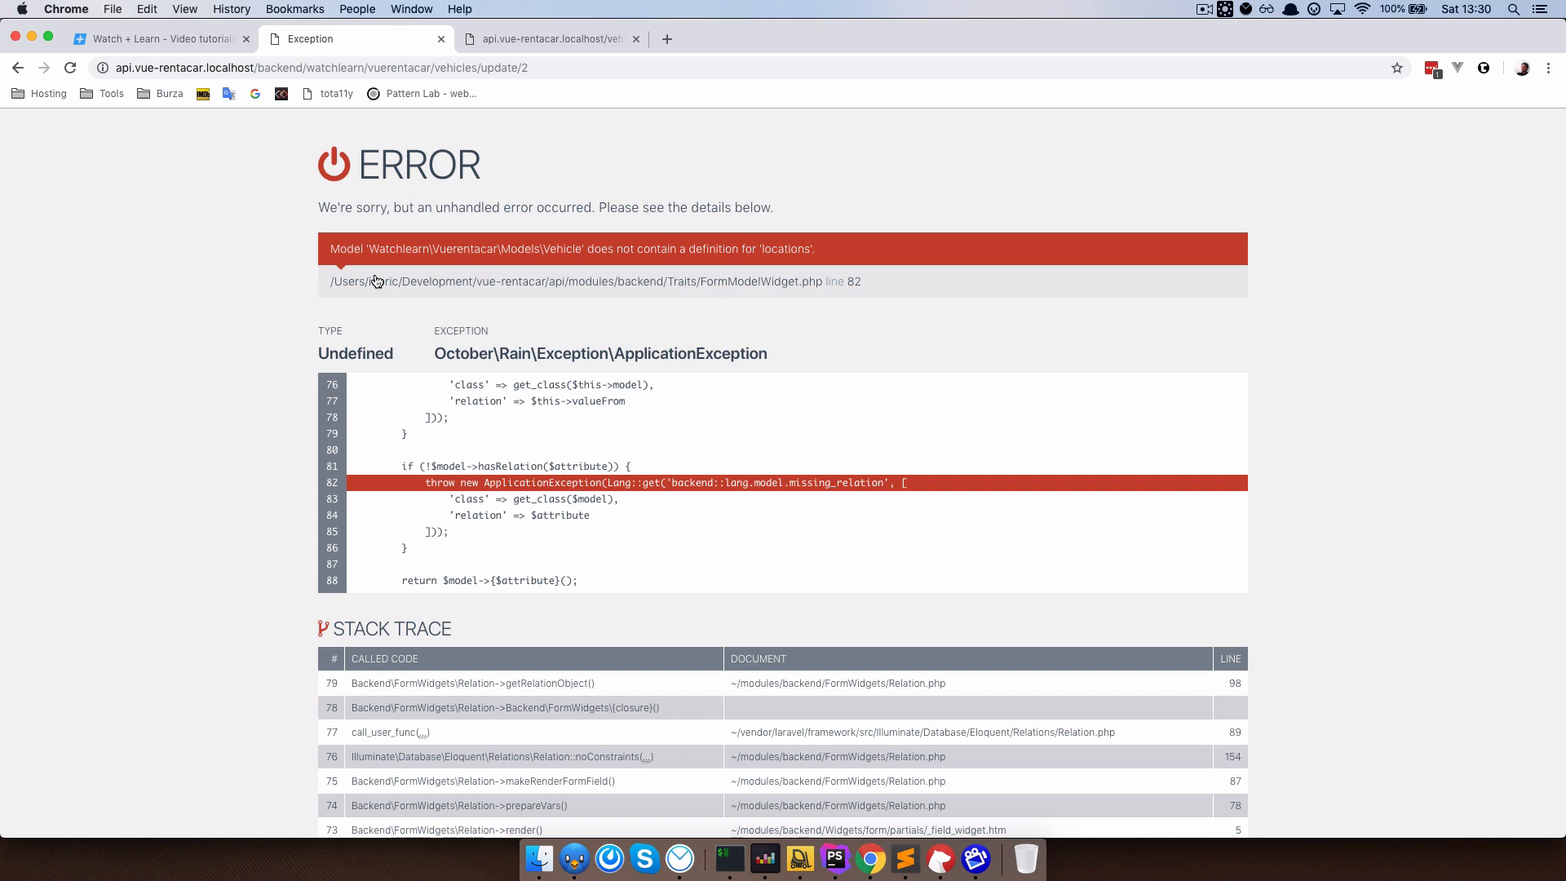
{"action": "mouse_move", "coordinate": [667, 620]}
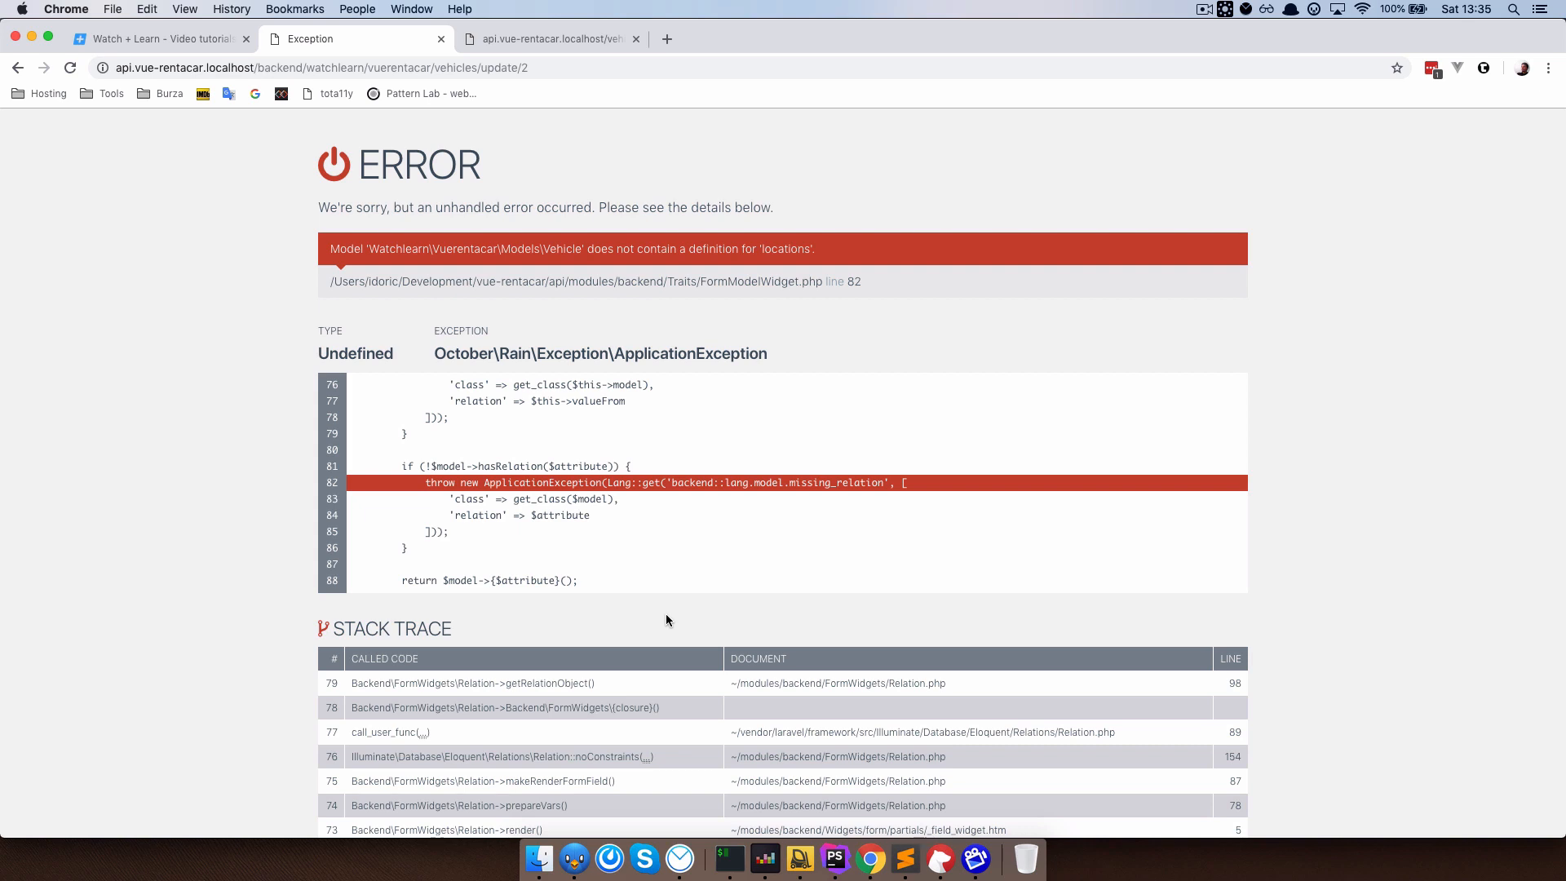
{"action": "mouse_move", "coordinate": [692, 527]}
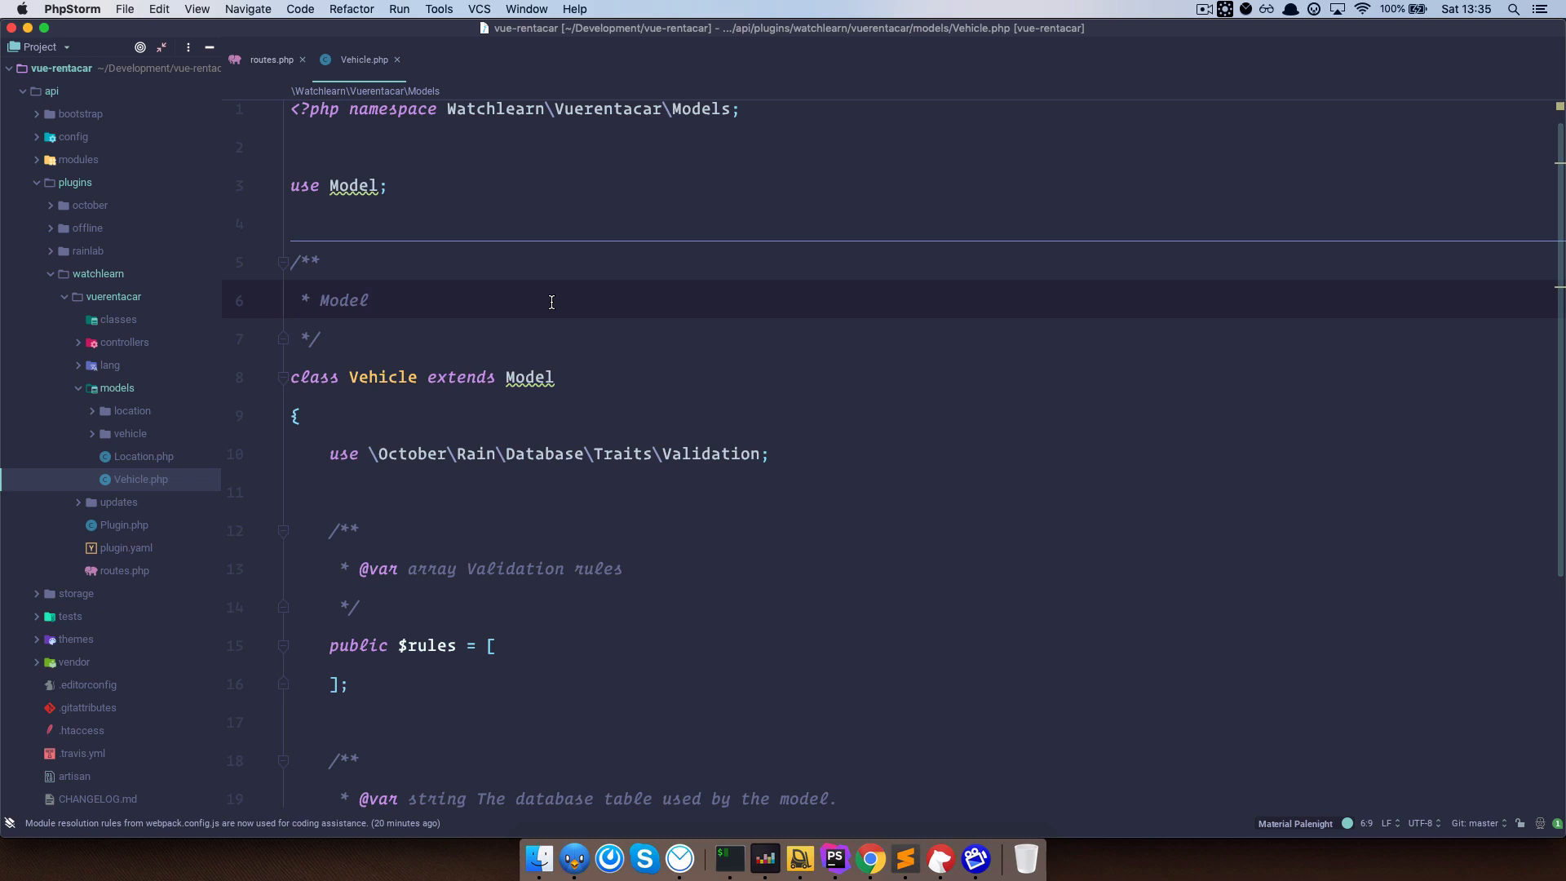
{"action": "mouse_move", "coordinate": [48, 95]}
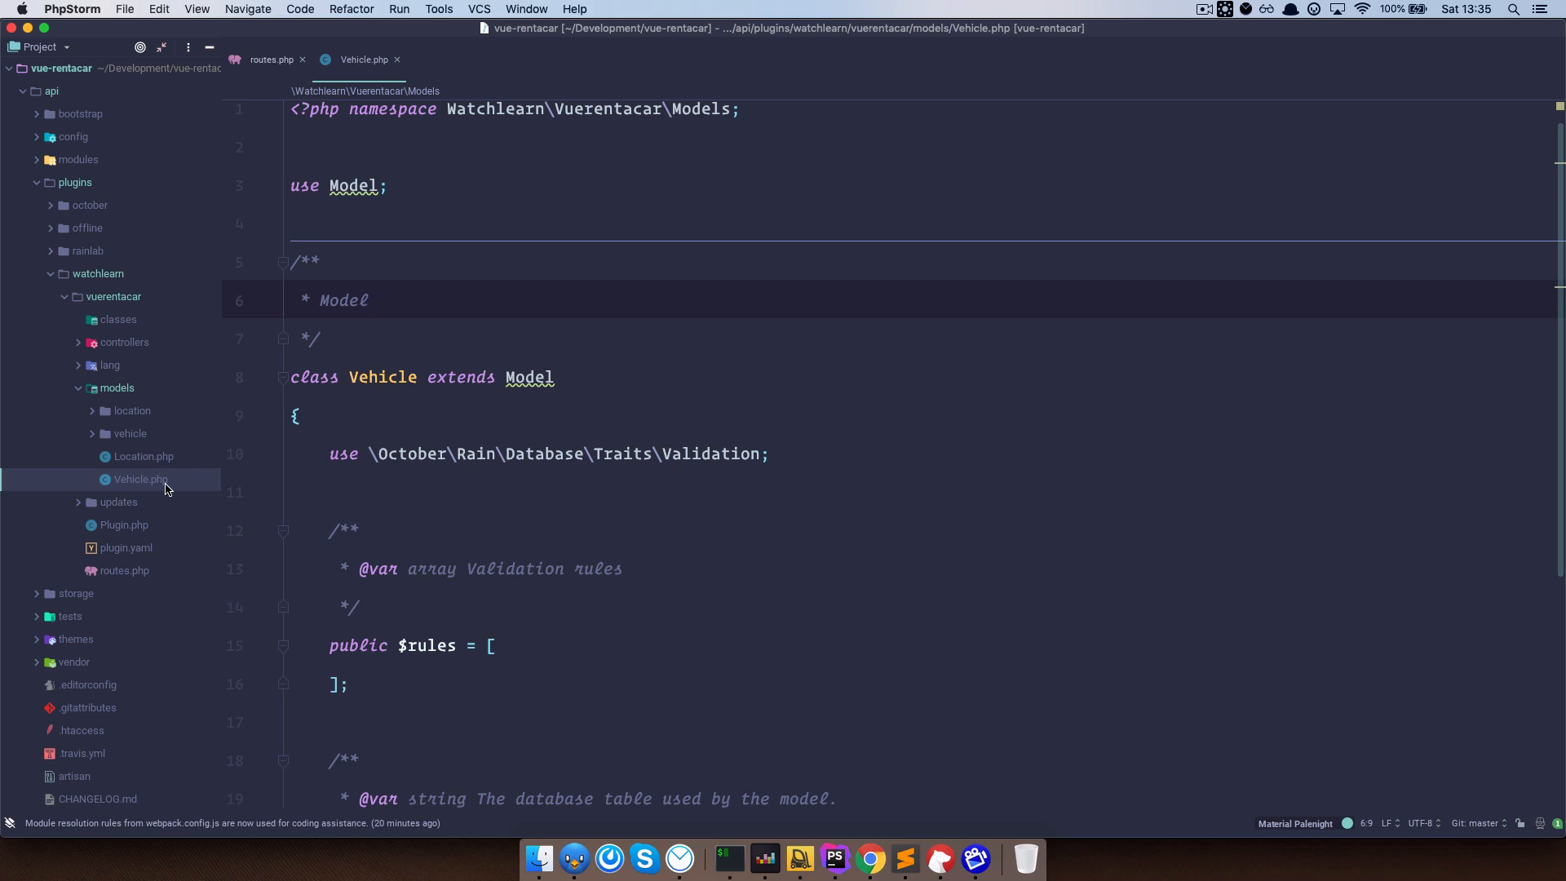
{"action": "mouse_move", "coordinate": [456, 617]}
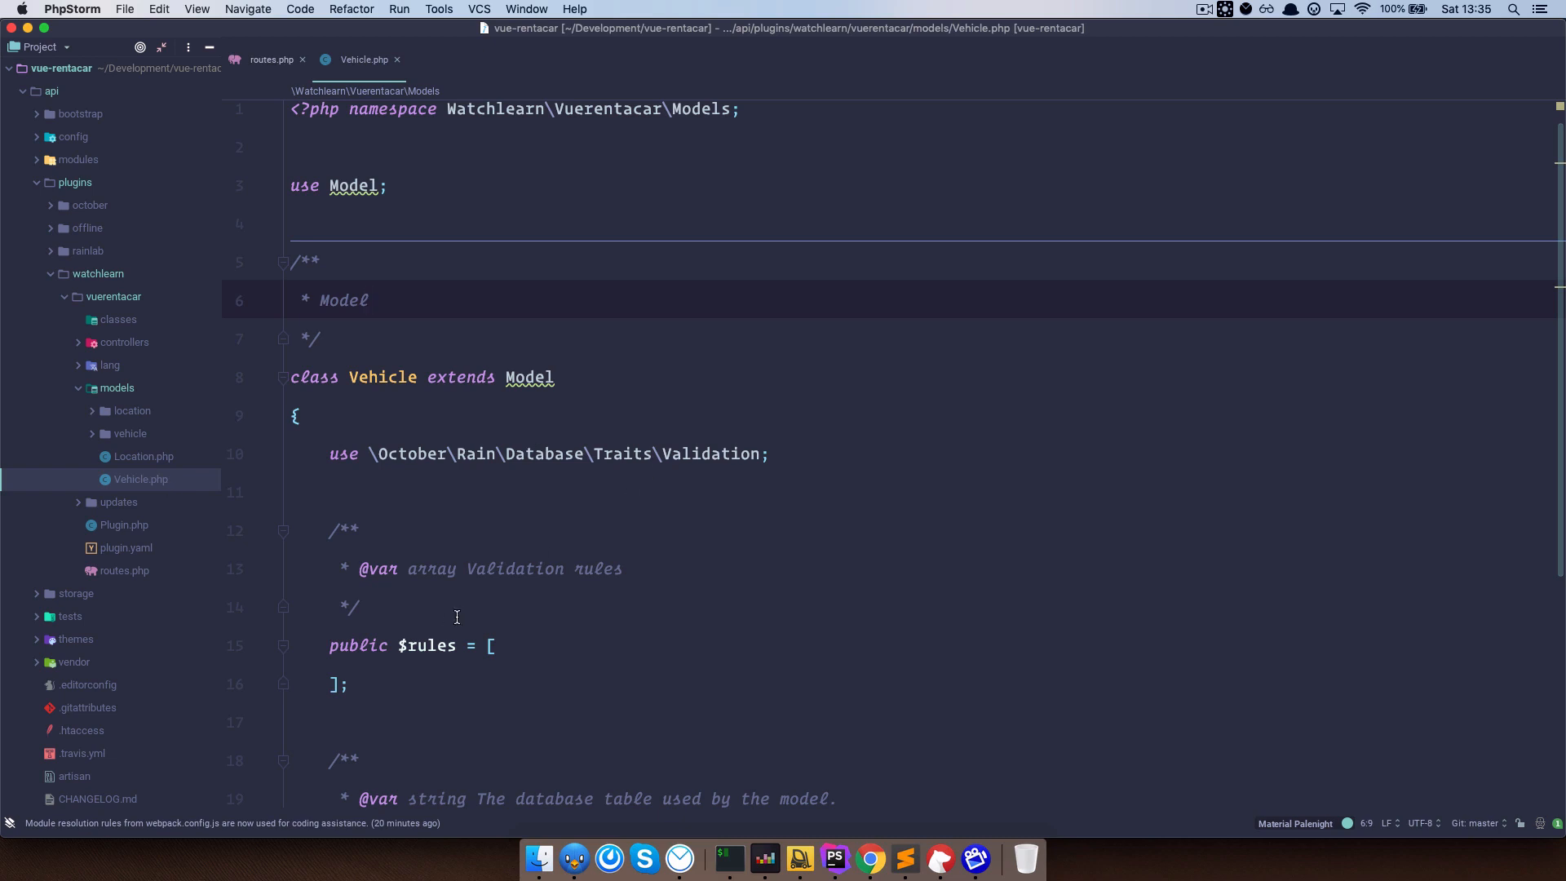
Add a /* Relations */ comment and a public $belongsToMany array with a 'locations' entry in Vehicle.php.
{"action": "scroll", "scroll_direction": "down", "scroll_amount": 3}
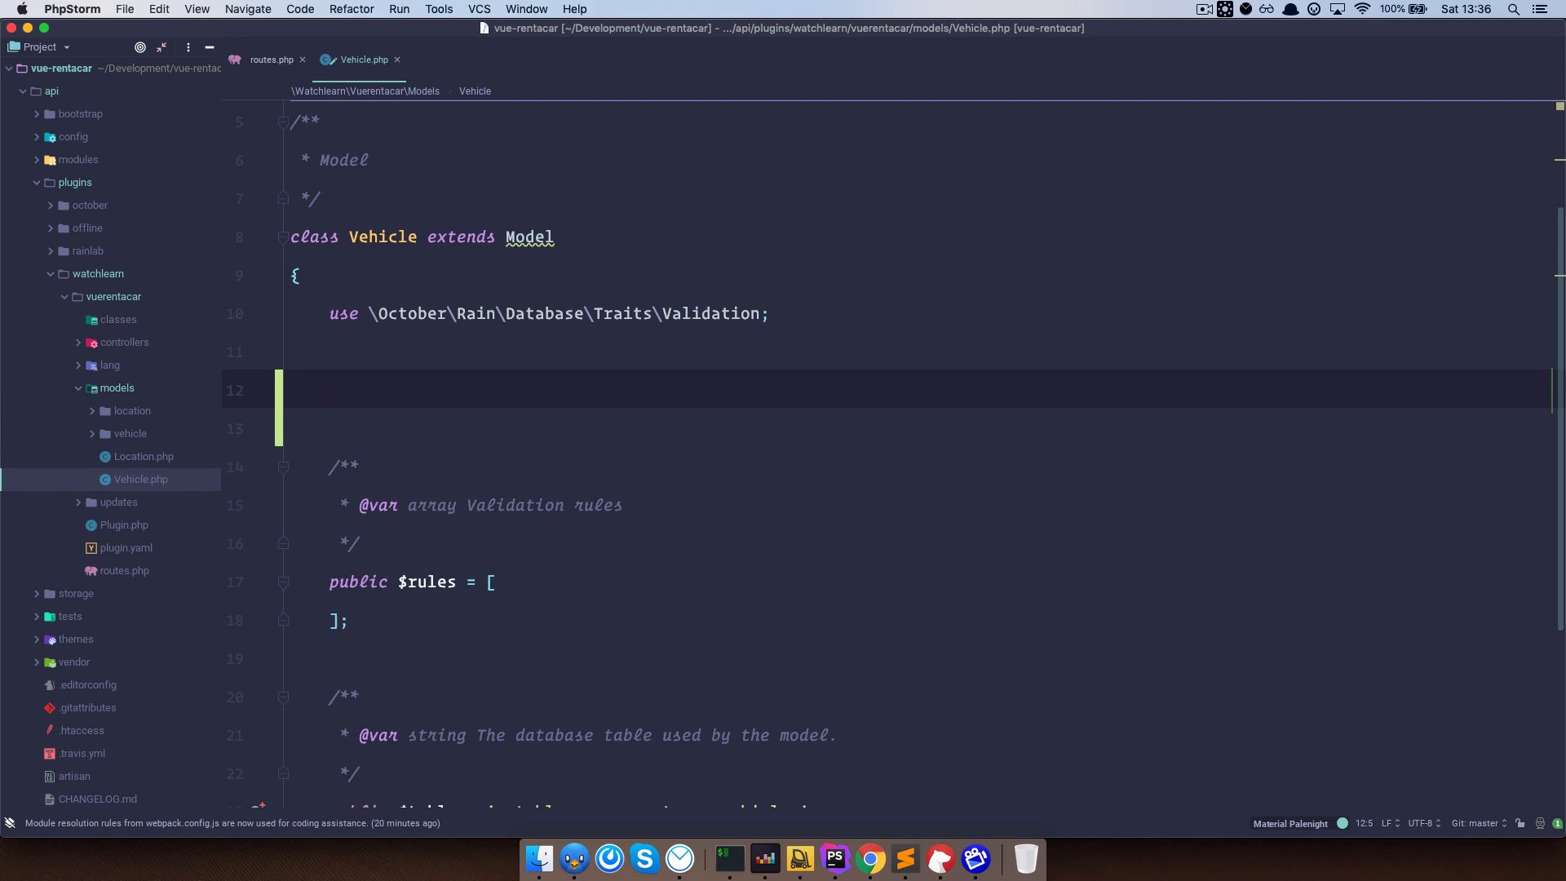
{"action": "type", "text": "/*"}
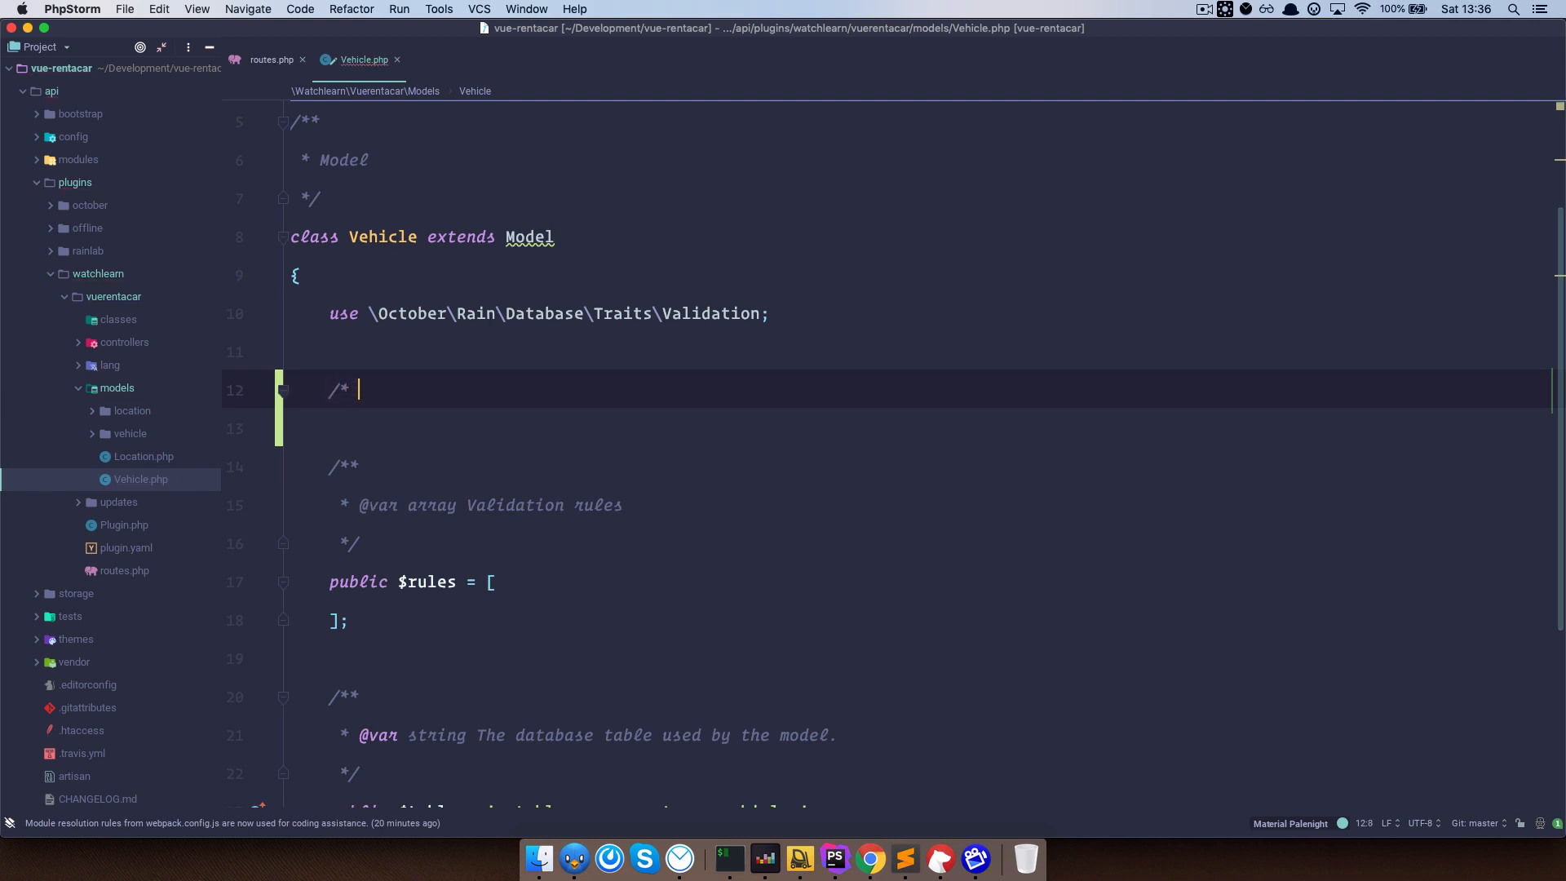
{"action": "type", "text": "Relations */"}
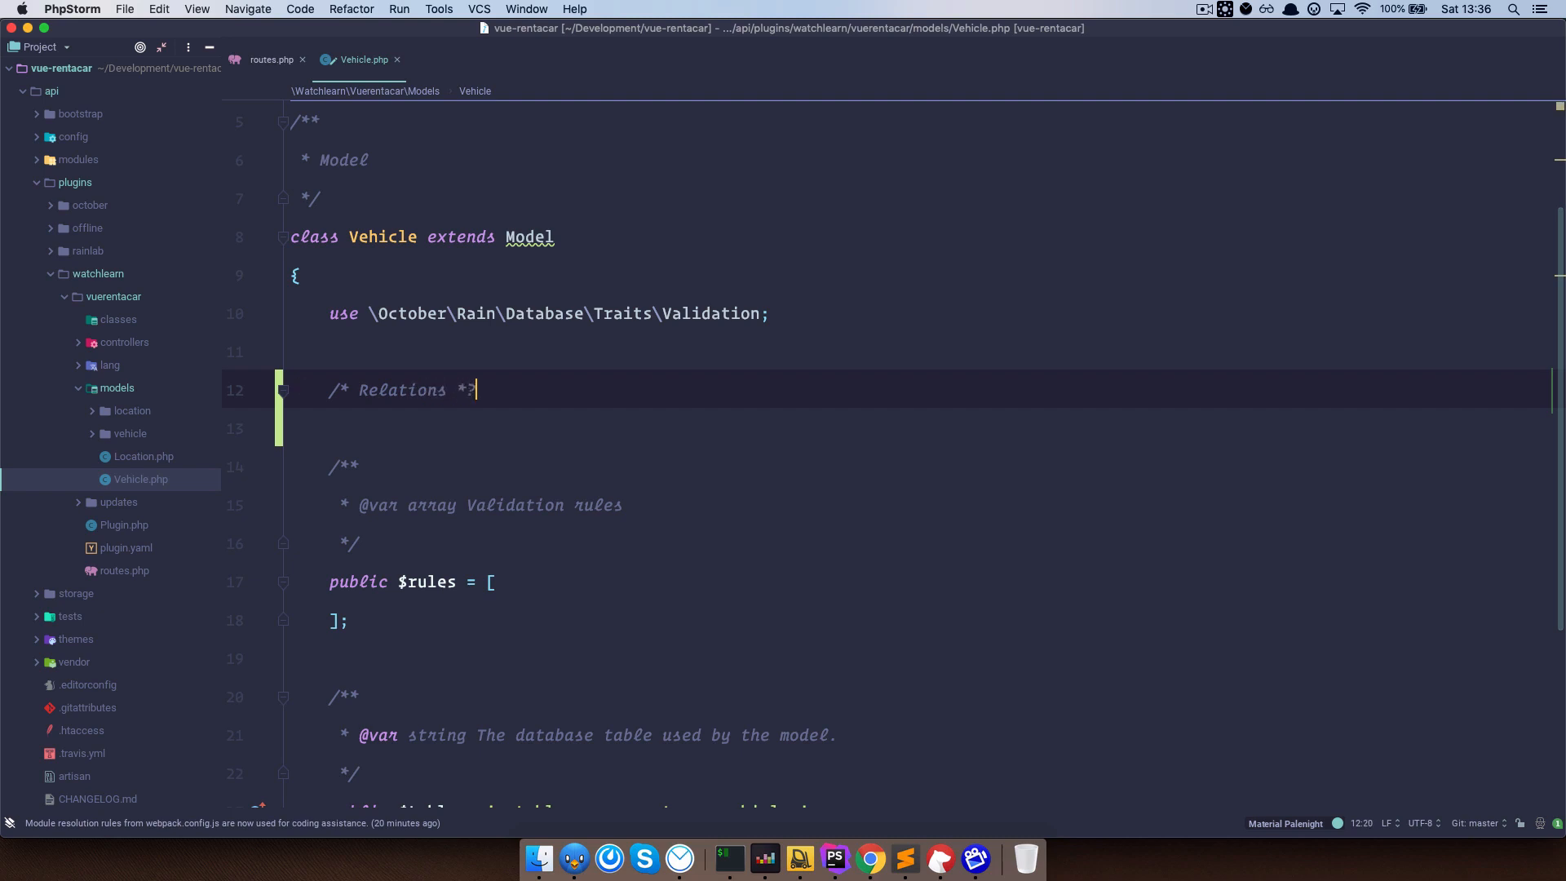
{"action": "key", "text": "backspace"}
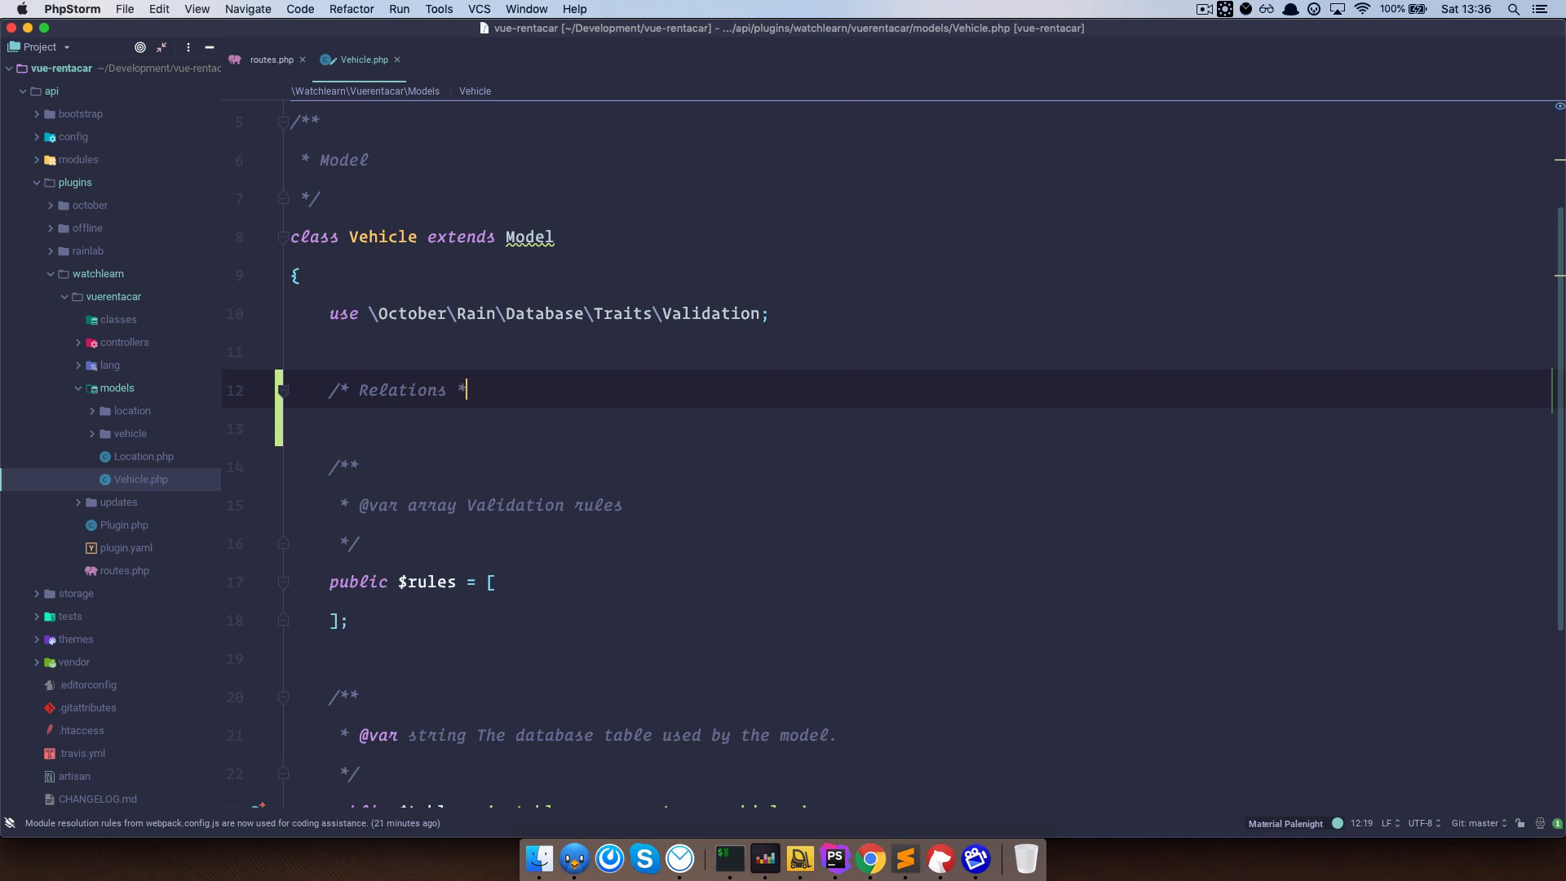
{"action": "type", "text": "/"}
{"action": "key", "text": "enter"}
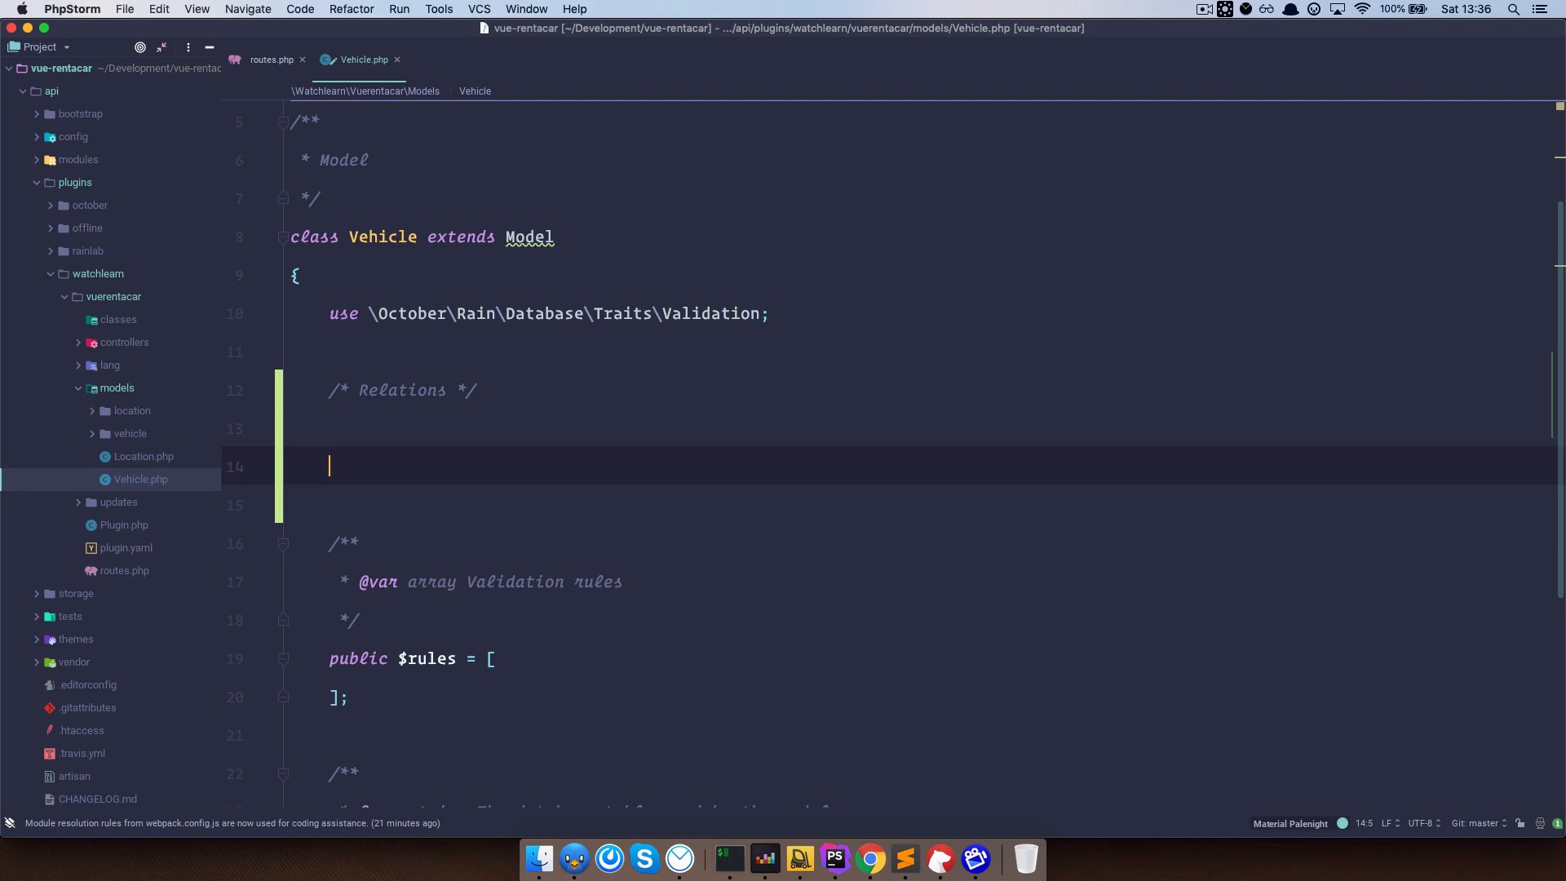
{"action": "type", "text": "public $belongsToMany = ["}
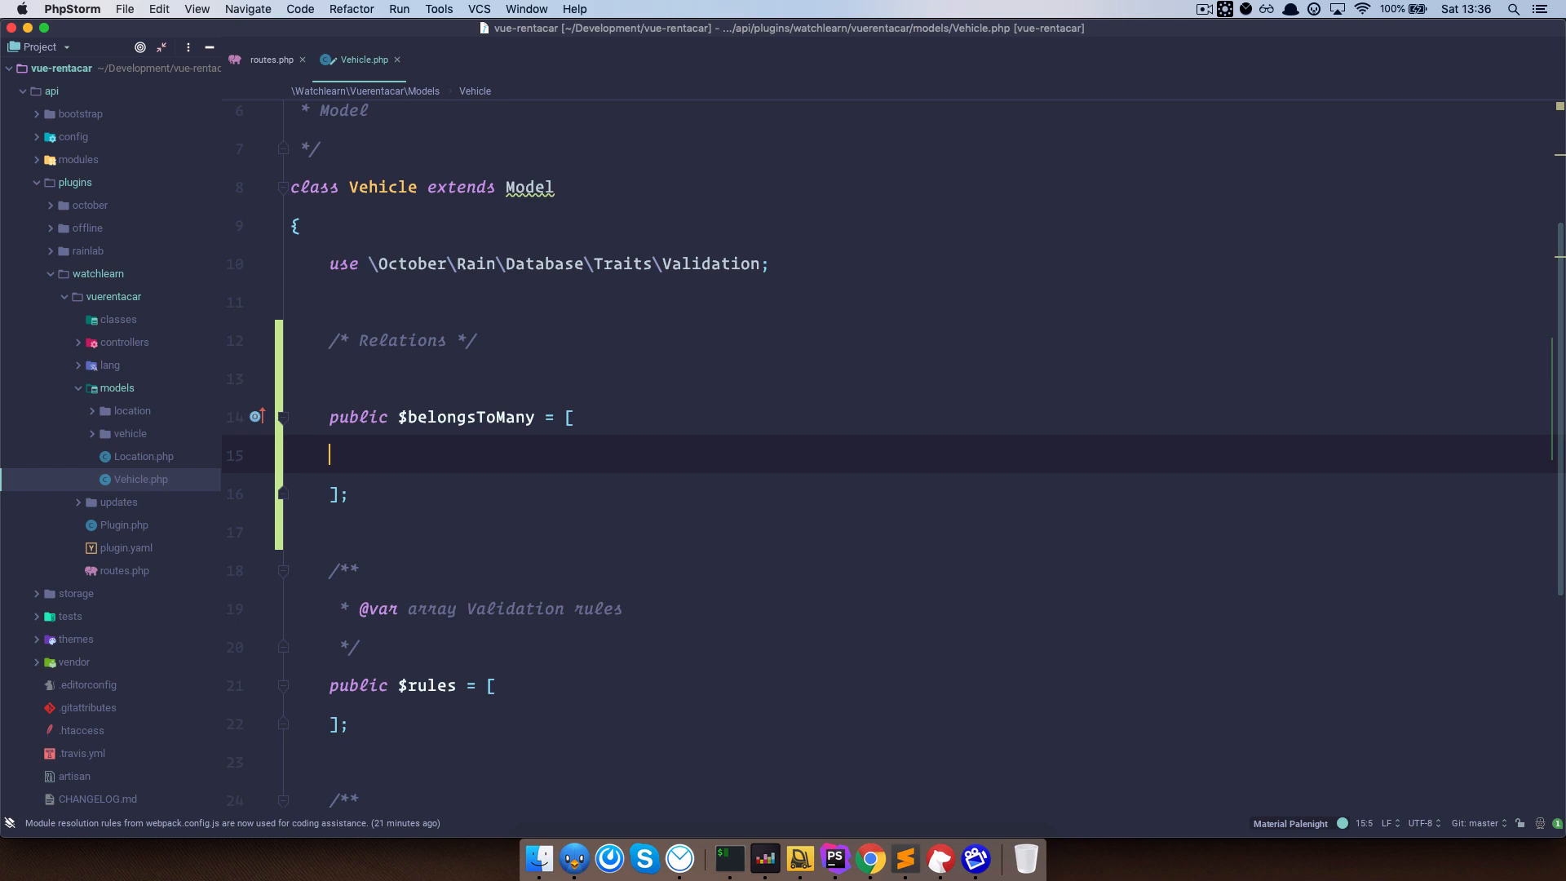
{"action": "type", "text": "'locations' ="}
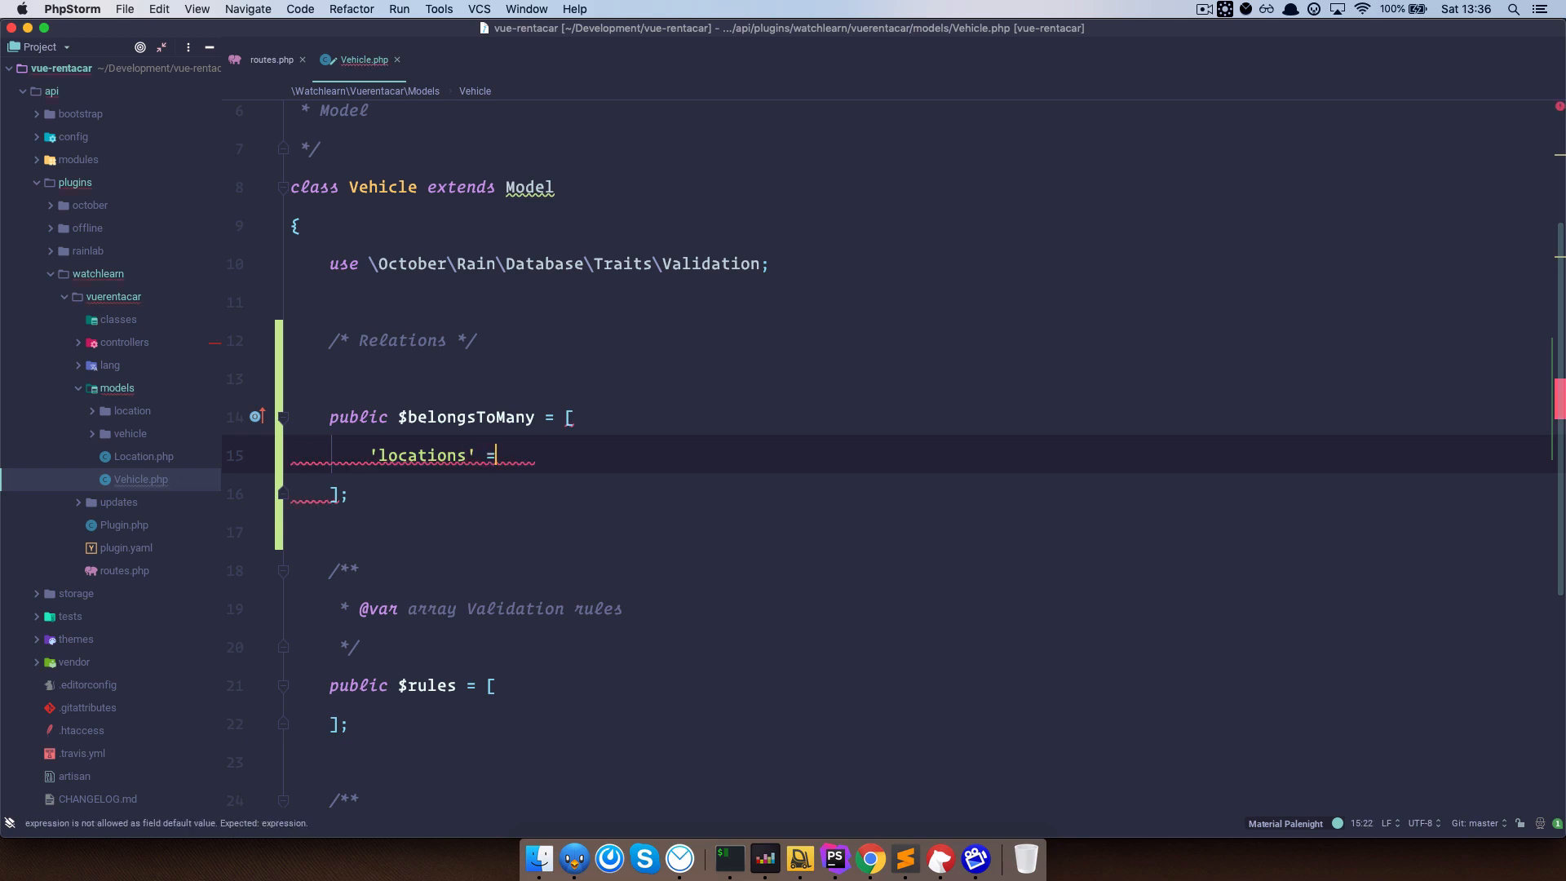
{"action": "type", "text": "> []"}
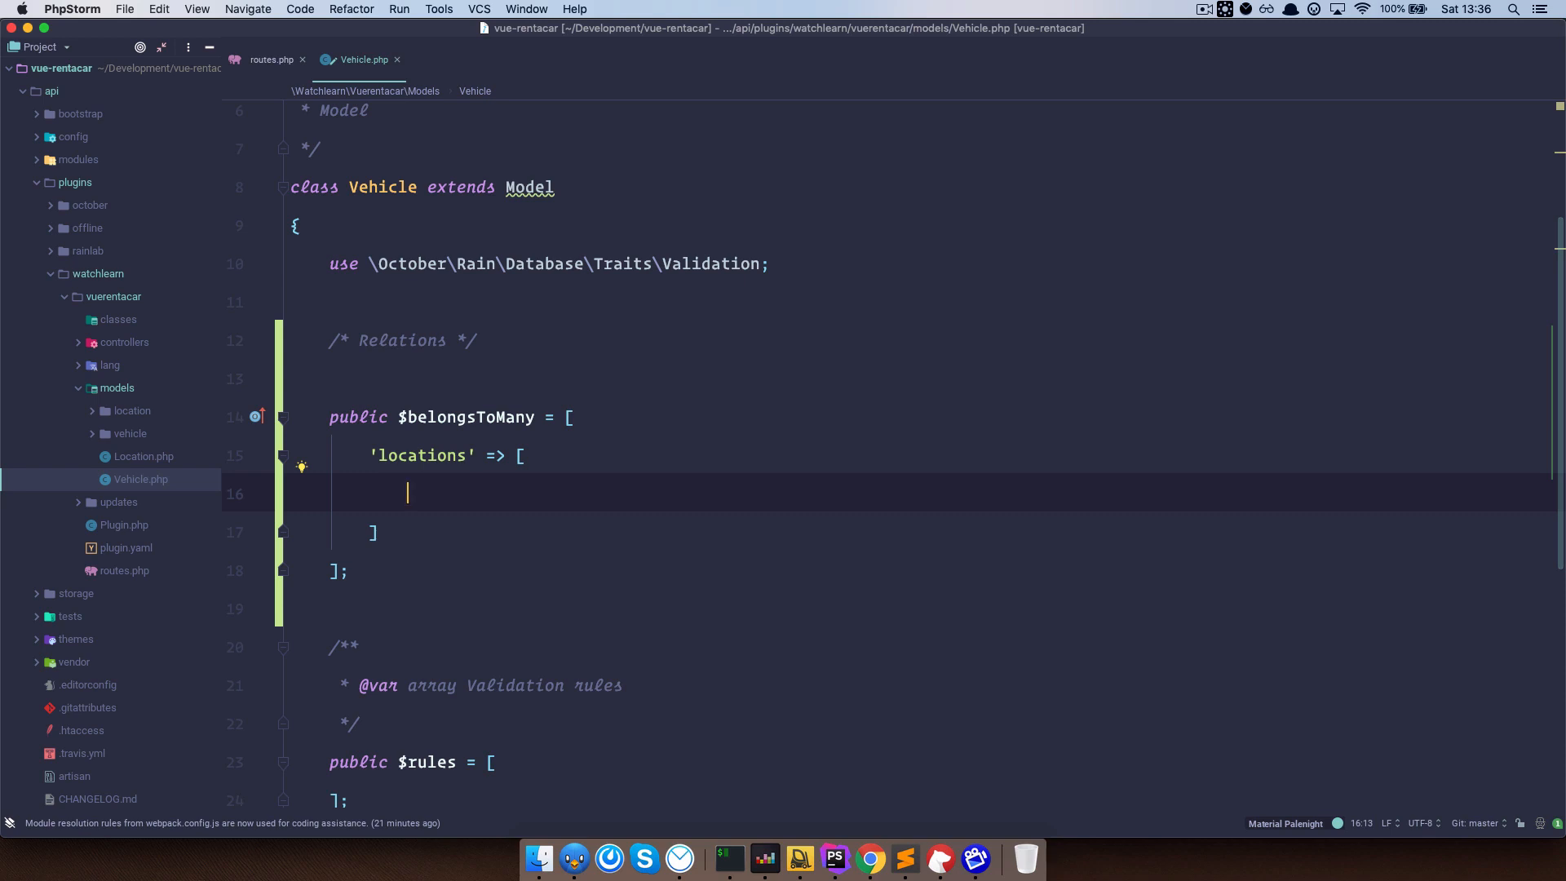
{"action": "mouse_move", "coordinate": [560, 320]}
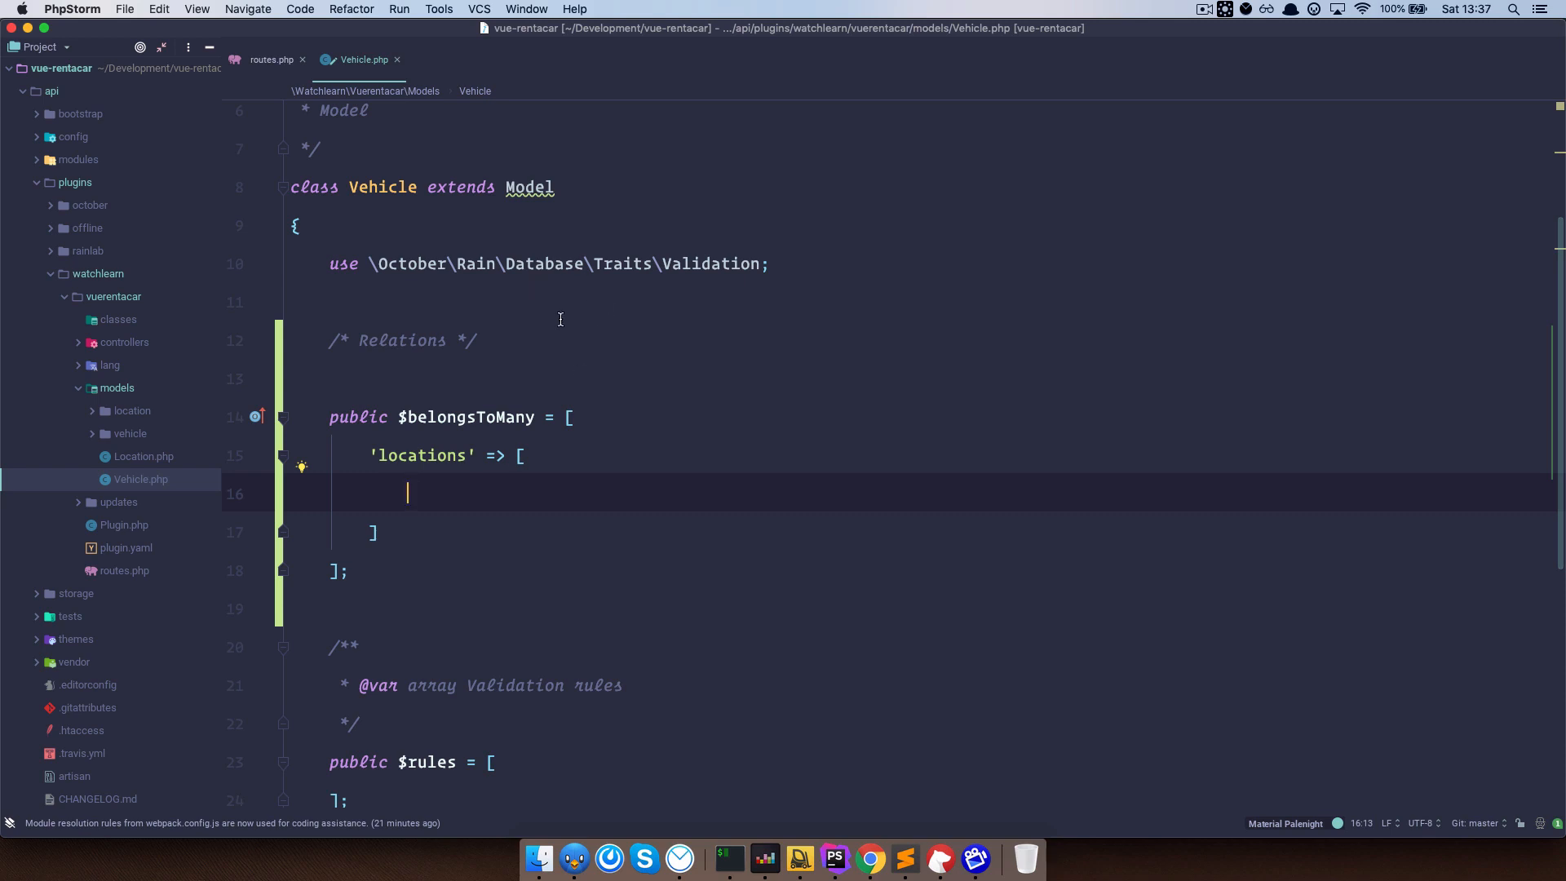
Point the locations relation at Watchlearn\Vuerentacar\Models\Location and start an empty table key.
{"action": "scroll", "scroll_direction": "up", "scroll_amount": 3}
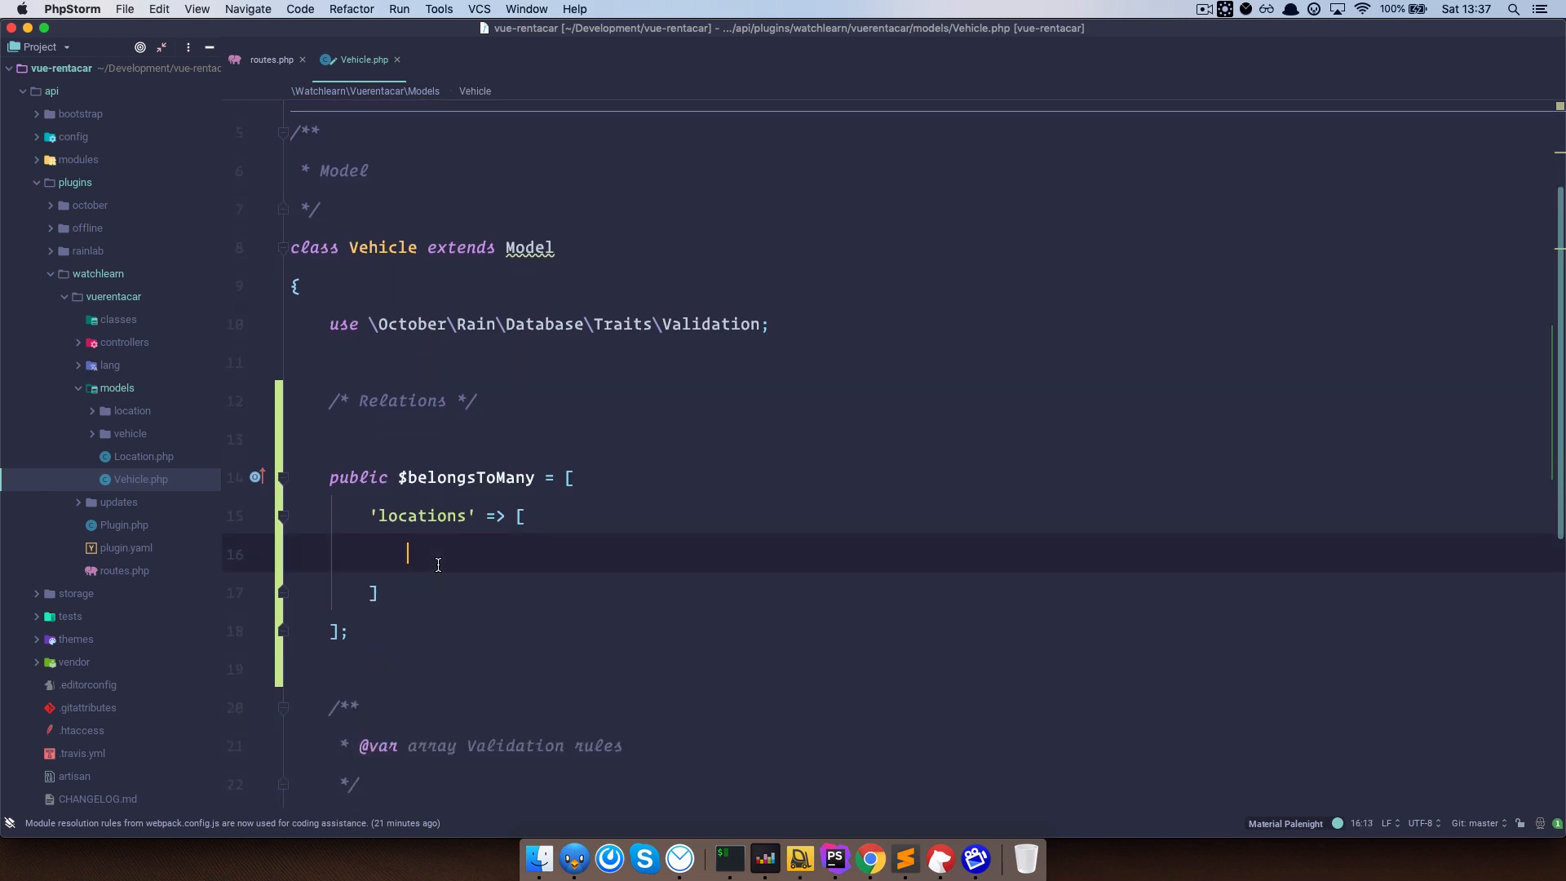
{"action": "type", "text": "'Watchlearn\\Vuerentacar\\Models'"}
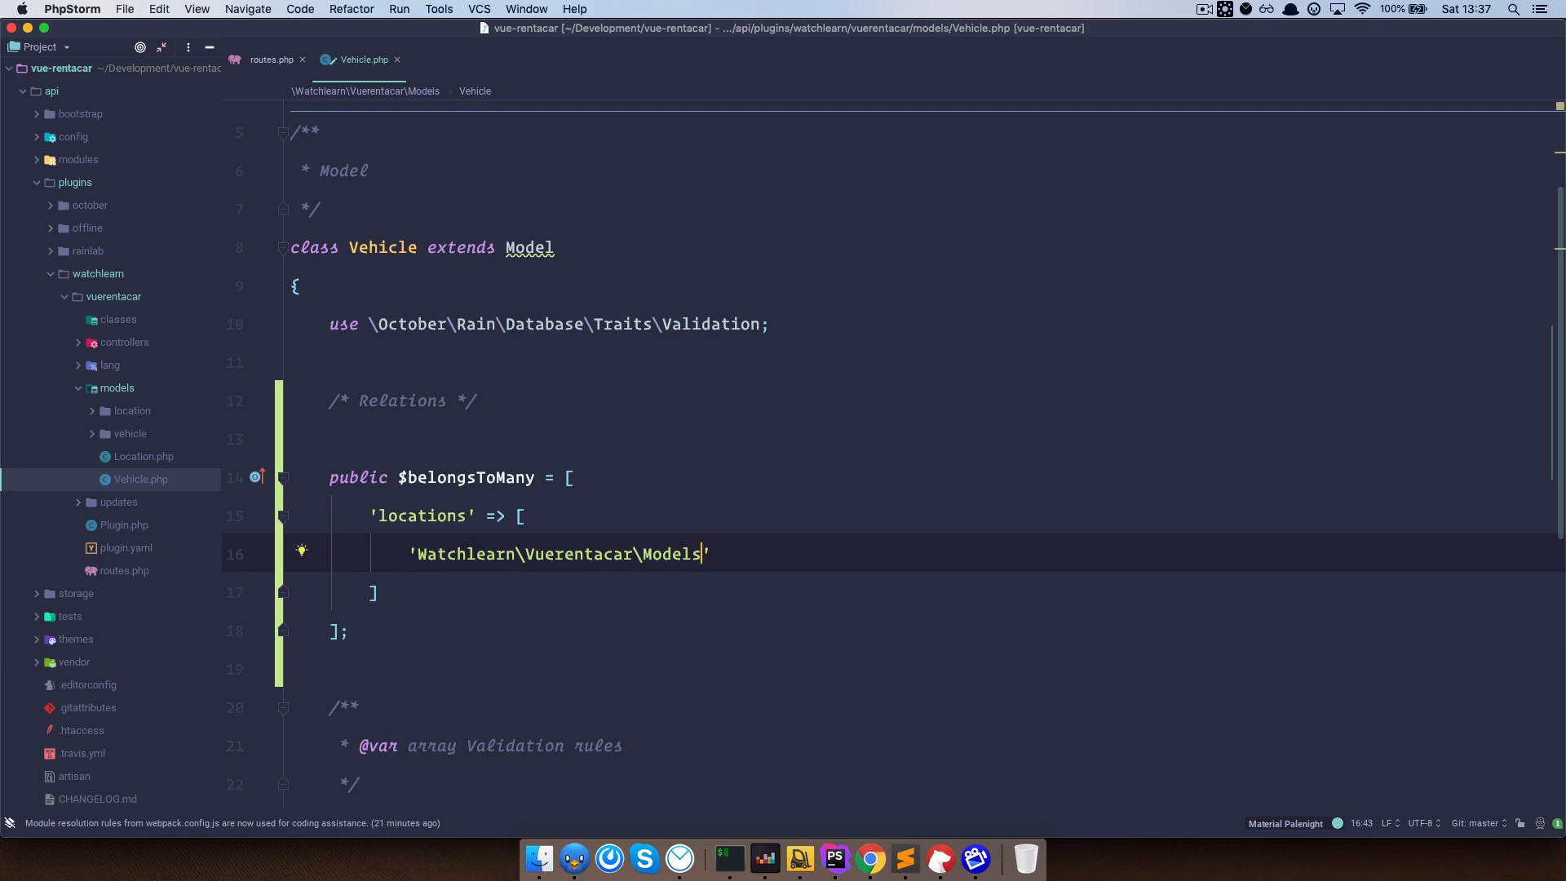
{"action": "type", "text": "\\Location"}
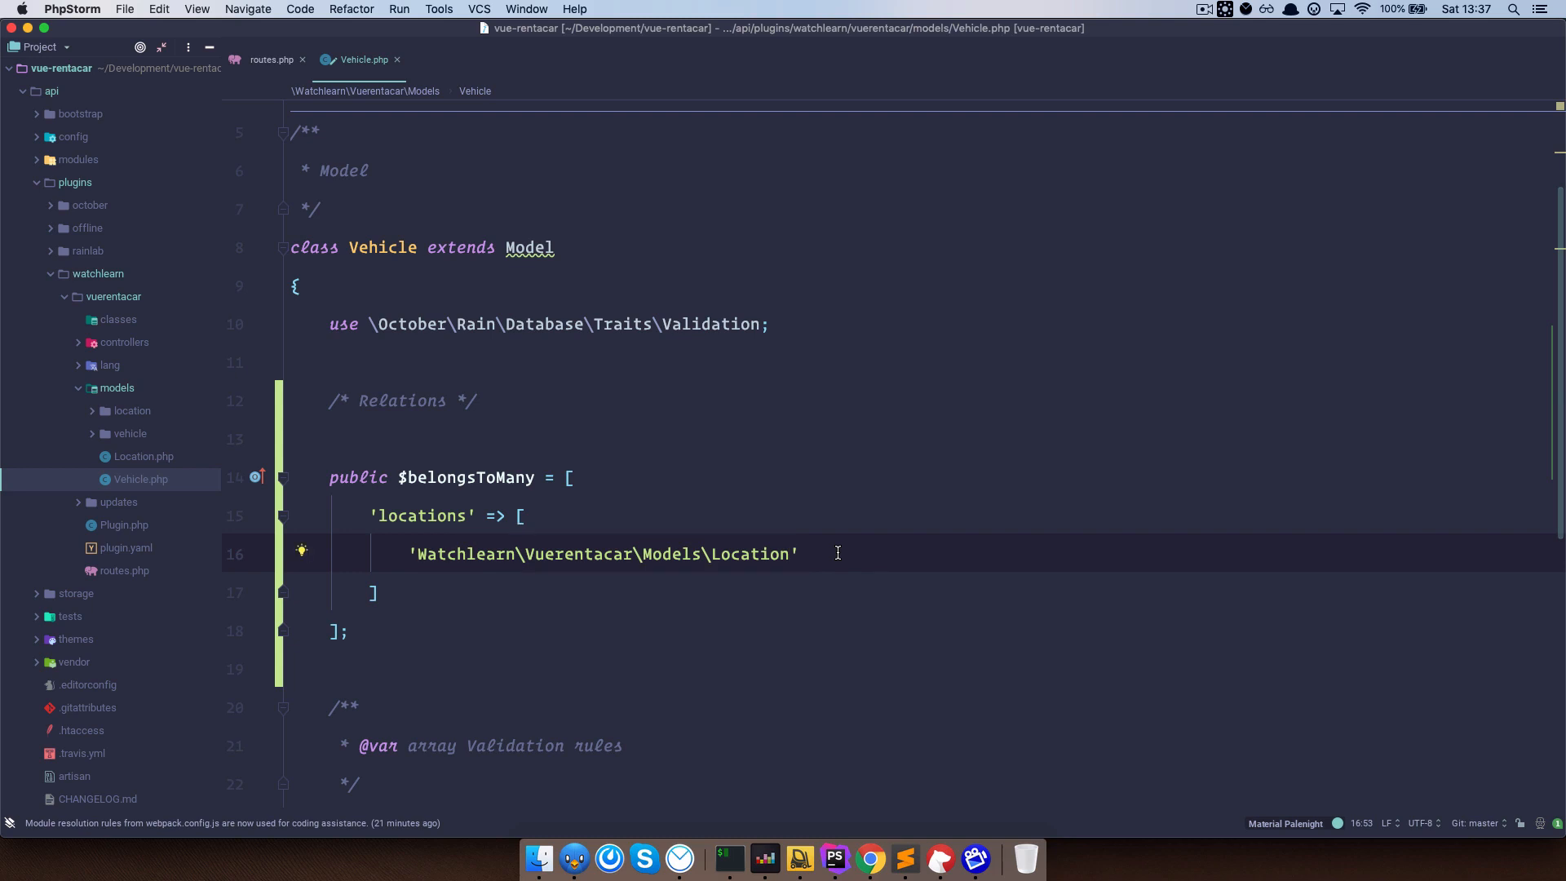
{"action": "type", "text": ","}
{"action": "key", "text": "Enter"}
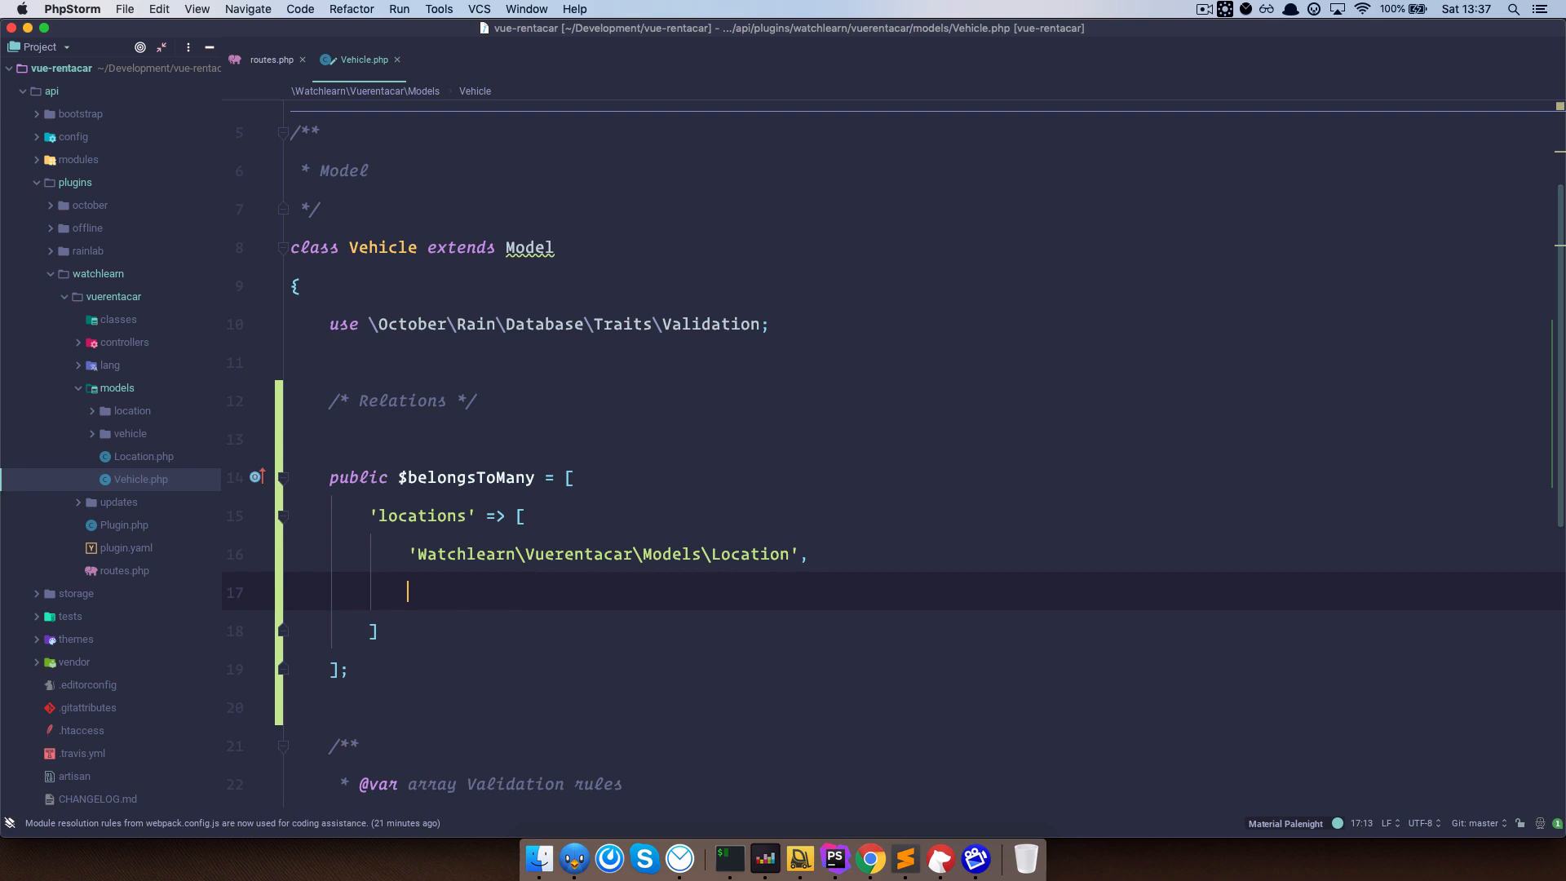
{"action": "type", "text": "''"}
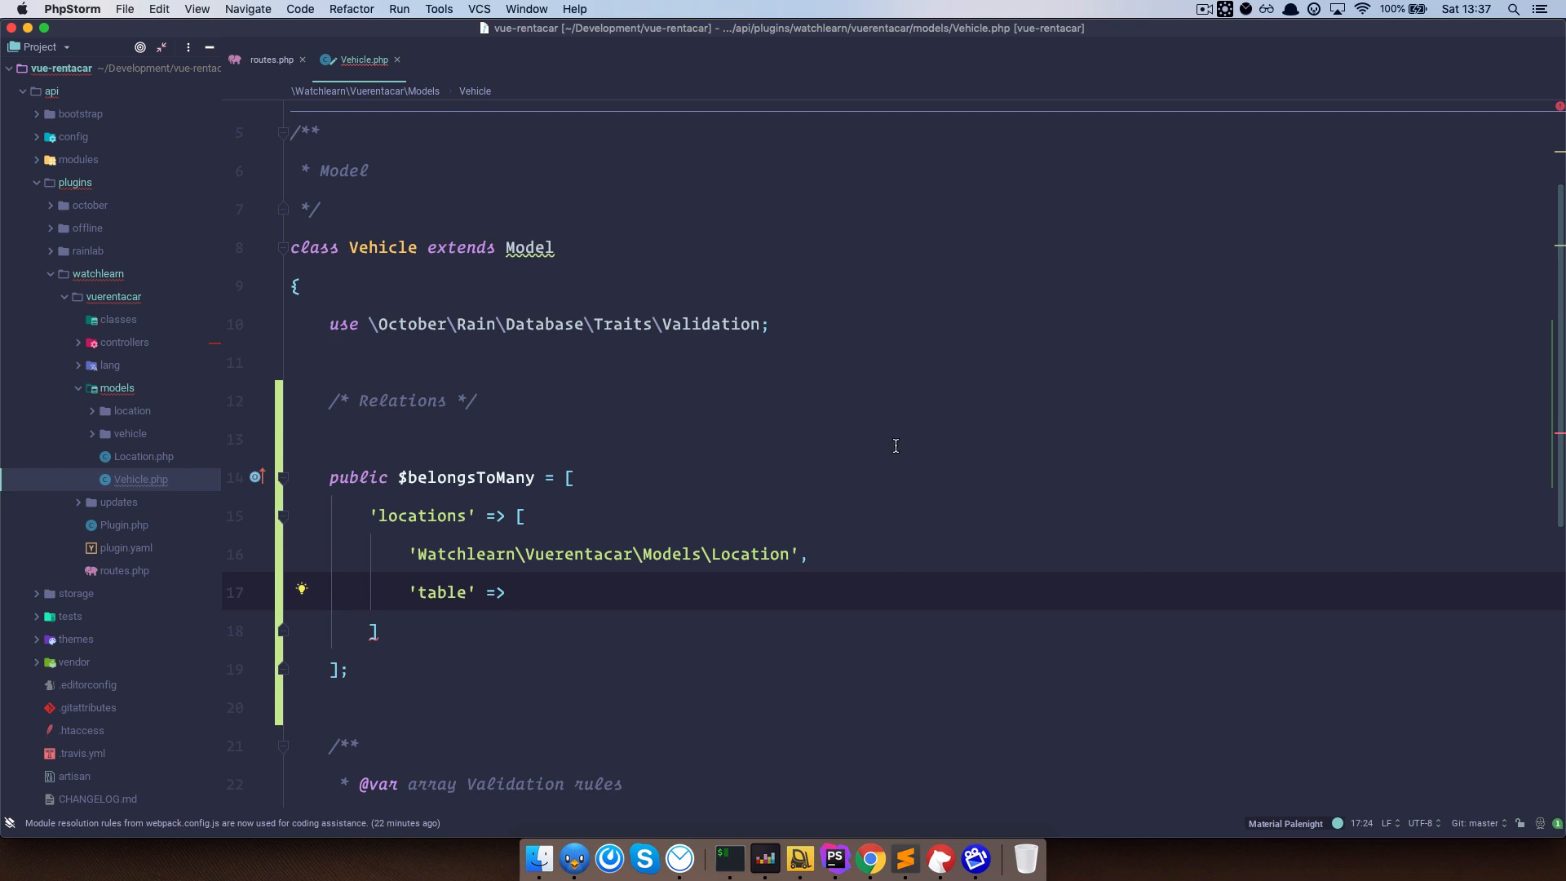
{"action": "left_click", "coordinate": [870, 856]}
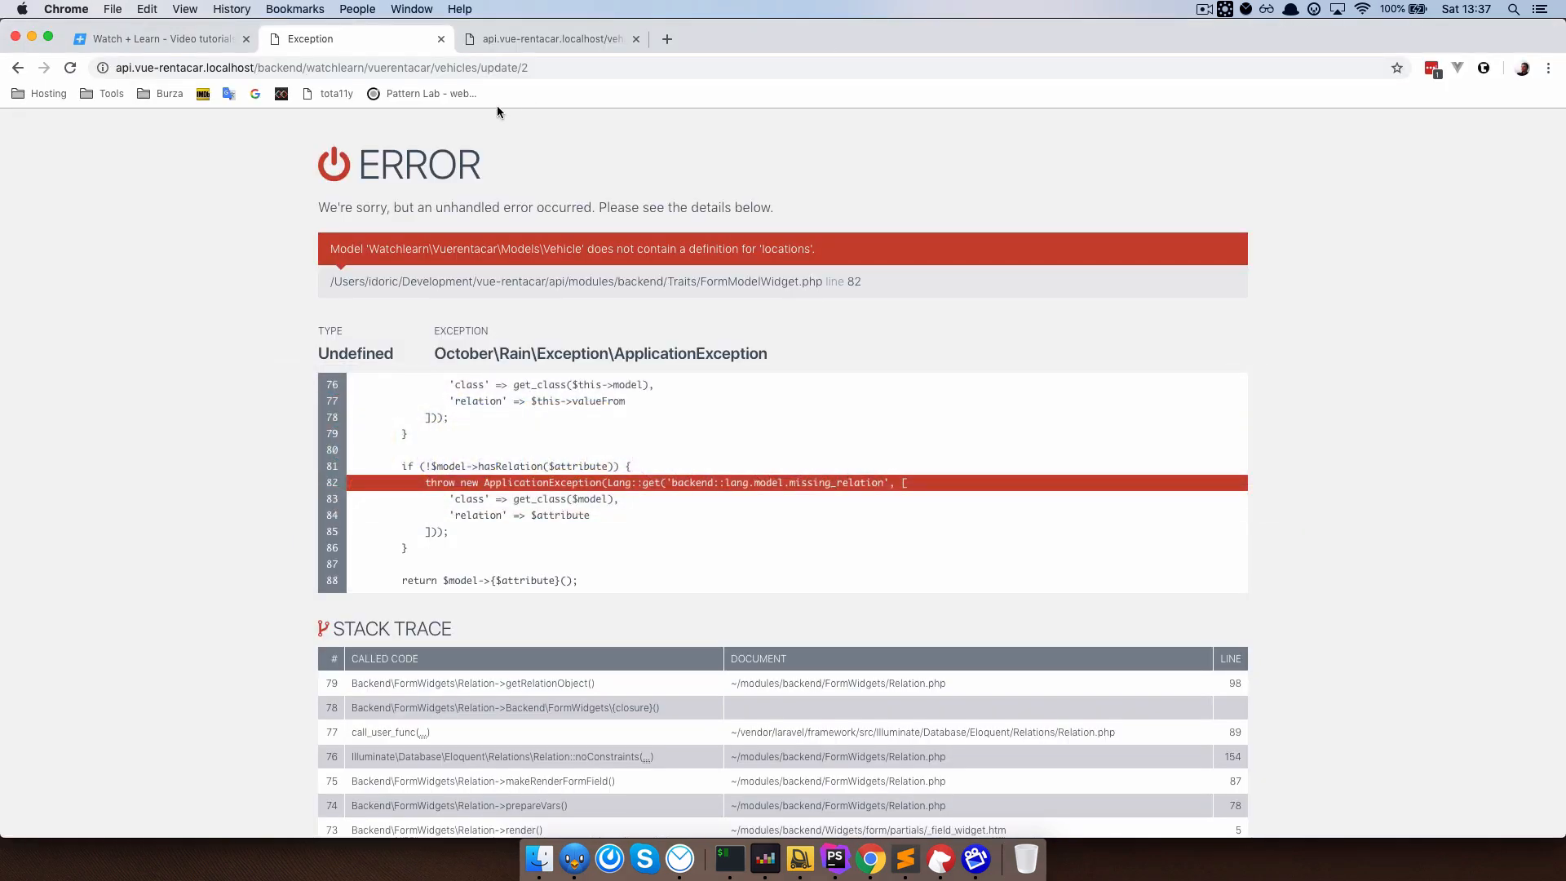
{"action": "mouse_move", "coordinate": [9, 73]}
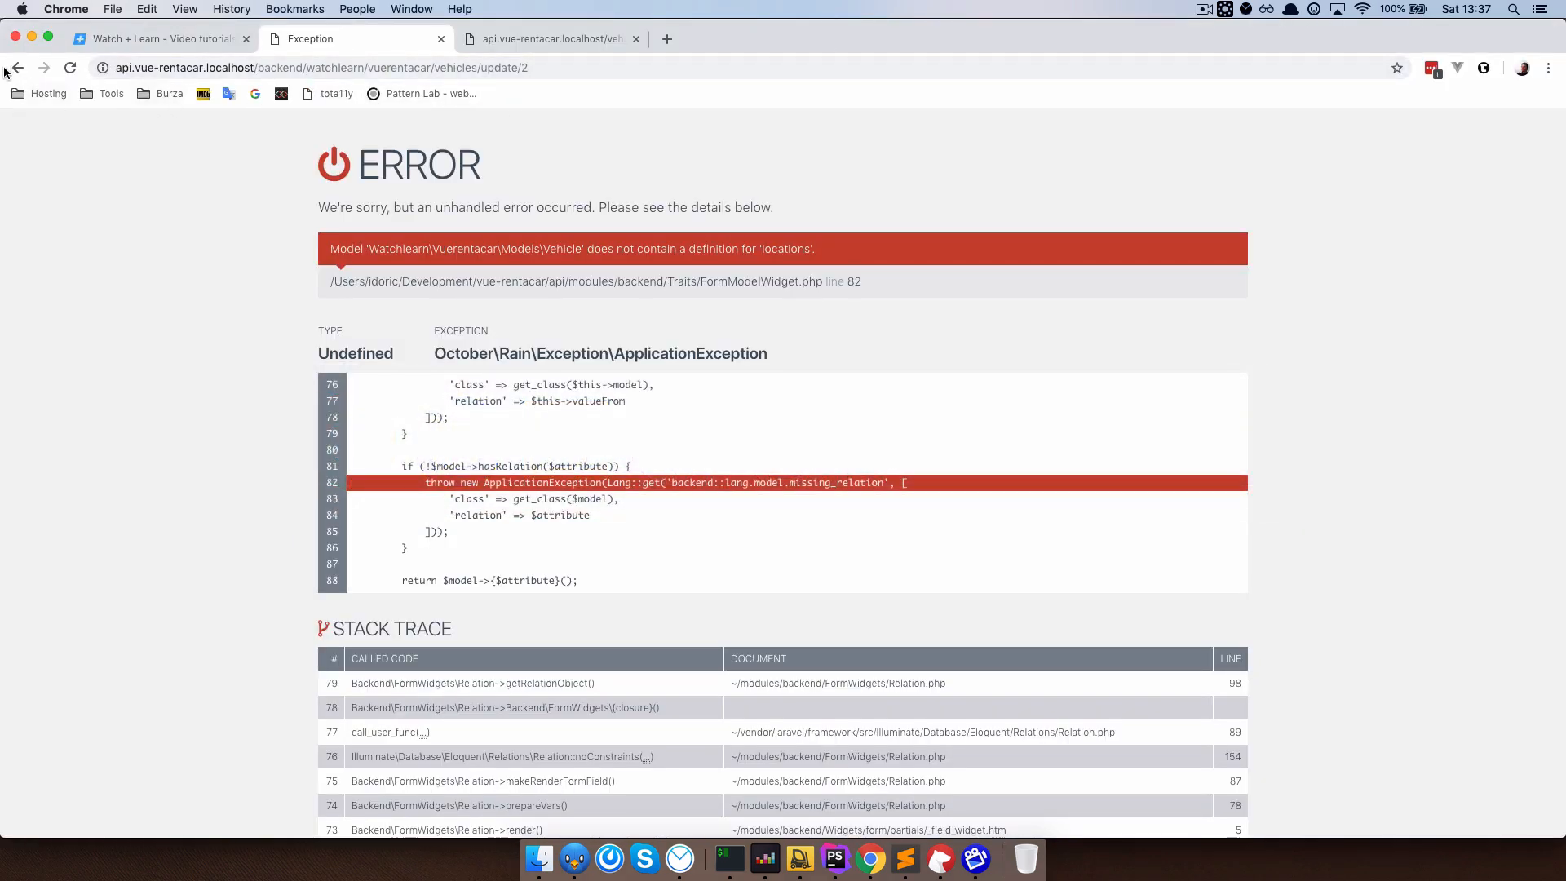
Select the full watchlearn_vuerentacar_vehicles_locations table name in the Builder to copy it.
{"action": "left_click", "coordinate": [16, 66]}
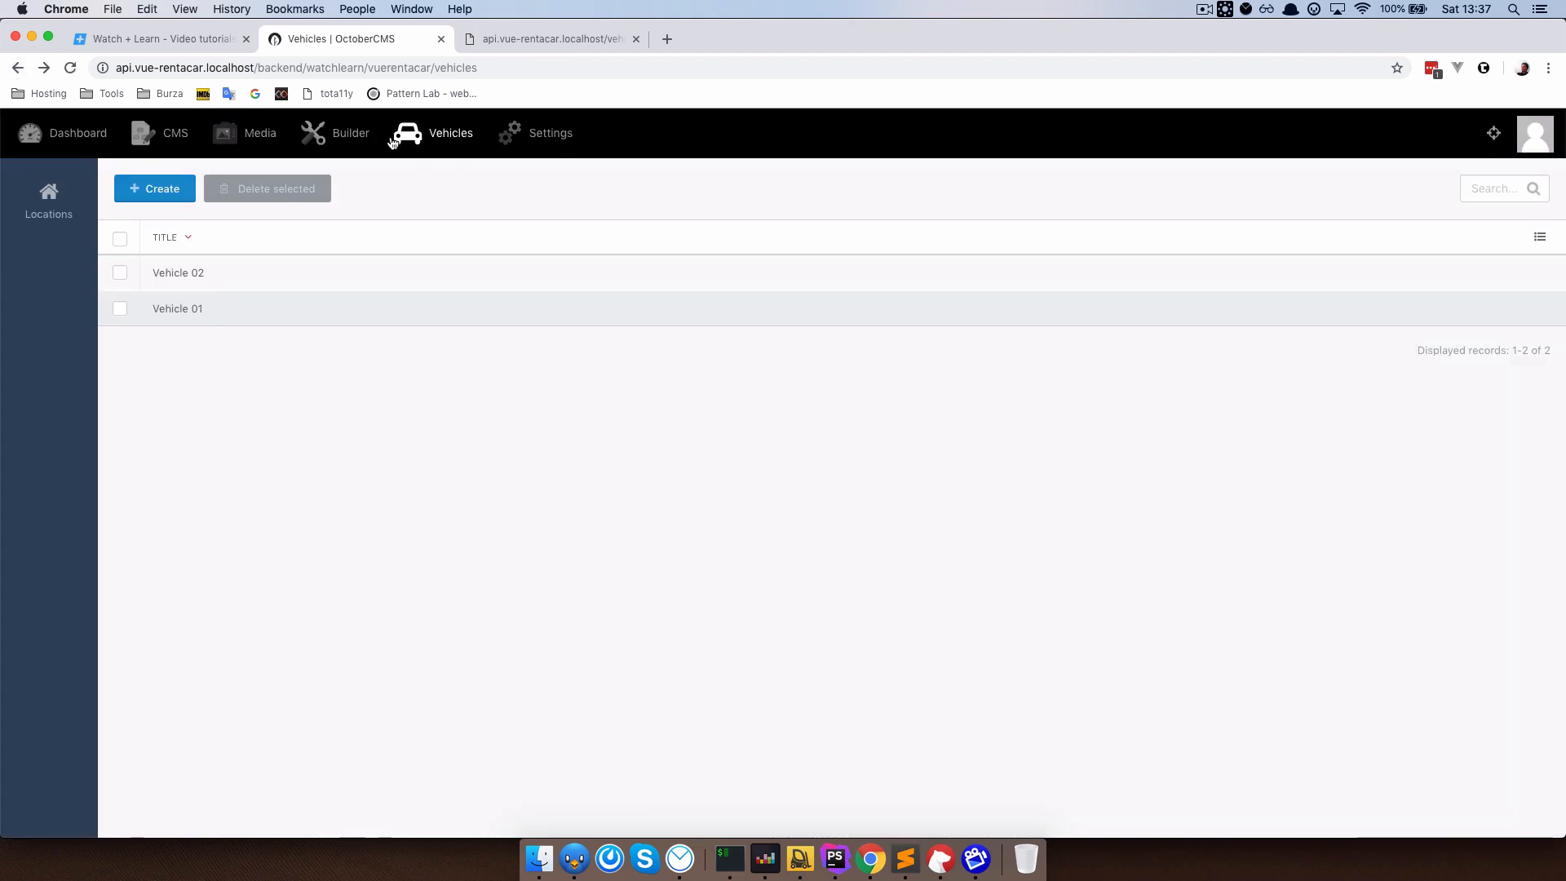
{"action": "left_click", "coordinate": [350, 132]}
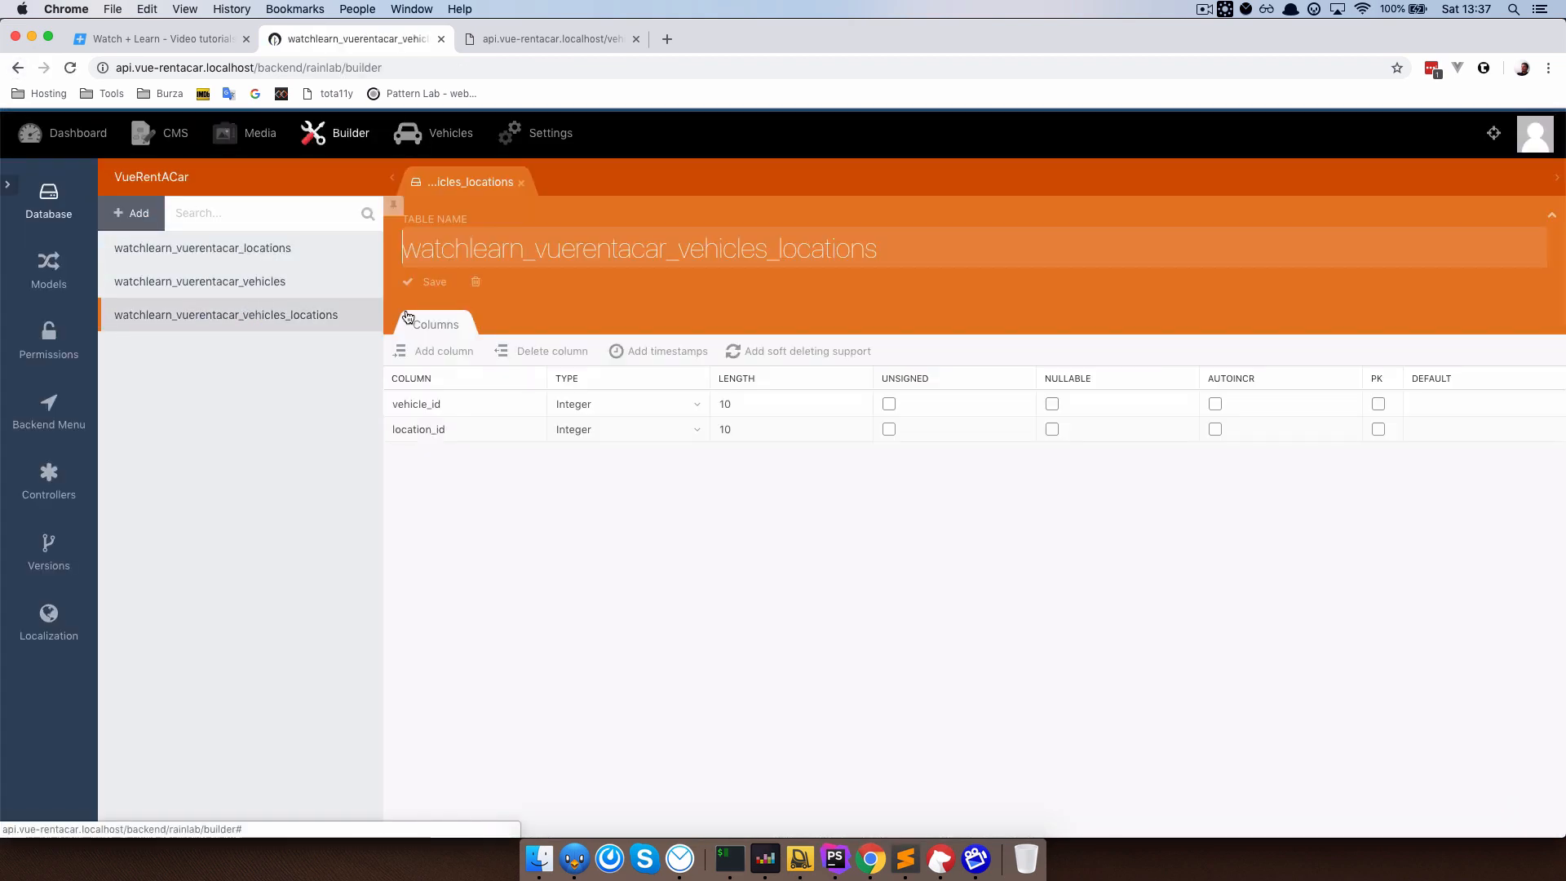
{"action": "triple_click", "coordinate": [638, 248]}
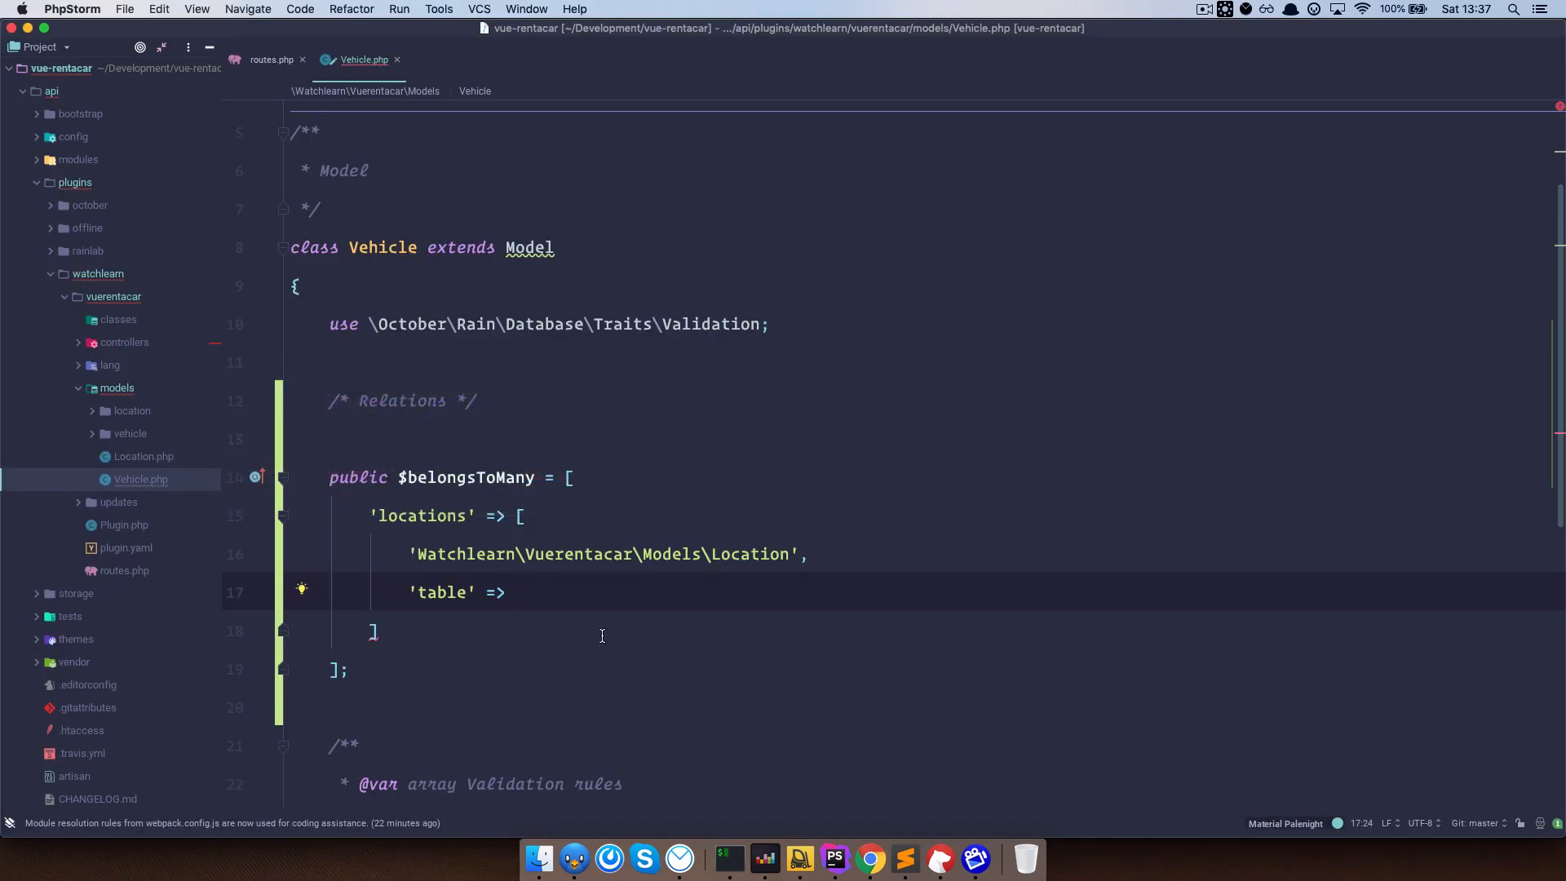
Set 'table' => 'watchlearn_vuerentacar_vehicles_locations' and 'order' => 'title' in the locations relation.
{"action": "type", "text": "'watchlearn_vuerentacar_vehicles_locations',"}
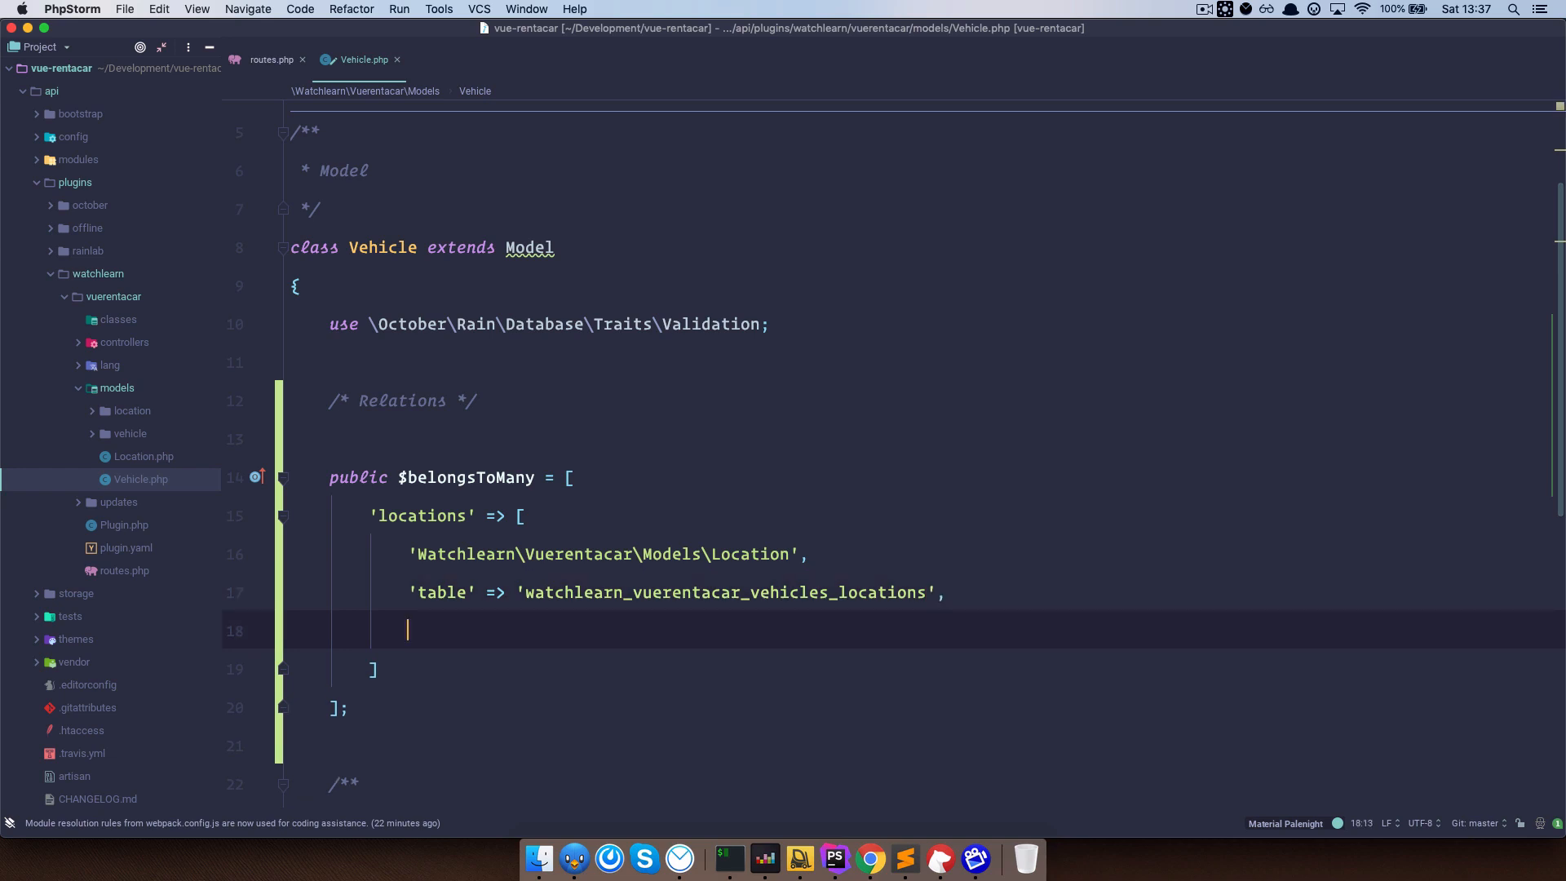
{"action": "type", "text": "'or'"}
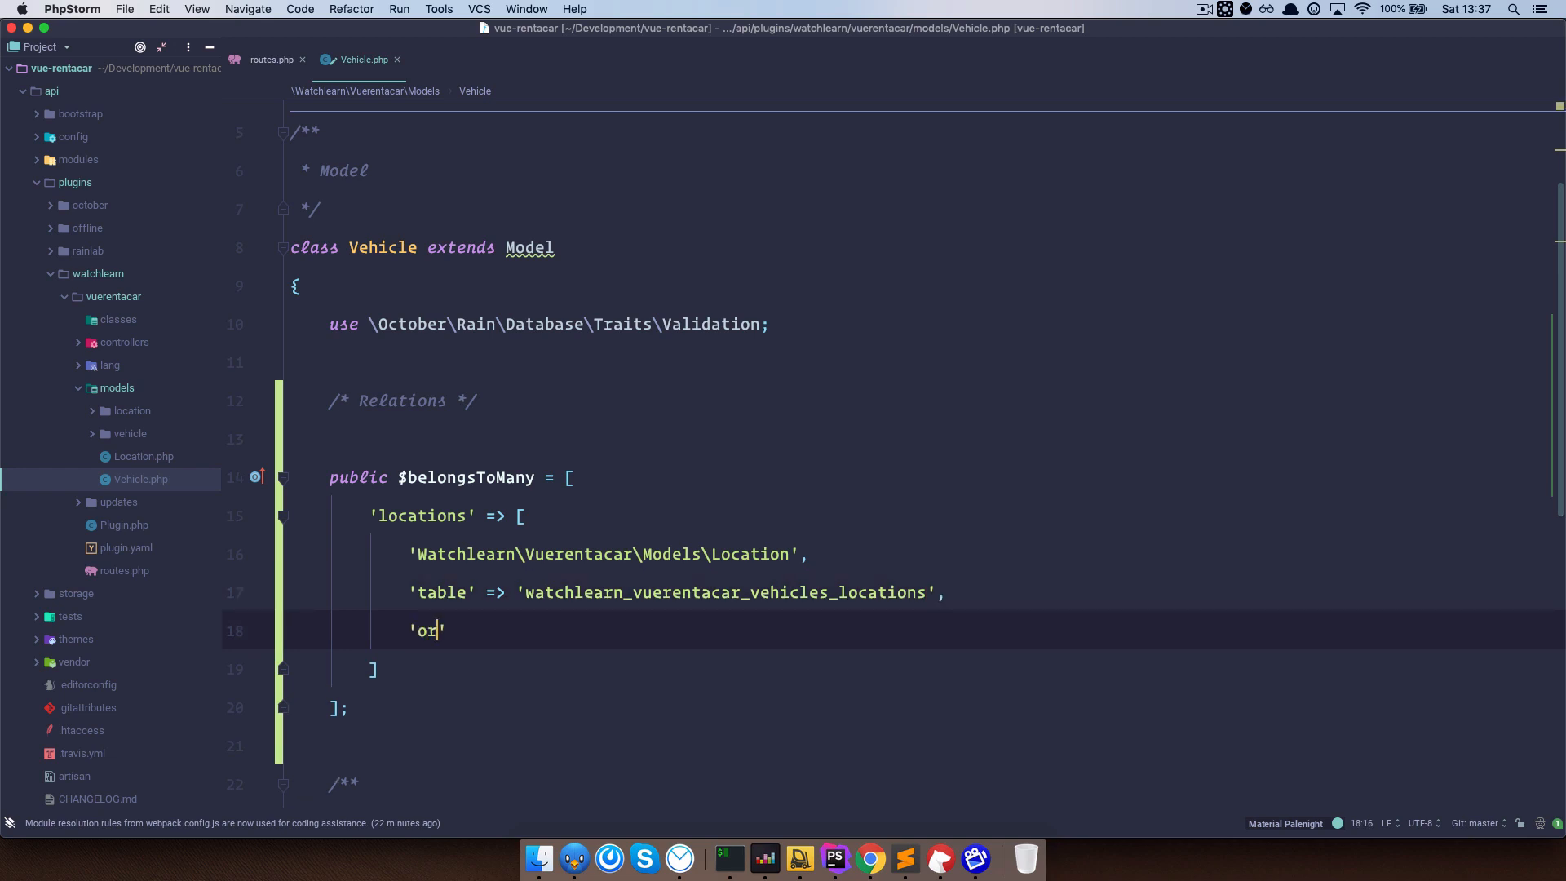
{"action": "type", "text": "der' => 'ti'"}
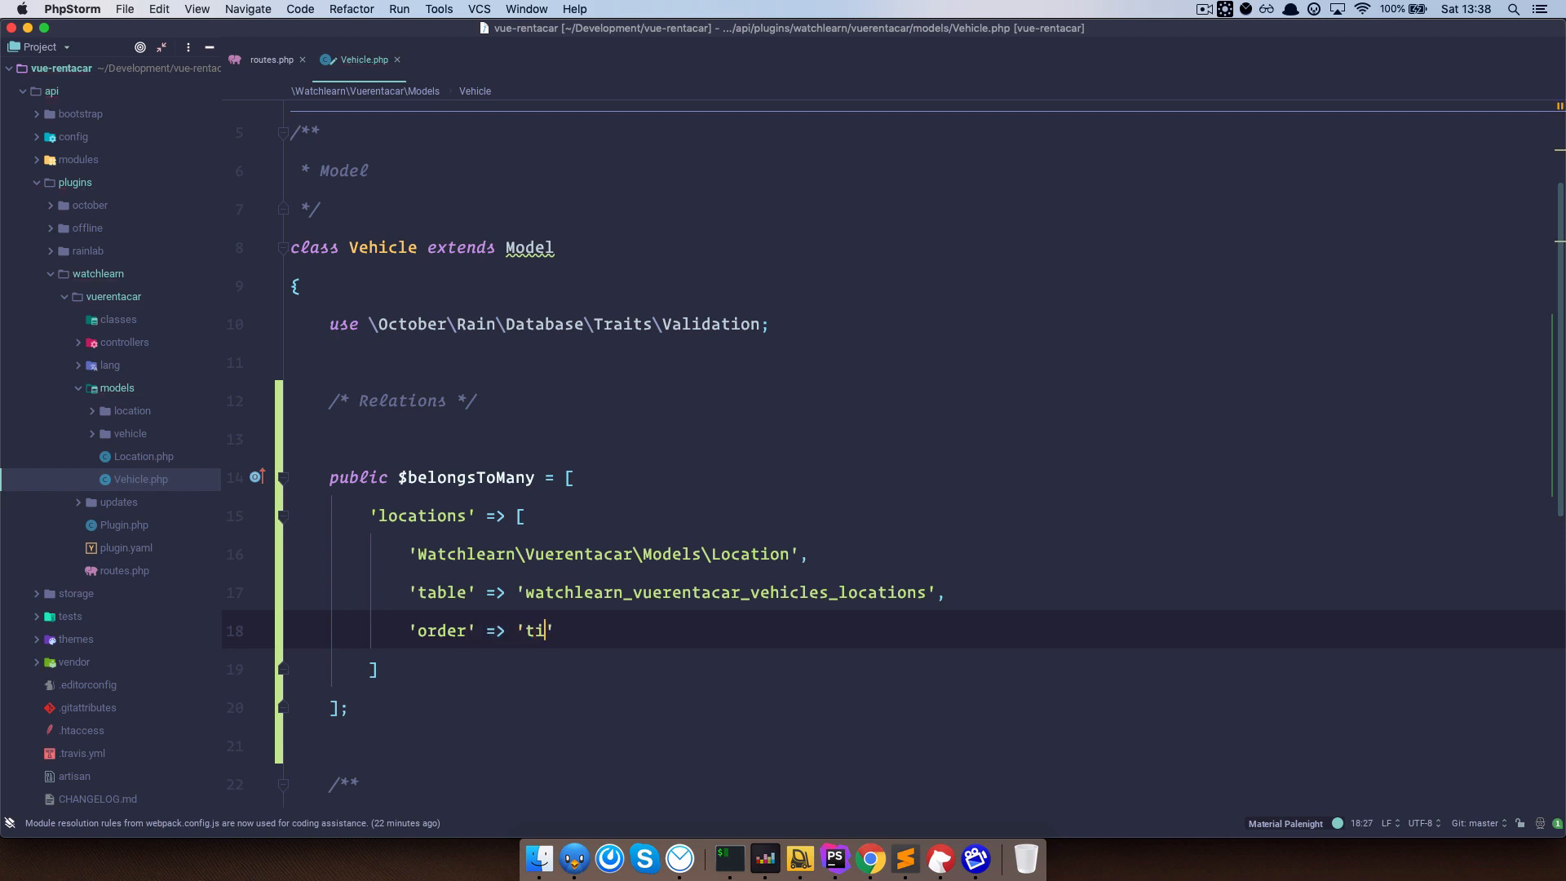
{"action": "type", "text": "tle"}
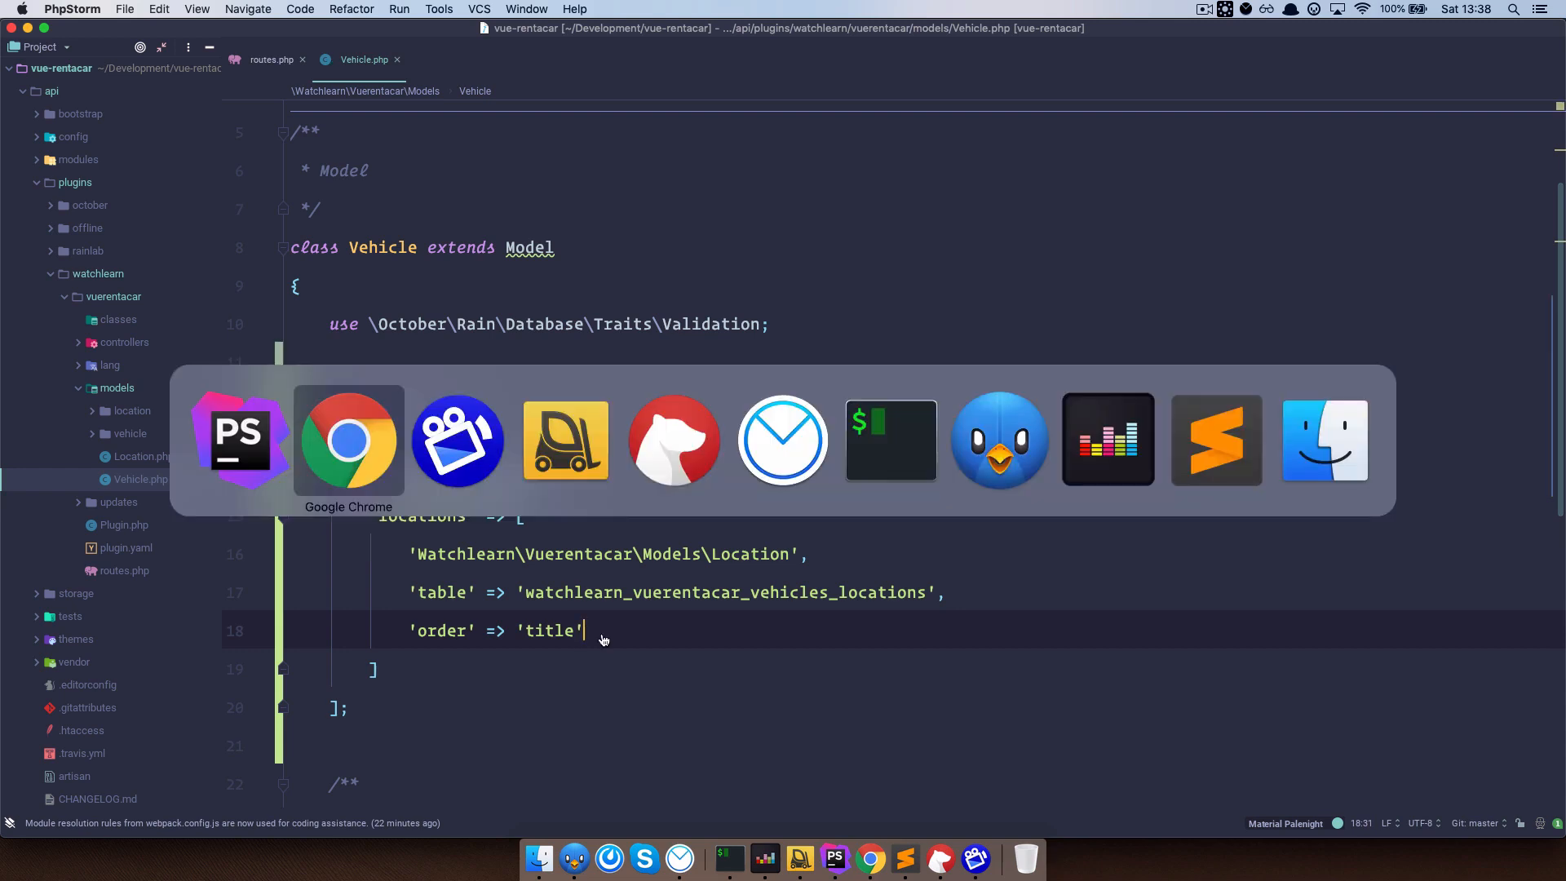
Assign New York and Peckham to Vehicle 02 and save it.
{"action": "left_click", "coordinate": [348, 438]}
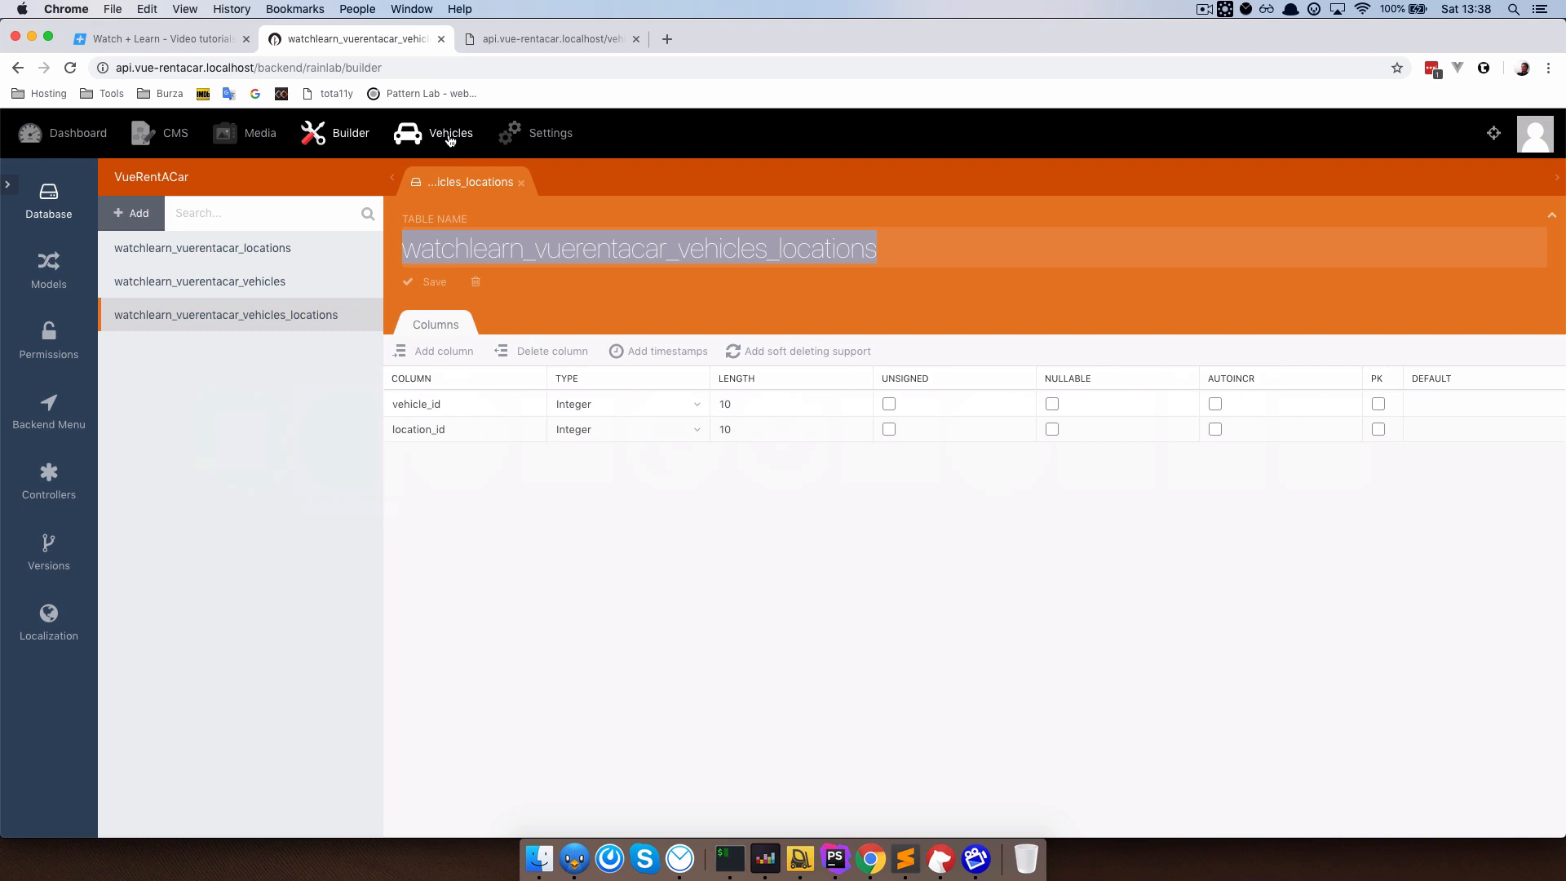
{"action": "left_click", "coordinate": [450, 132]}
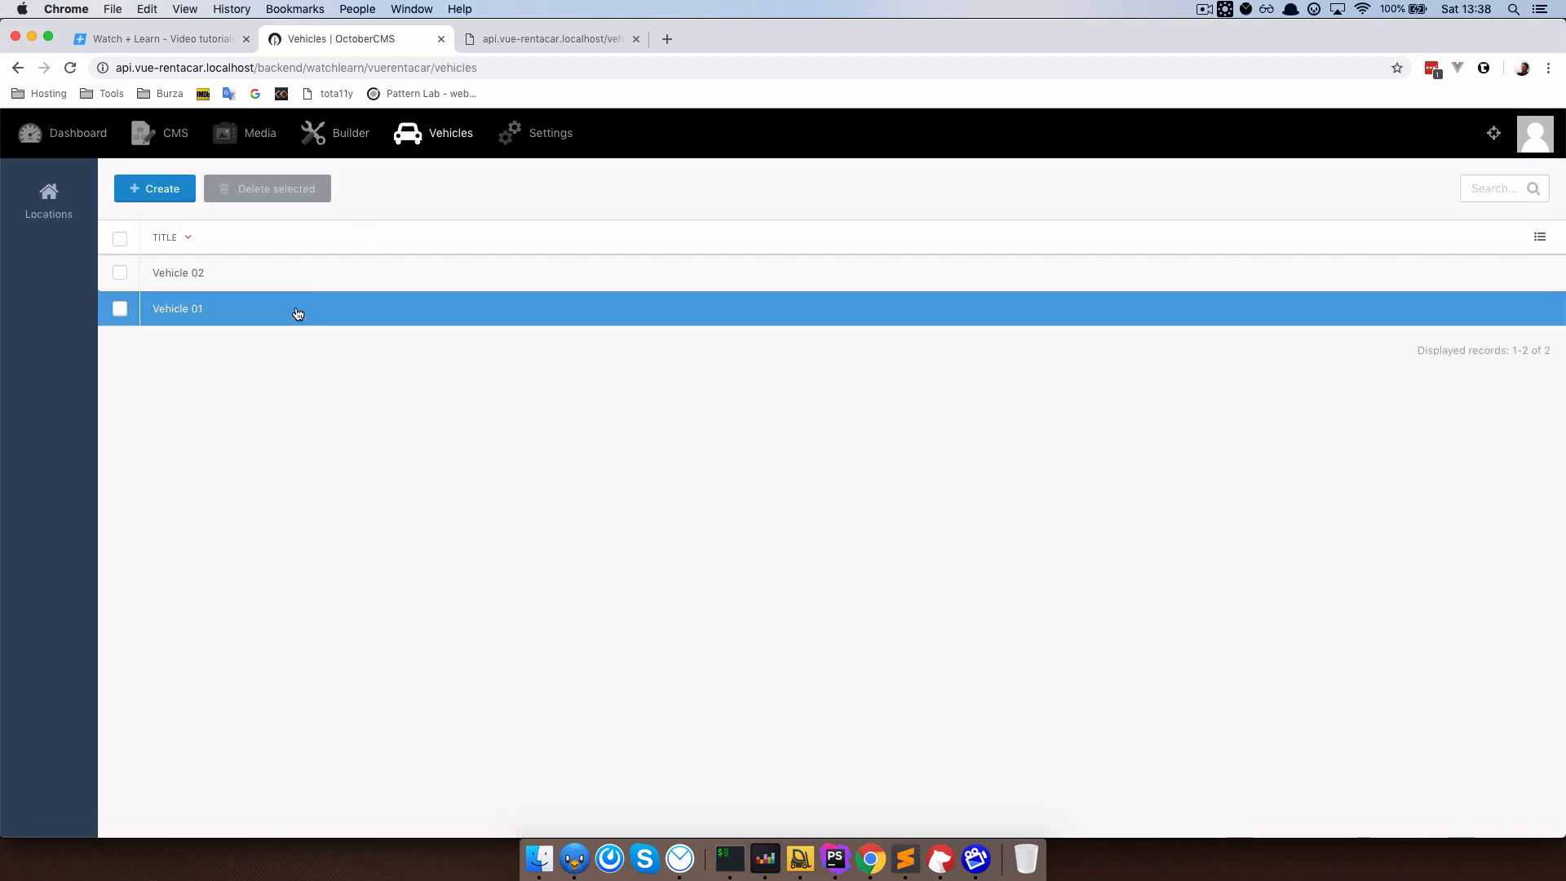
{"action": "left_click", "coordinate": [178, 272]}
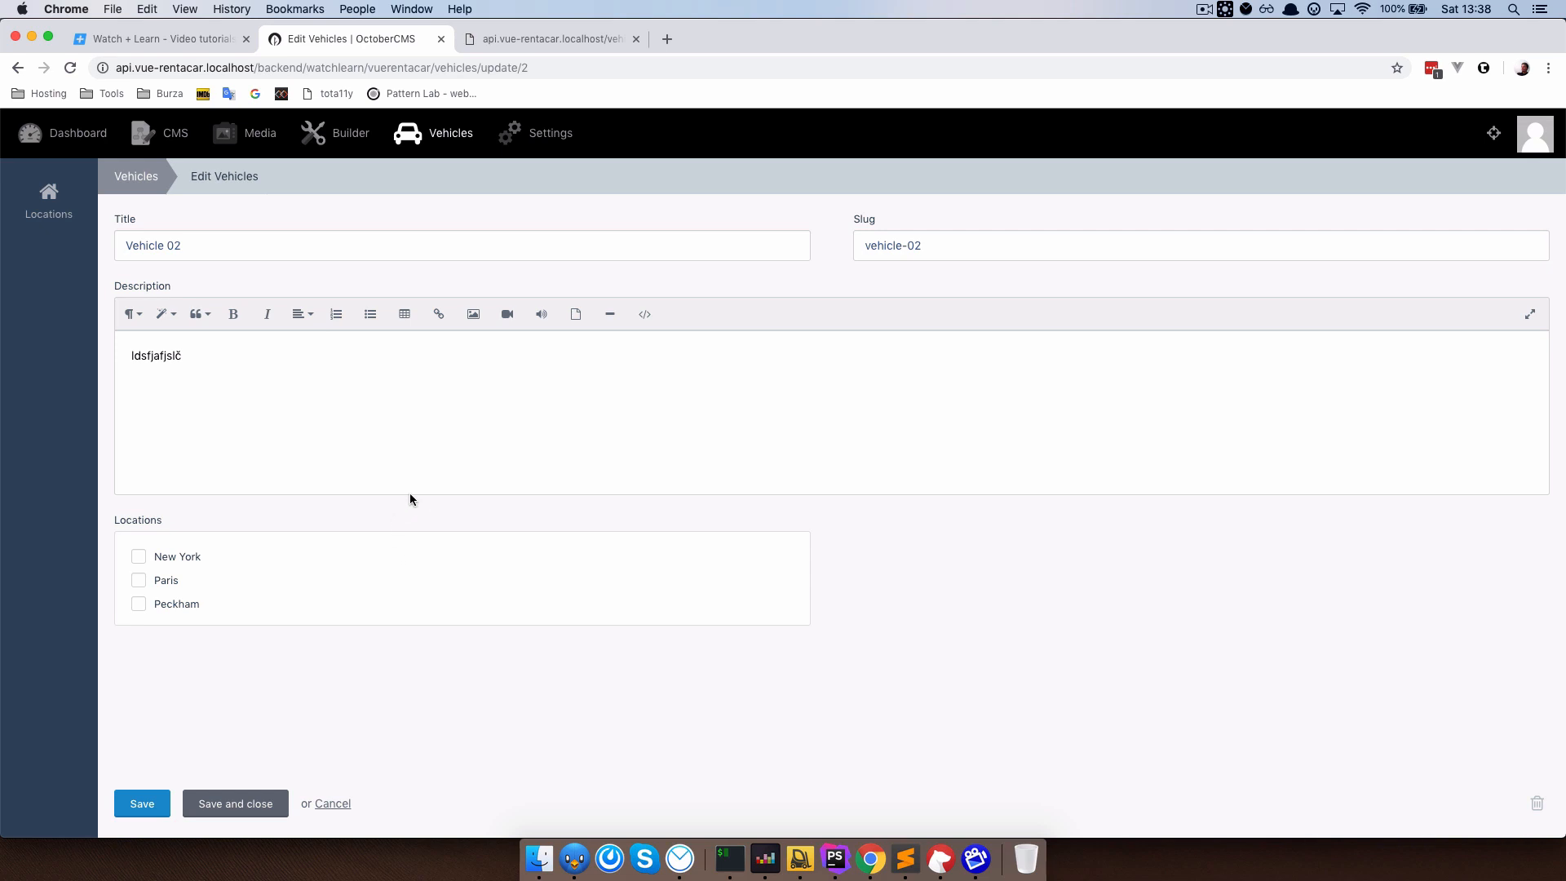
{"action": "mouse_move", "coordinate": [287, 608]}
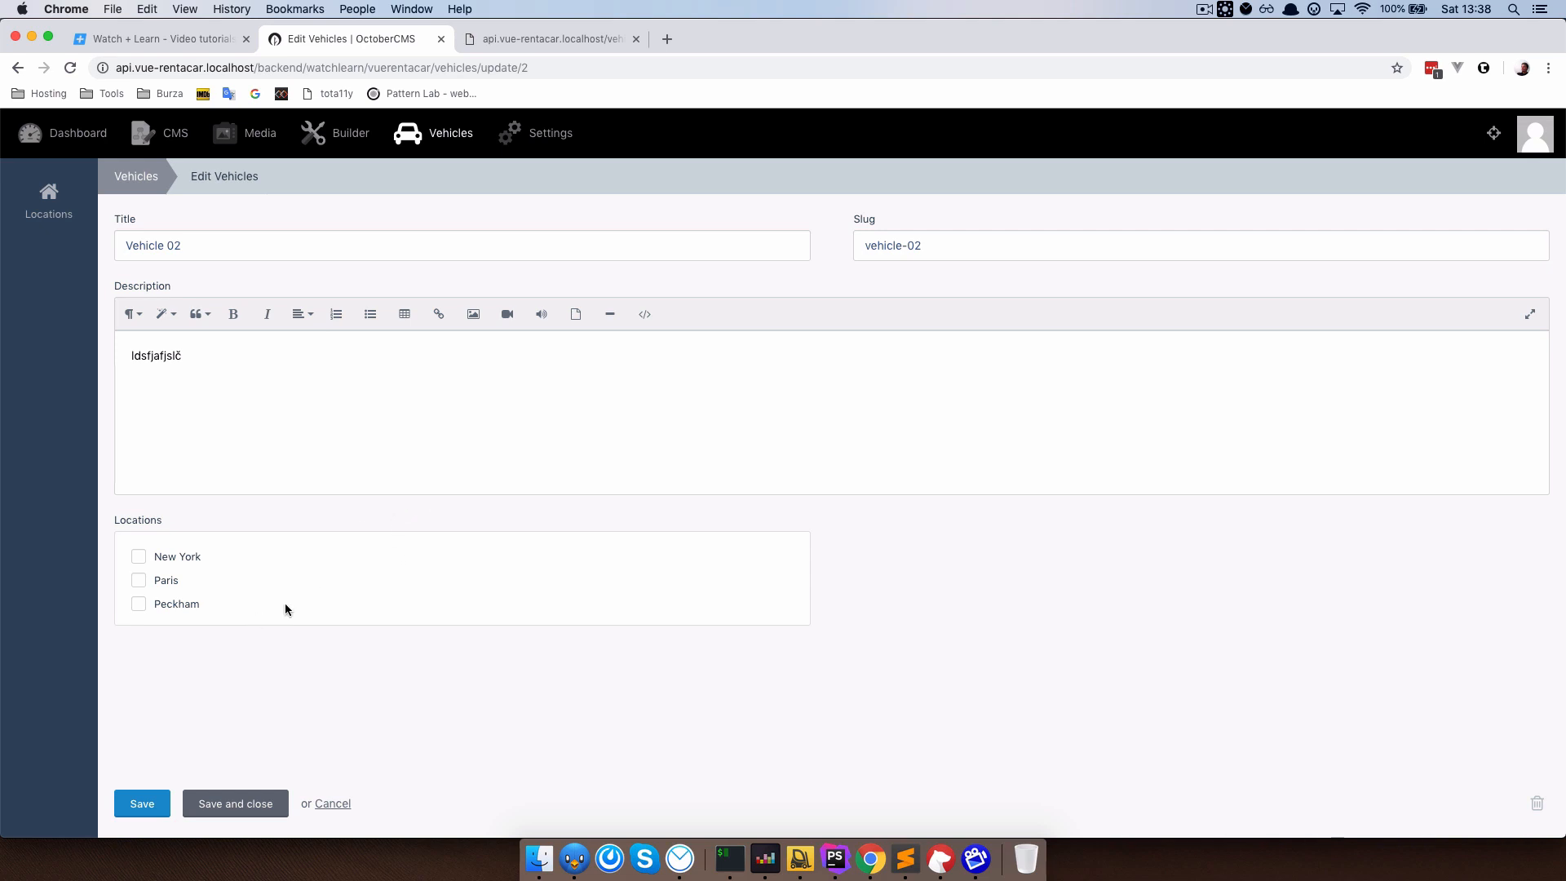
{"action": "mouse_move", "coordinate": [199, 609]}
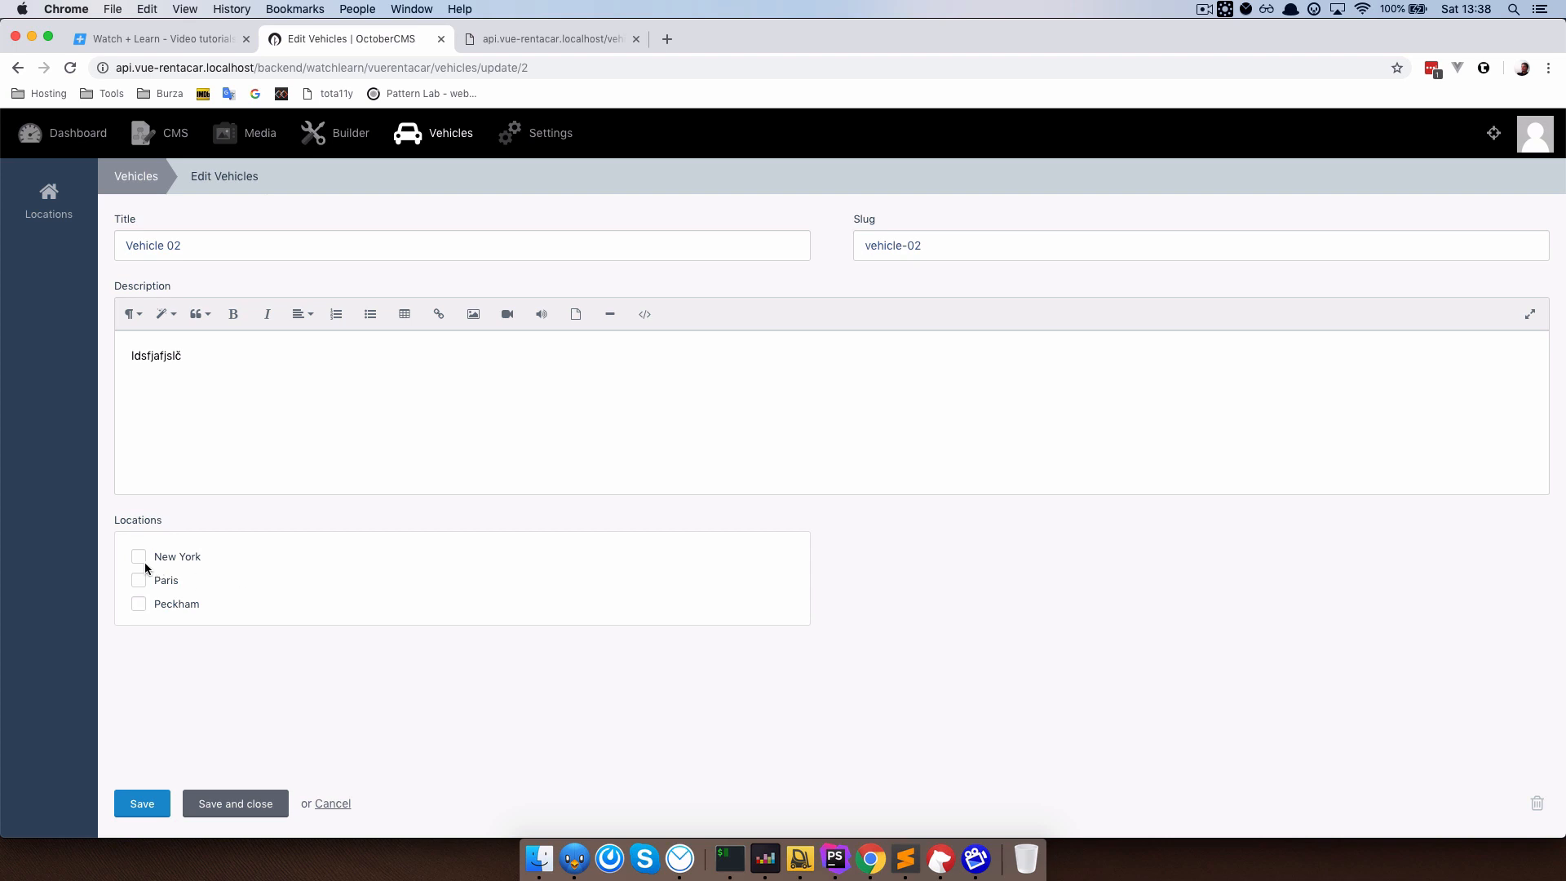
{"action": "left_click", "coordinate": [139, 556]}
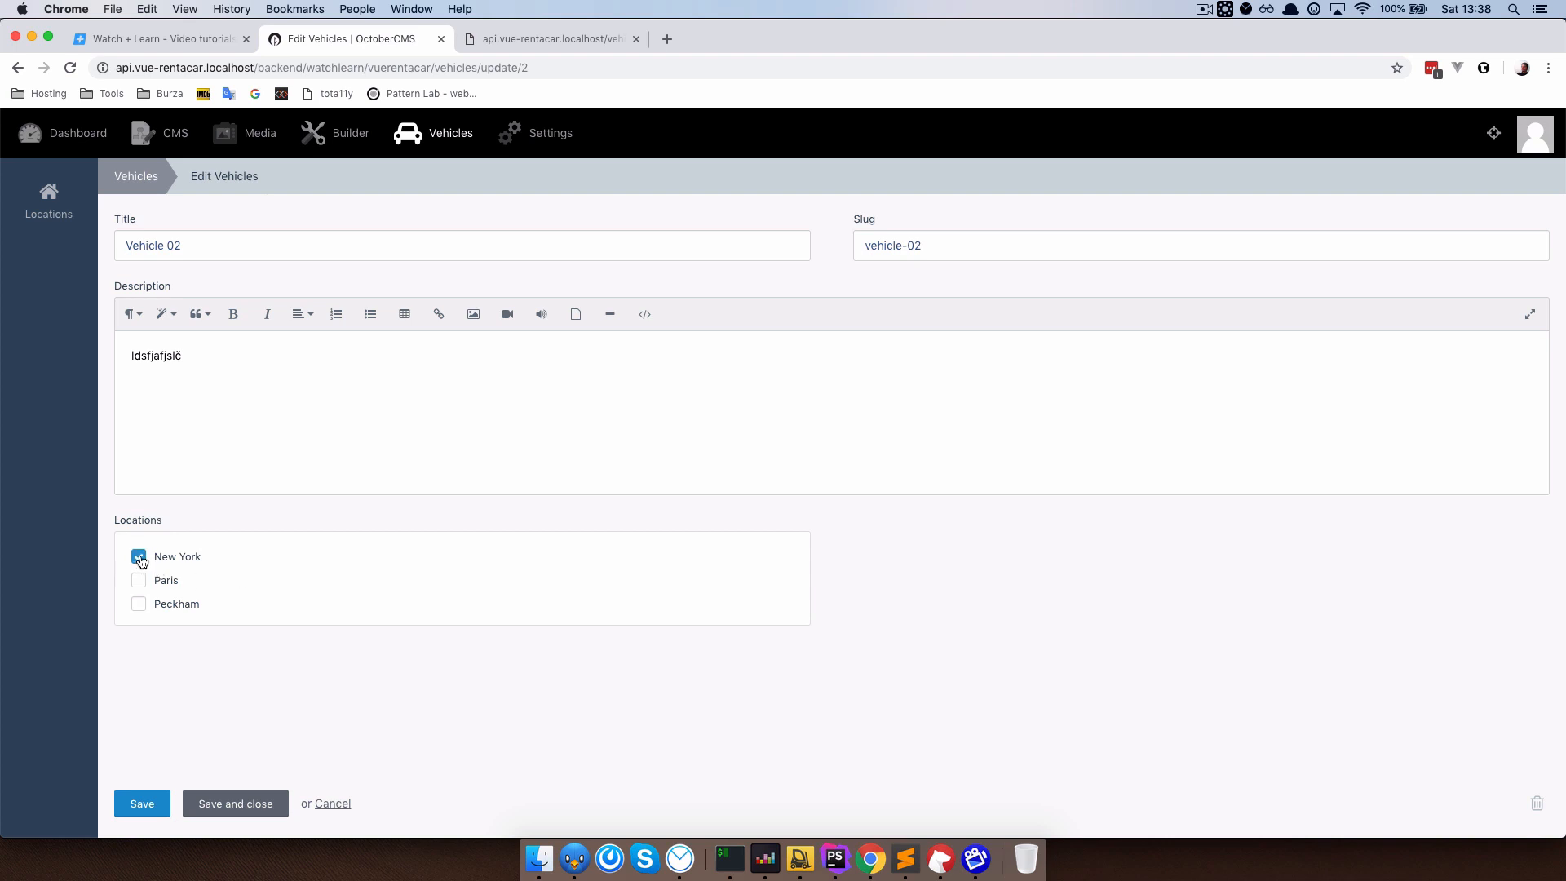
{"action": "left_click", "coordinate": [138, 603]}
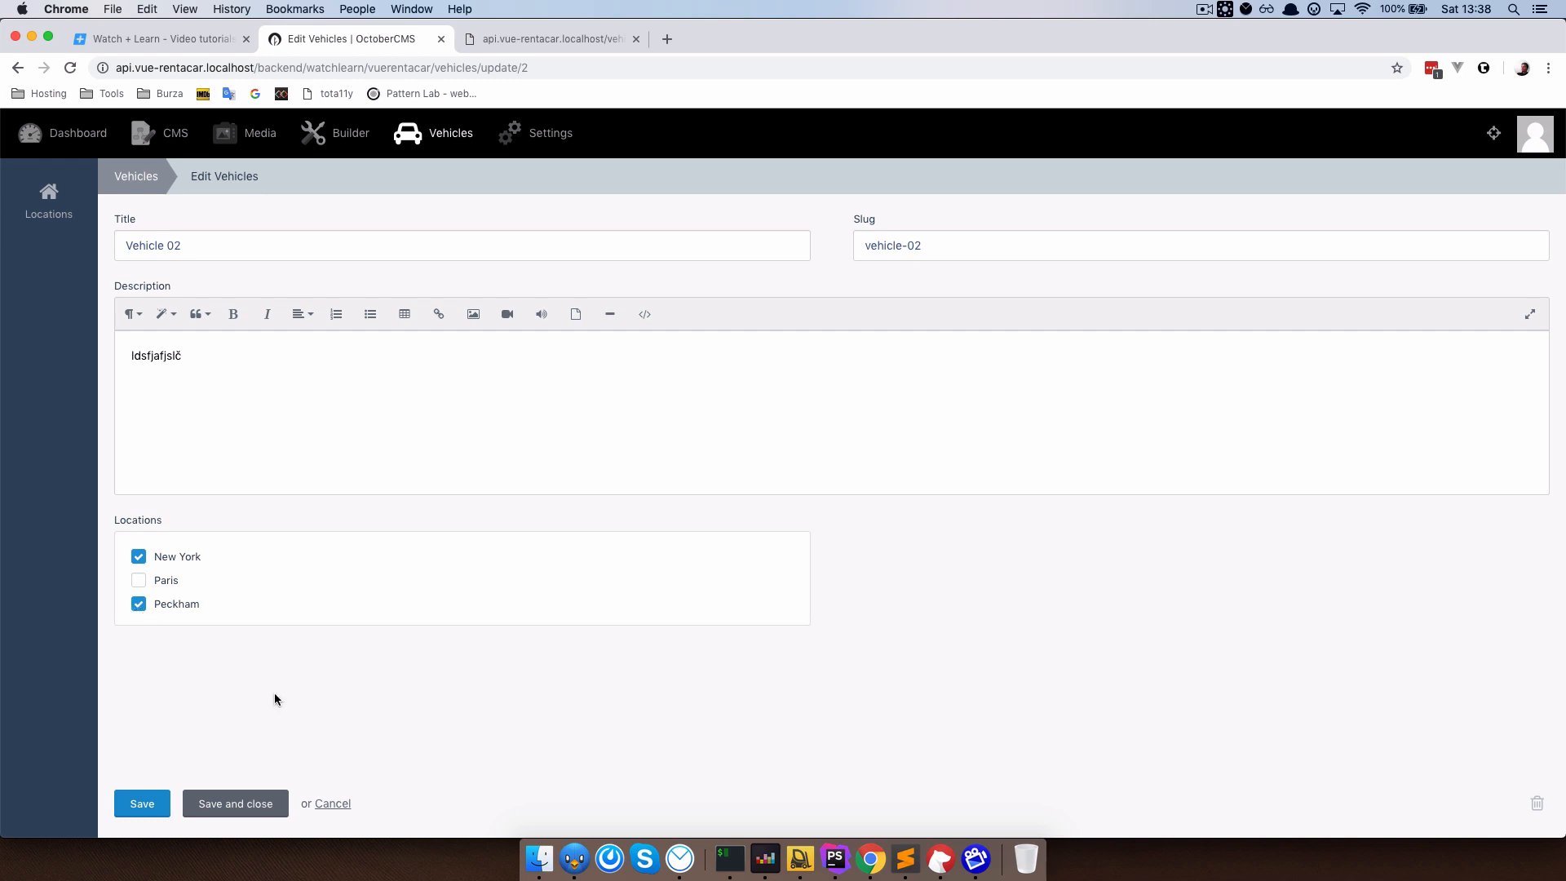
{"action": "left_click", "coordinate": [234, 803]}
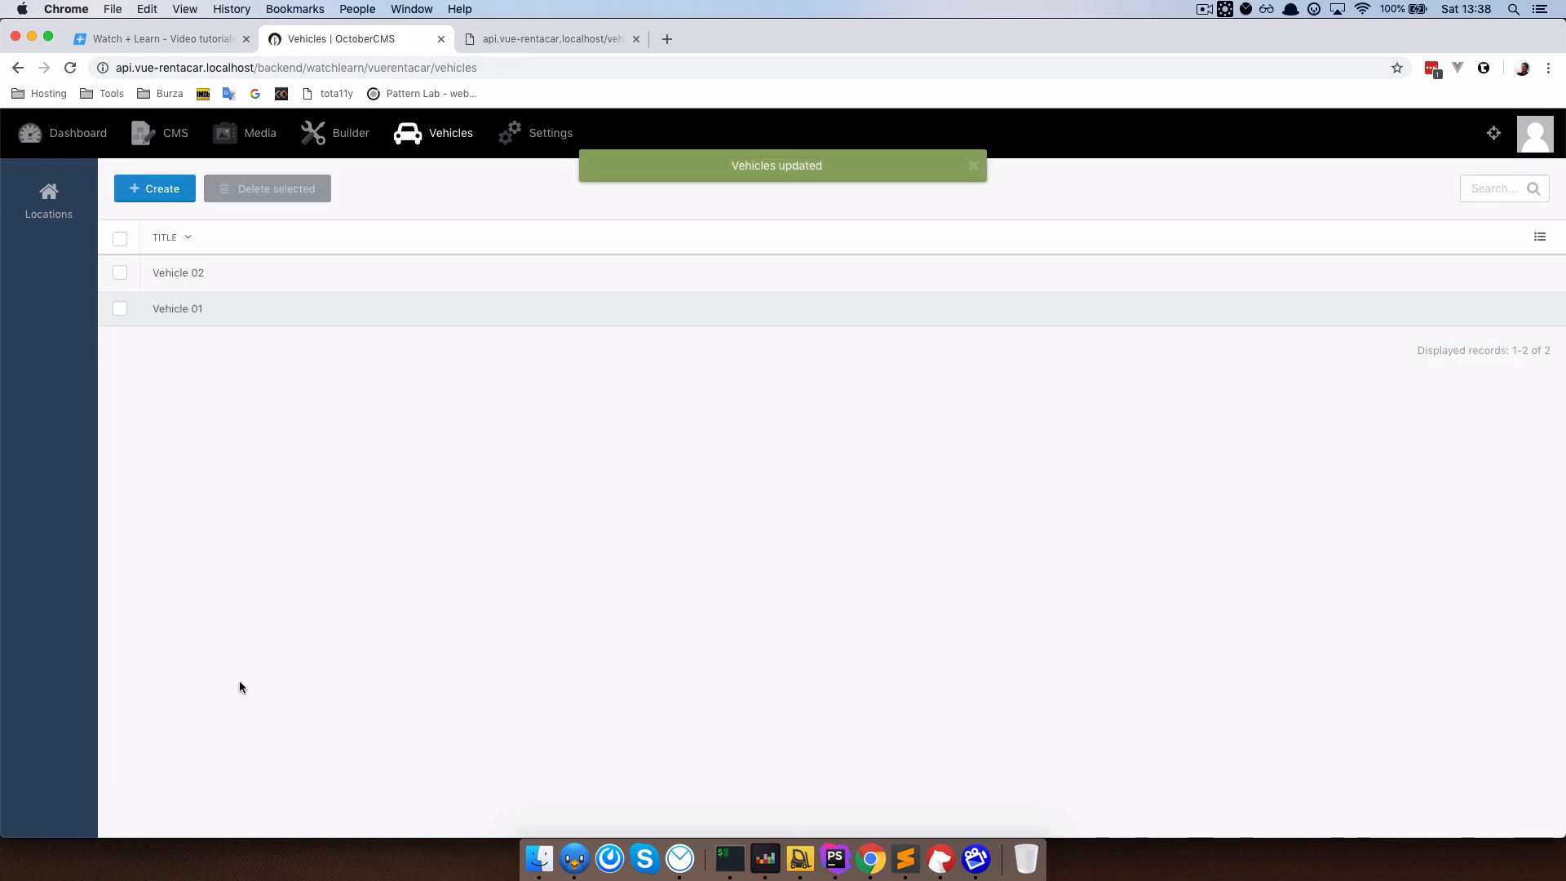
Assign Paris to Vehicle 01 and save it.
{"action": "left_click", "coordinate": [178, 308]}
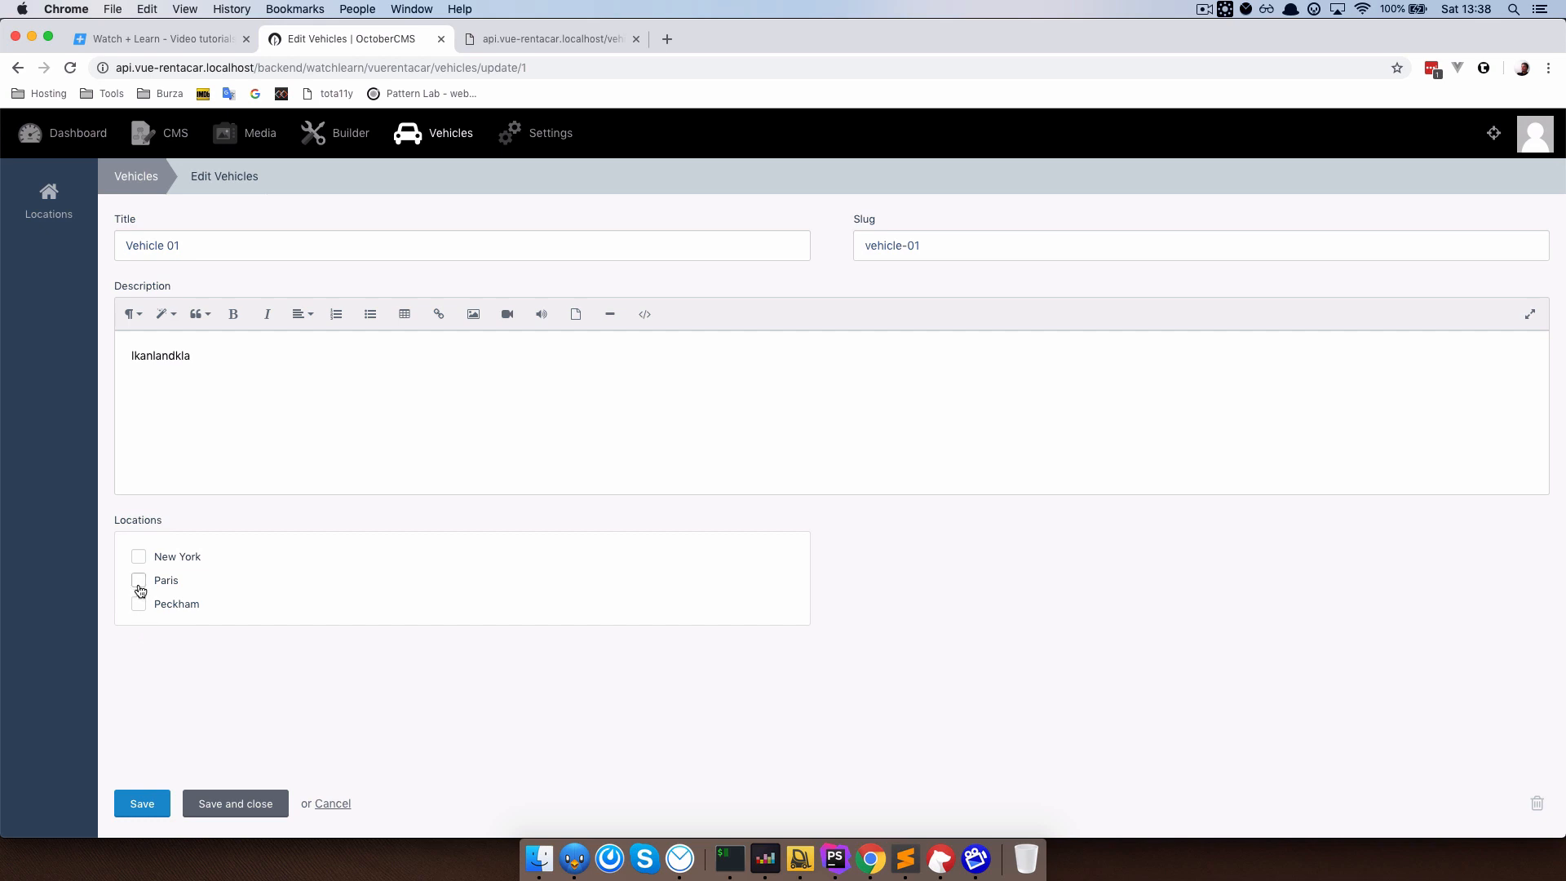
{"action": "left_click", "coordinate": [138, 581]}
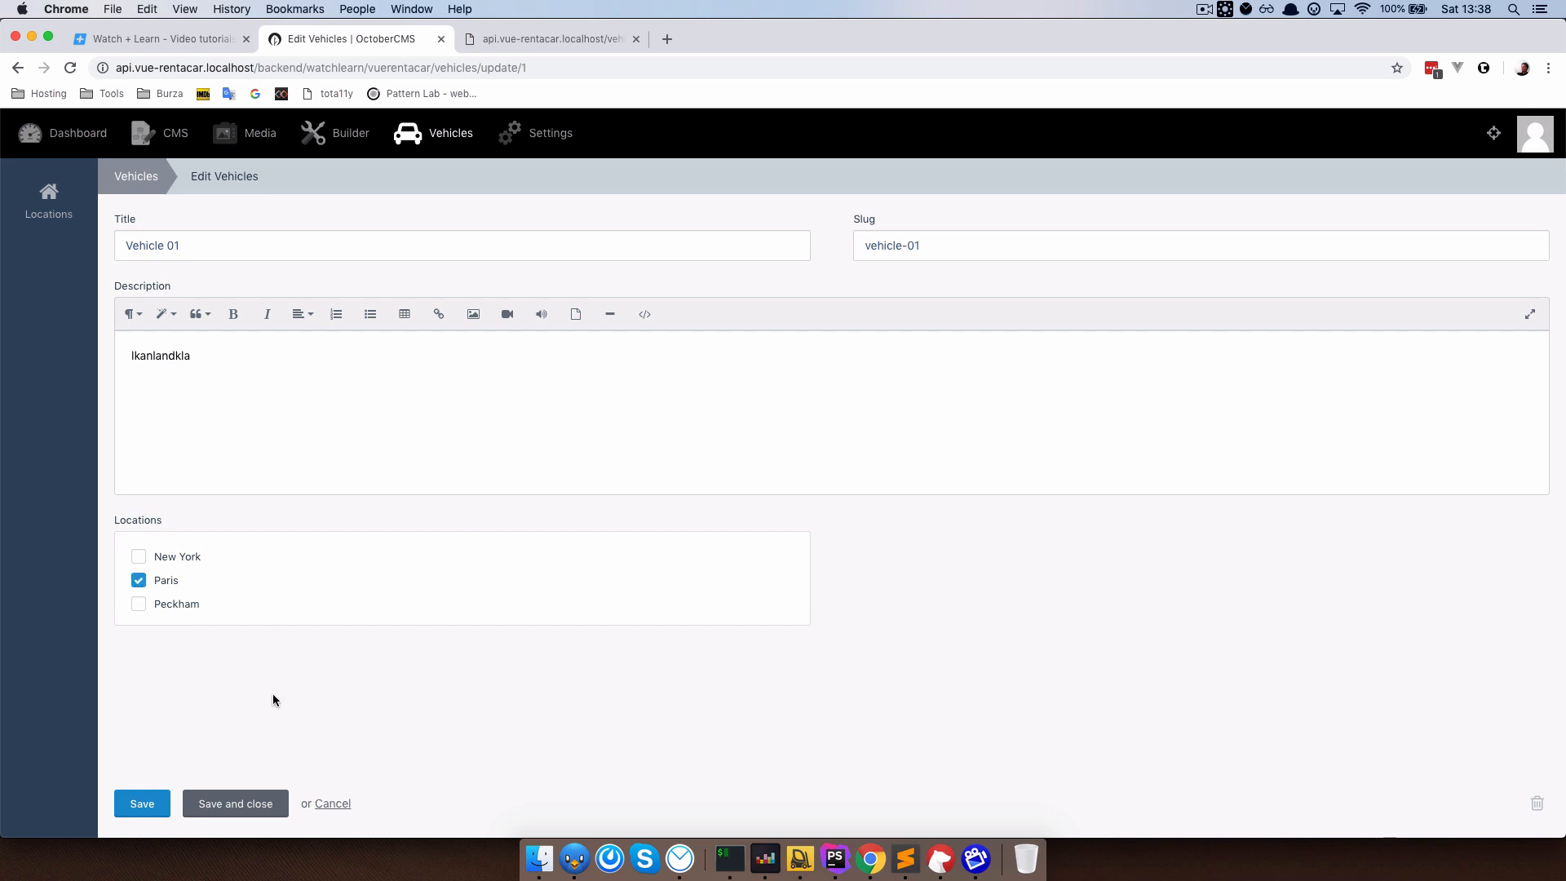
{"action": "left_click", "coordinate": [235, 802]}
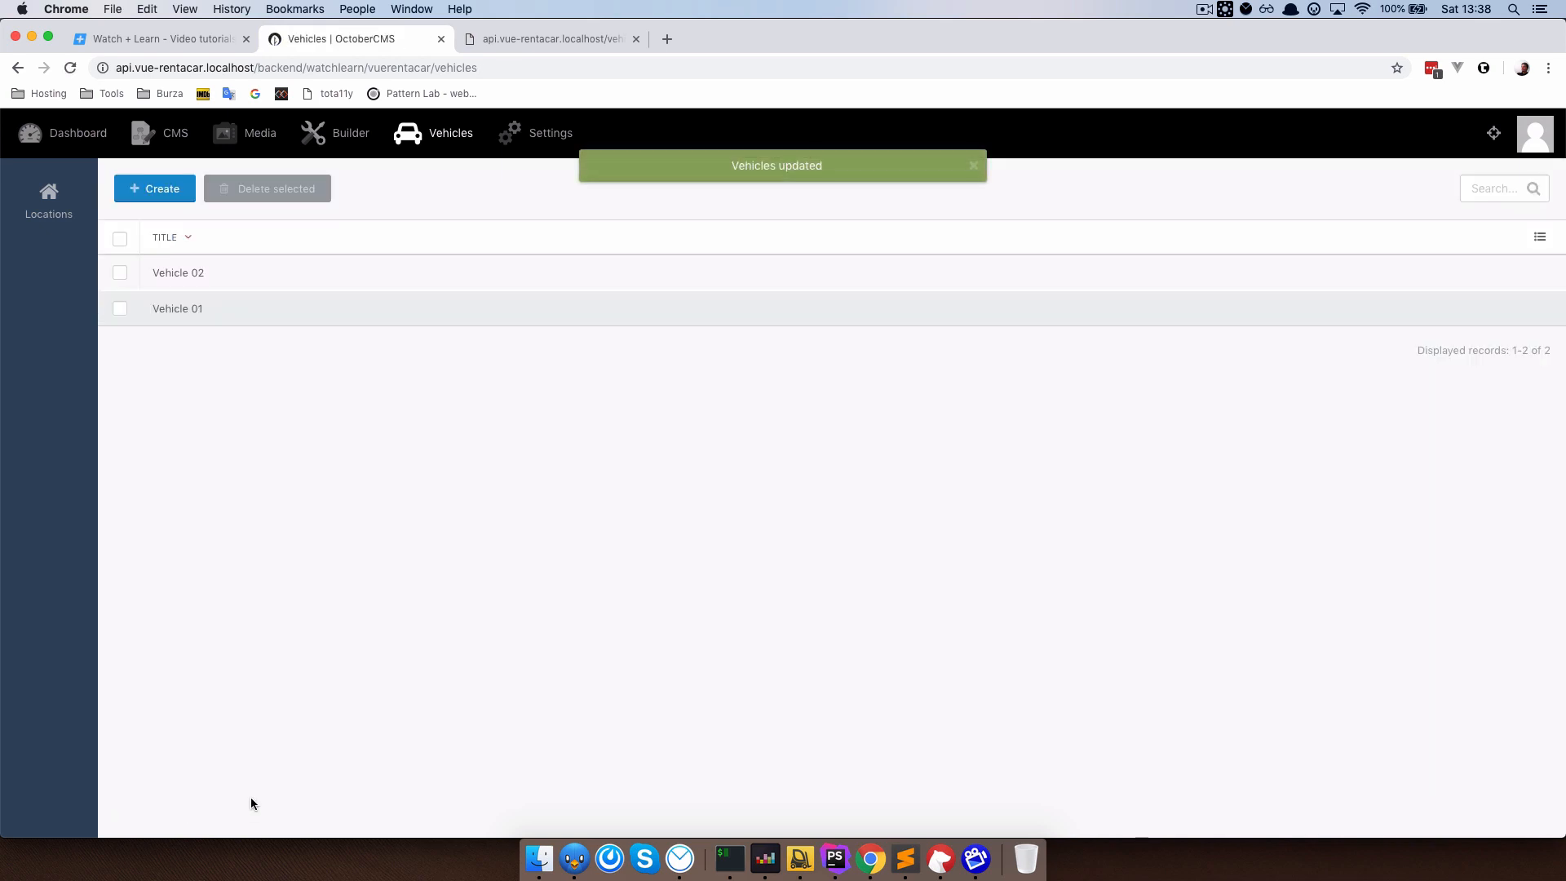
{"action": "mouse_move", "coordinate": [359, 389]}
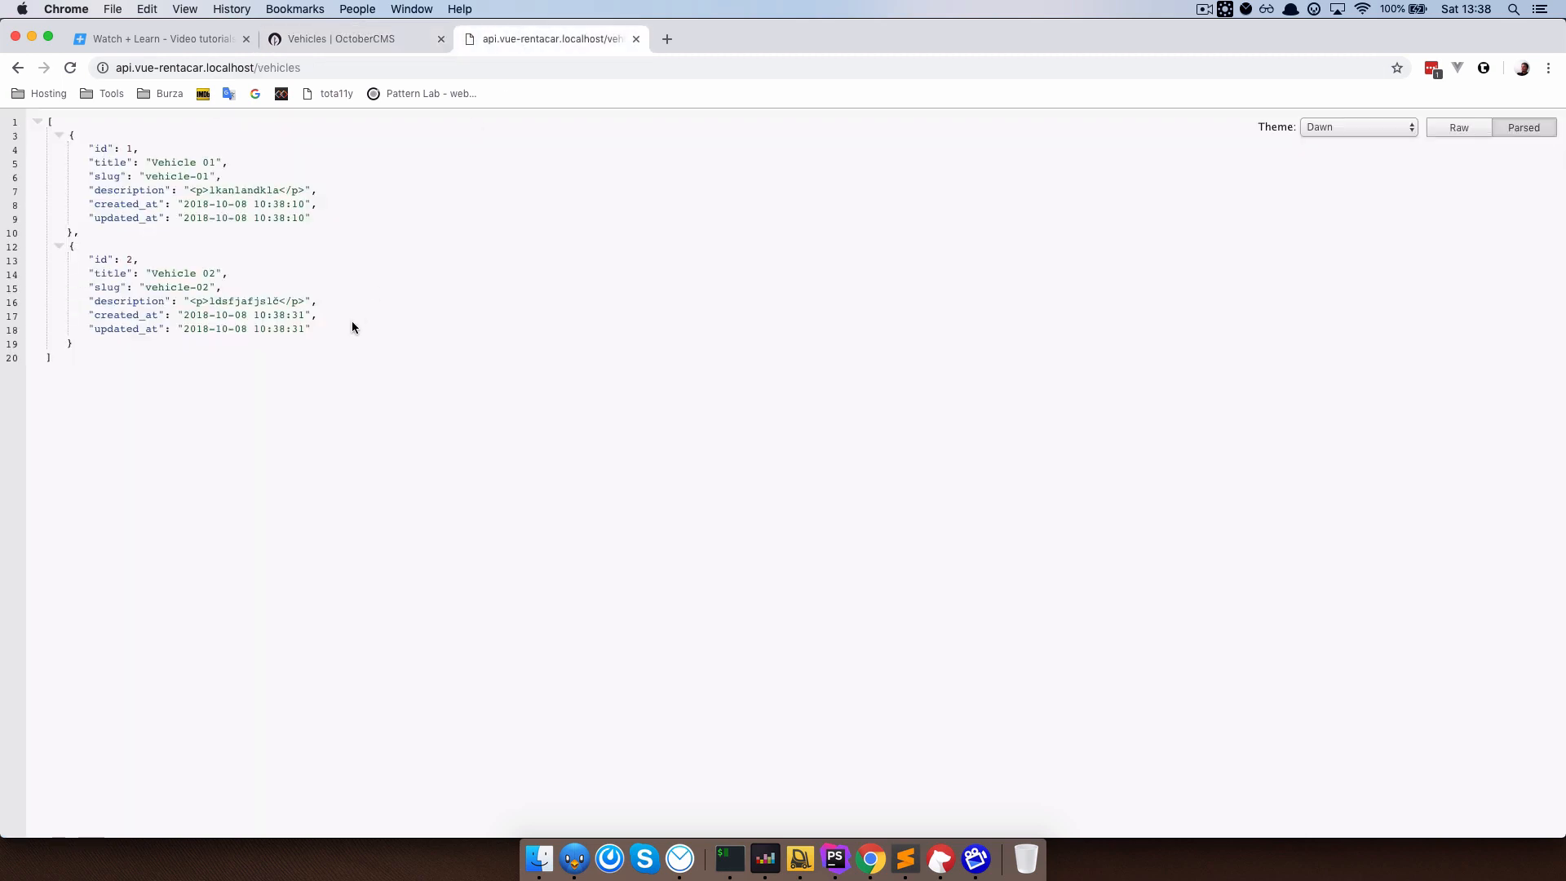
{"action": "mouse_move", "coordinate": [324, 223]}
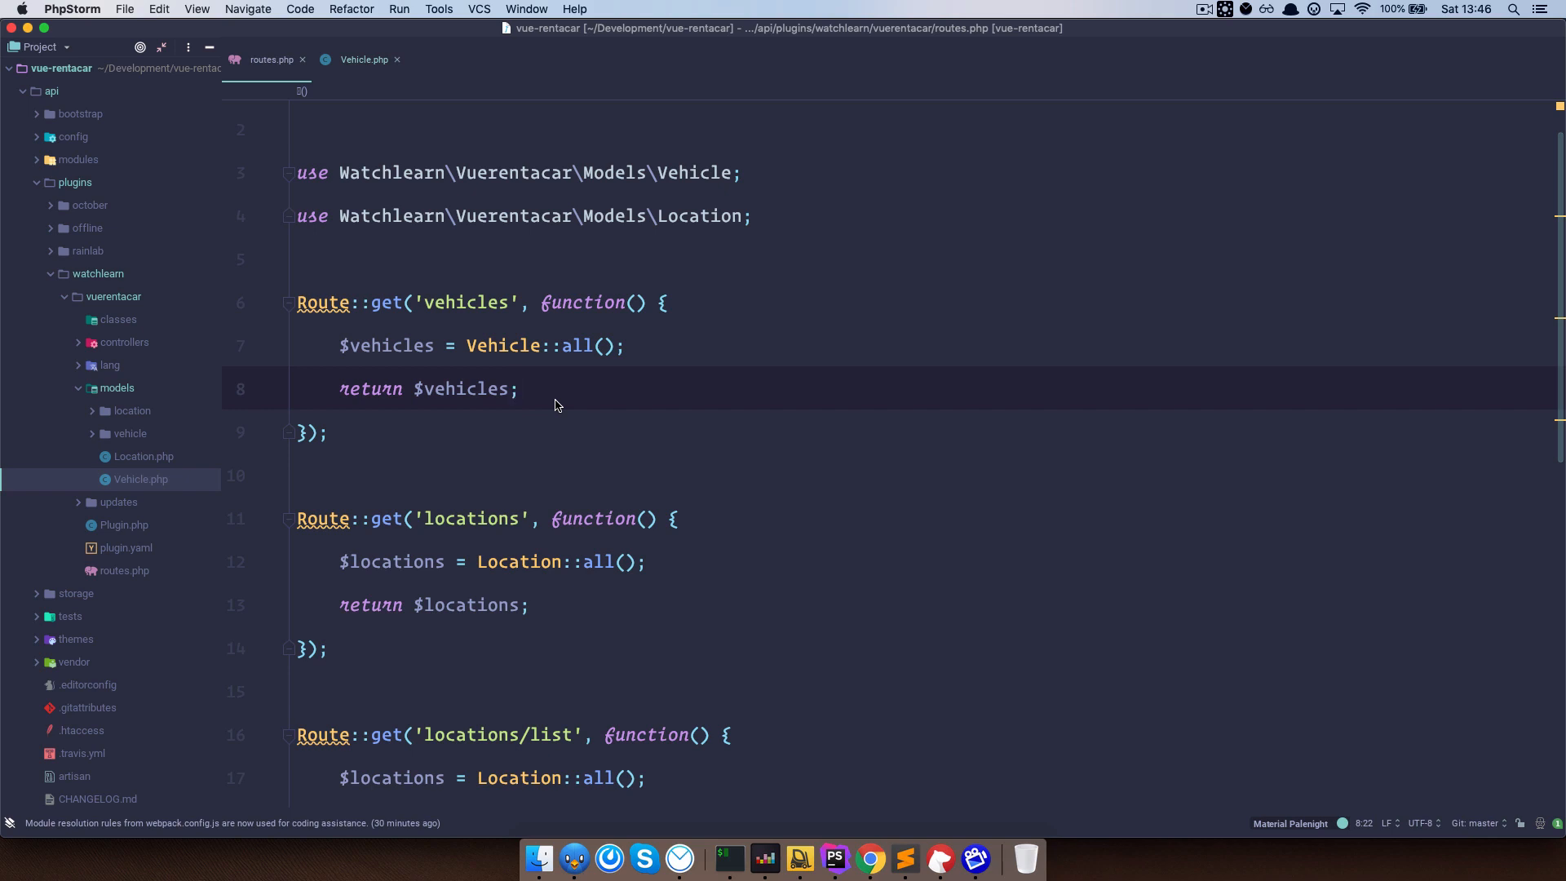
{"action": "mouse_move", "coordinate": [412, 186]}
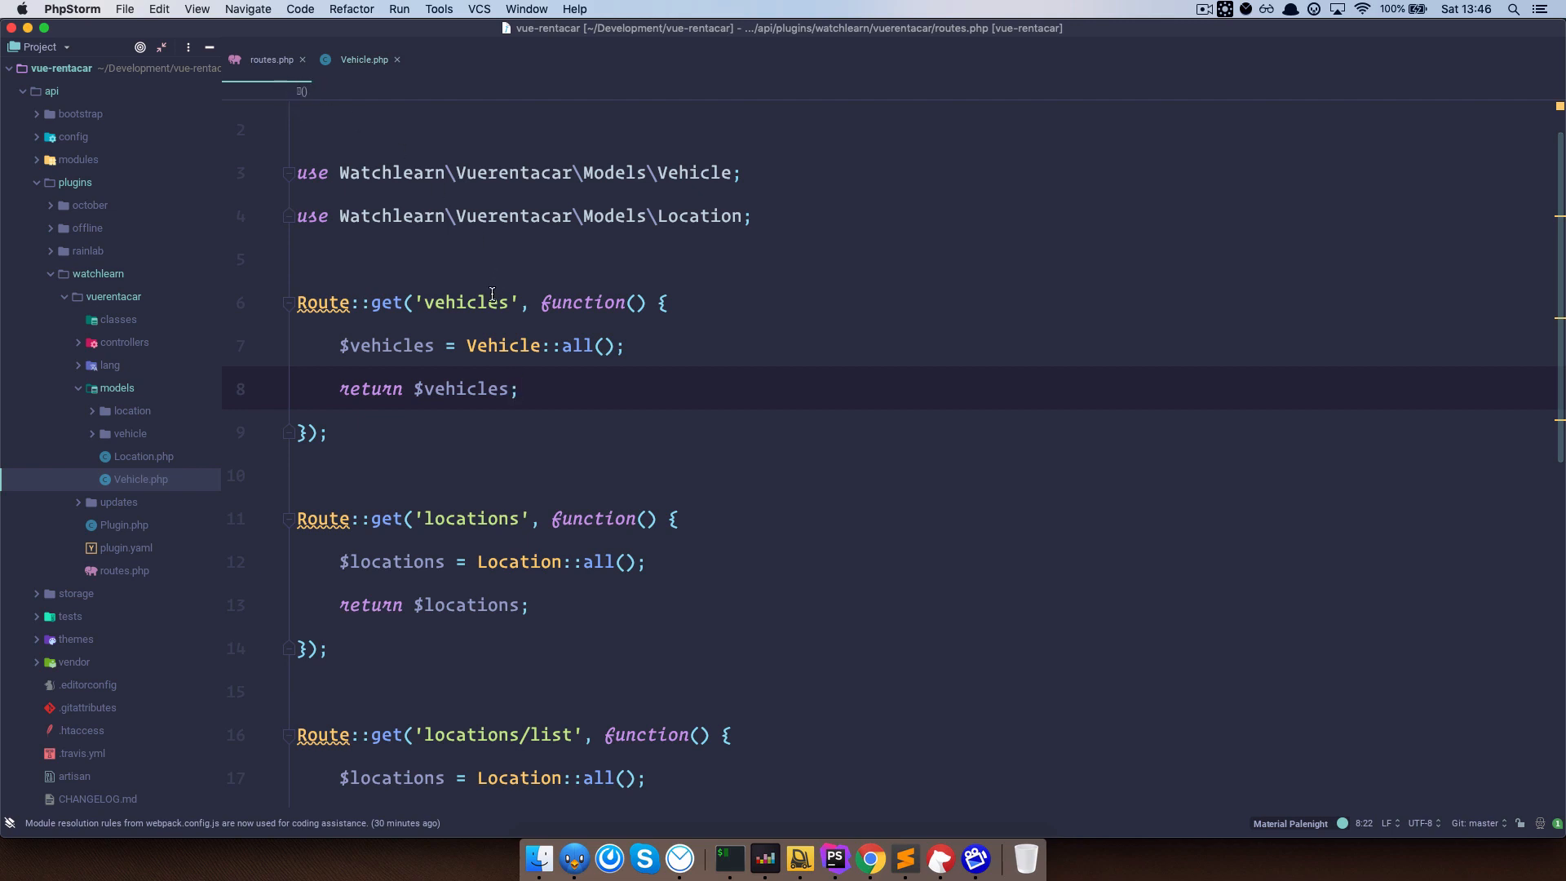
Replace Vehicle::all() in routes.php with Vehicle::with('locations')->get() to eager-load locations.
{"action": "left_click", "coordinate": [457, 304]}
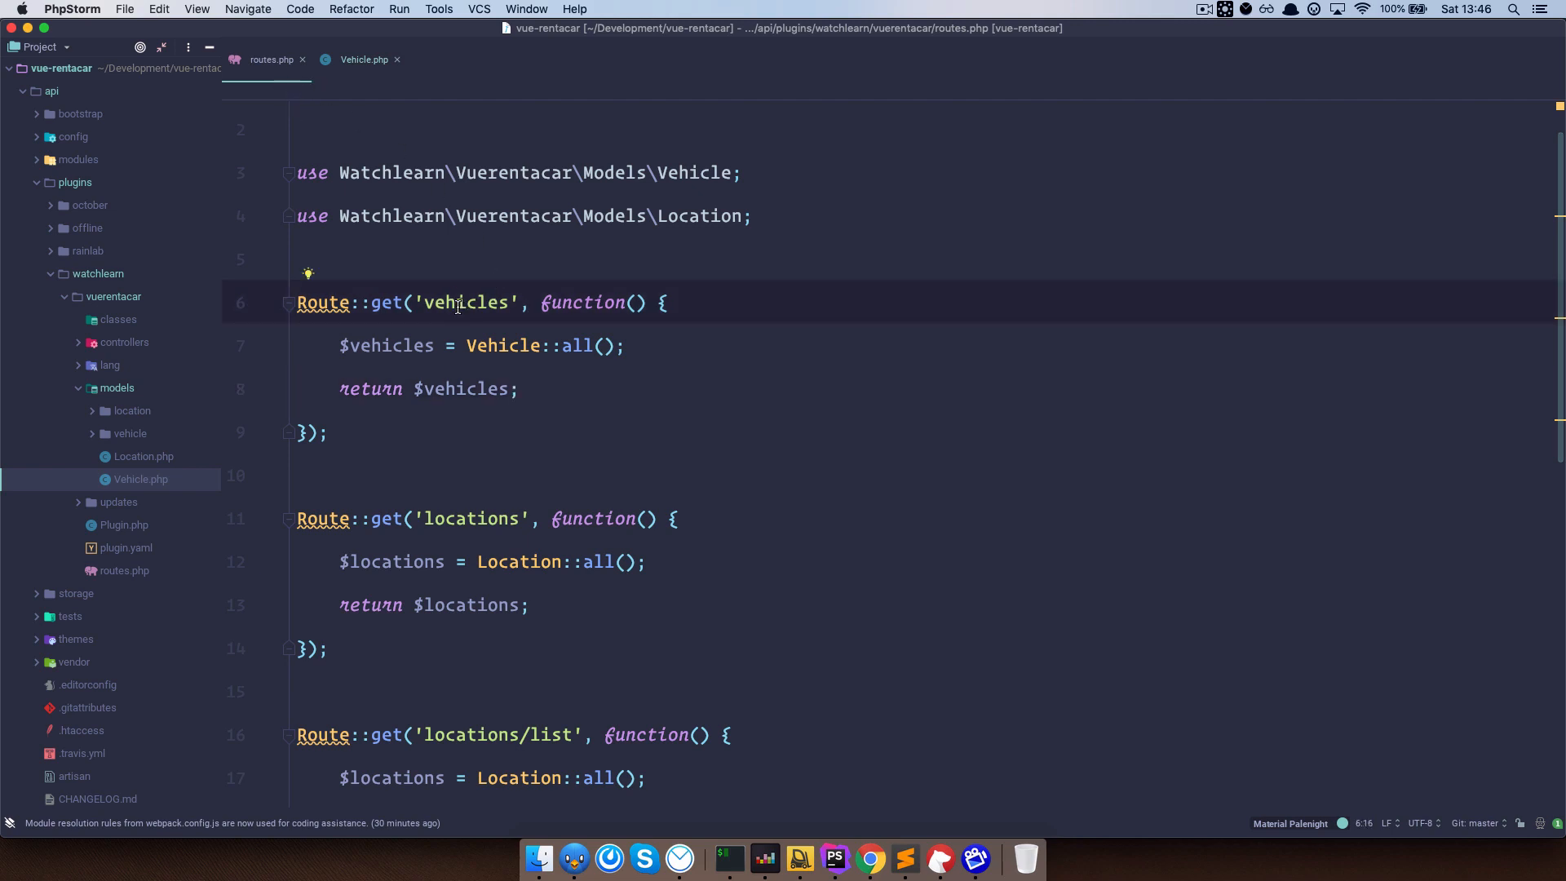
{"action": "mouse_move", "coordinate": [392, 352]}
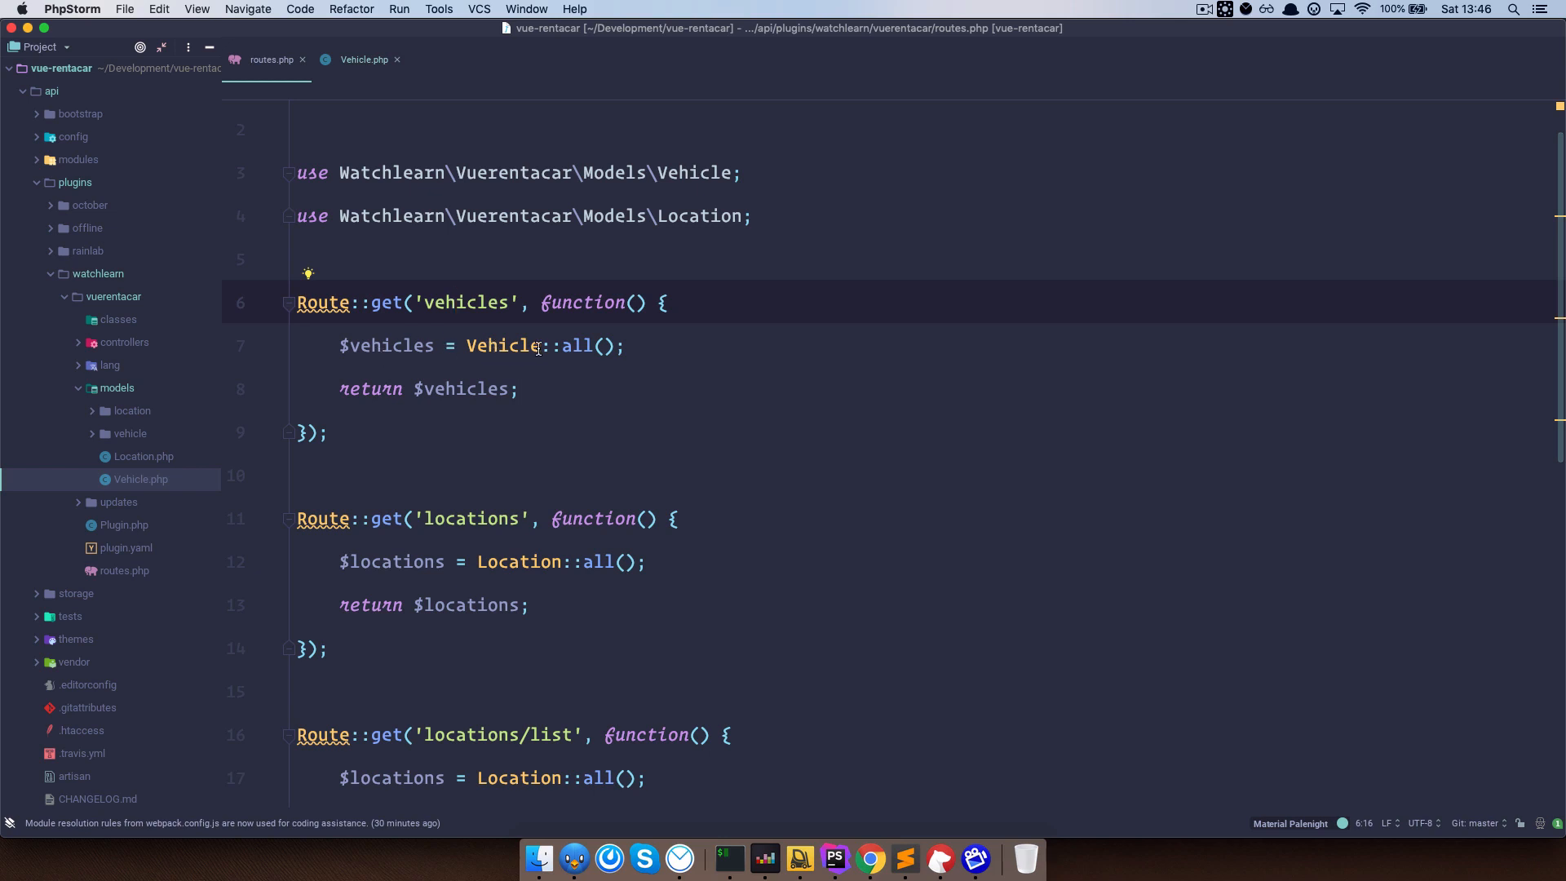
{"action": "double_click", "coordinate": [579, 346]}
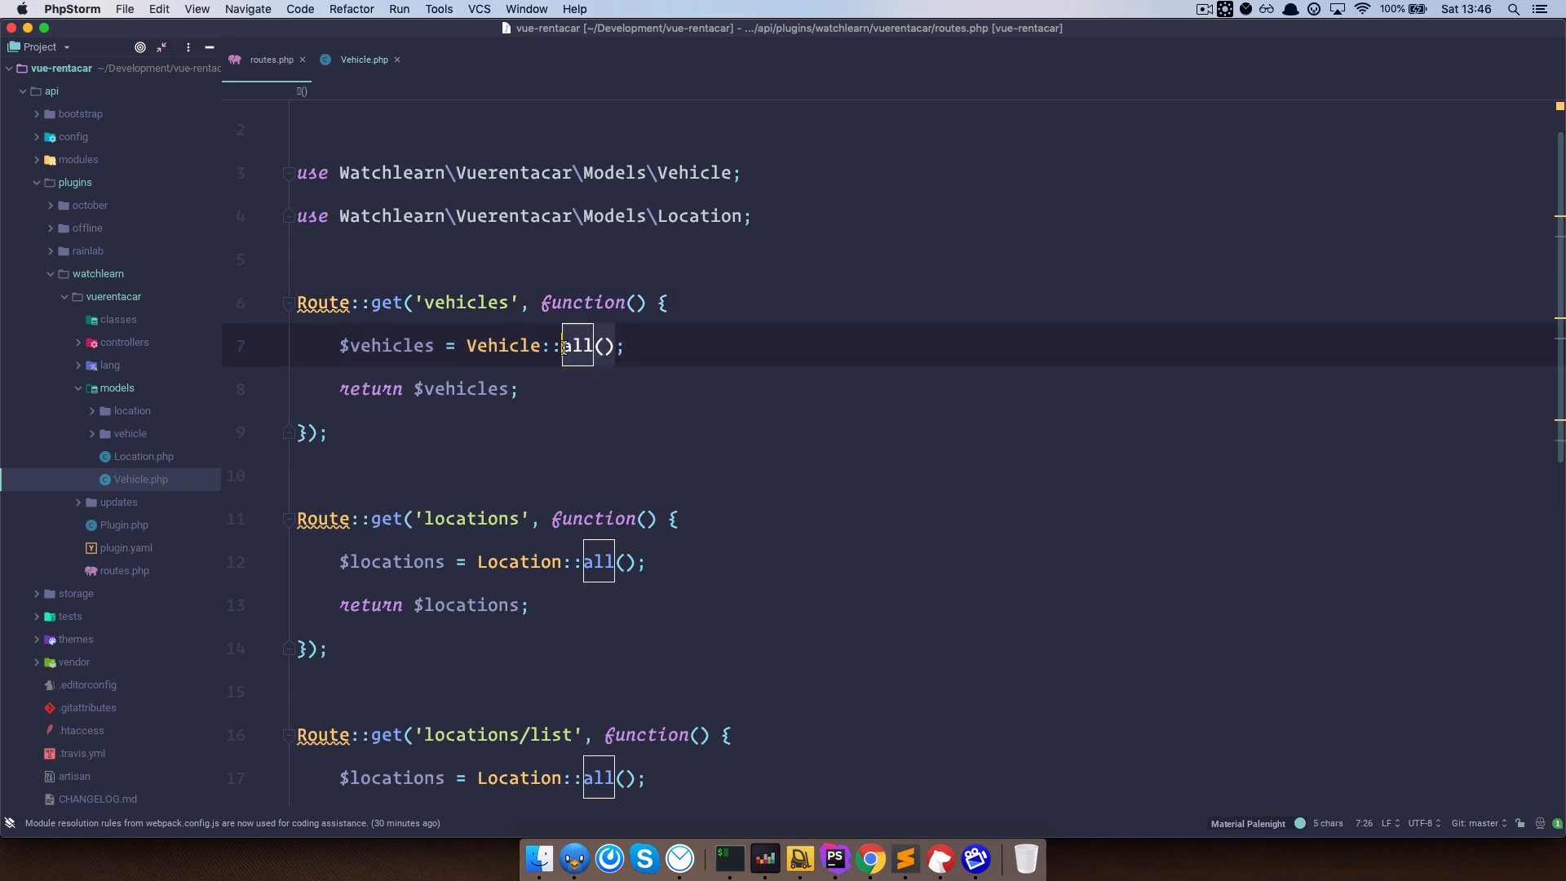
{"action": "type", "text": "with"}
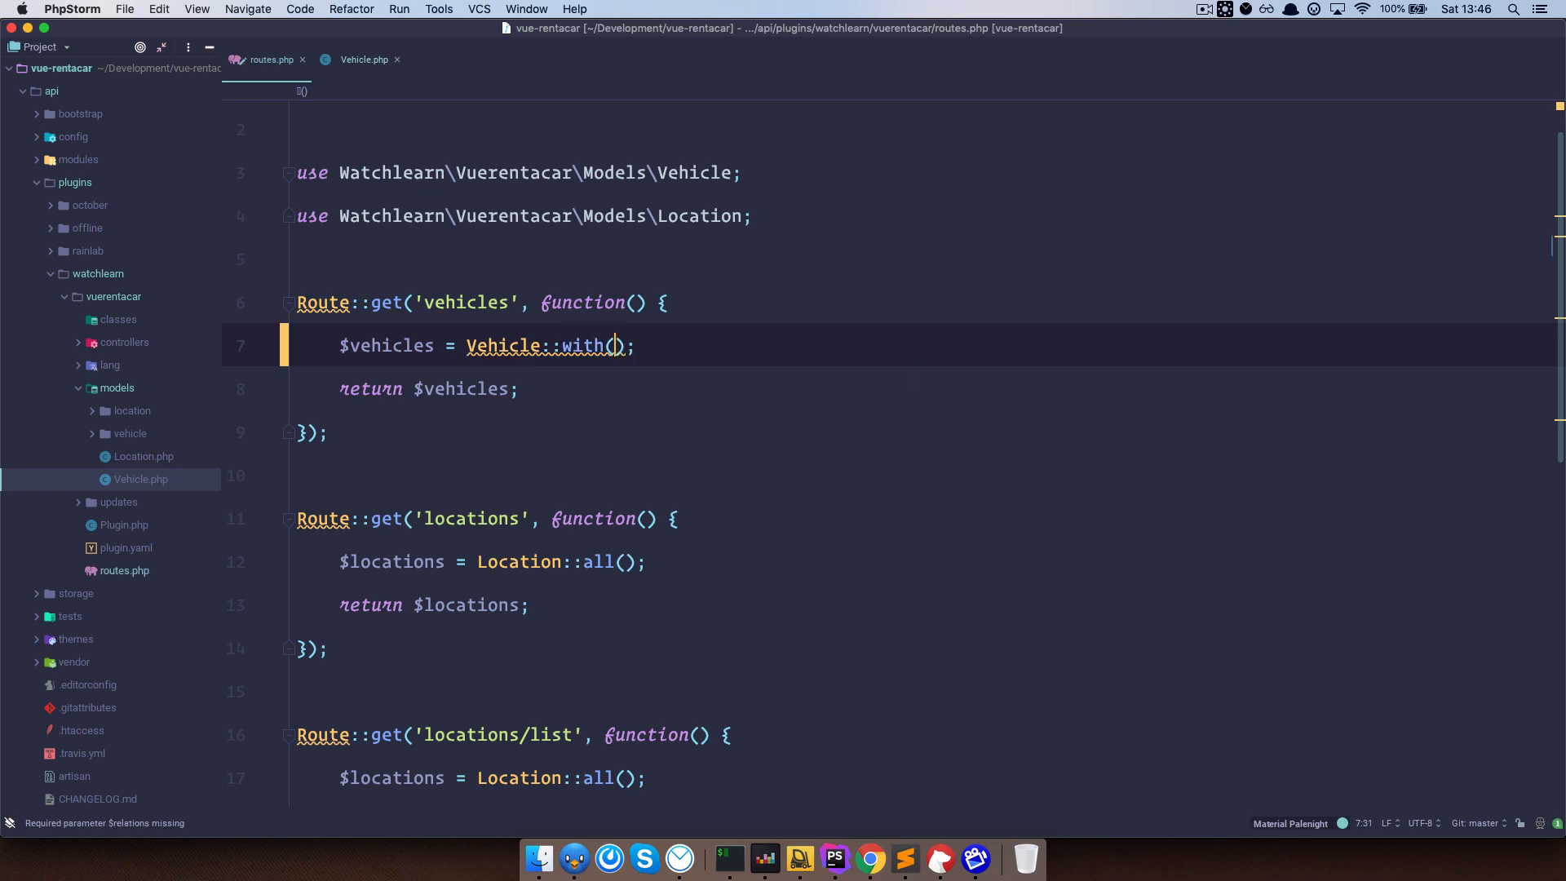
{"action": "type", "text": "'"}
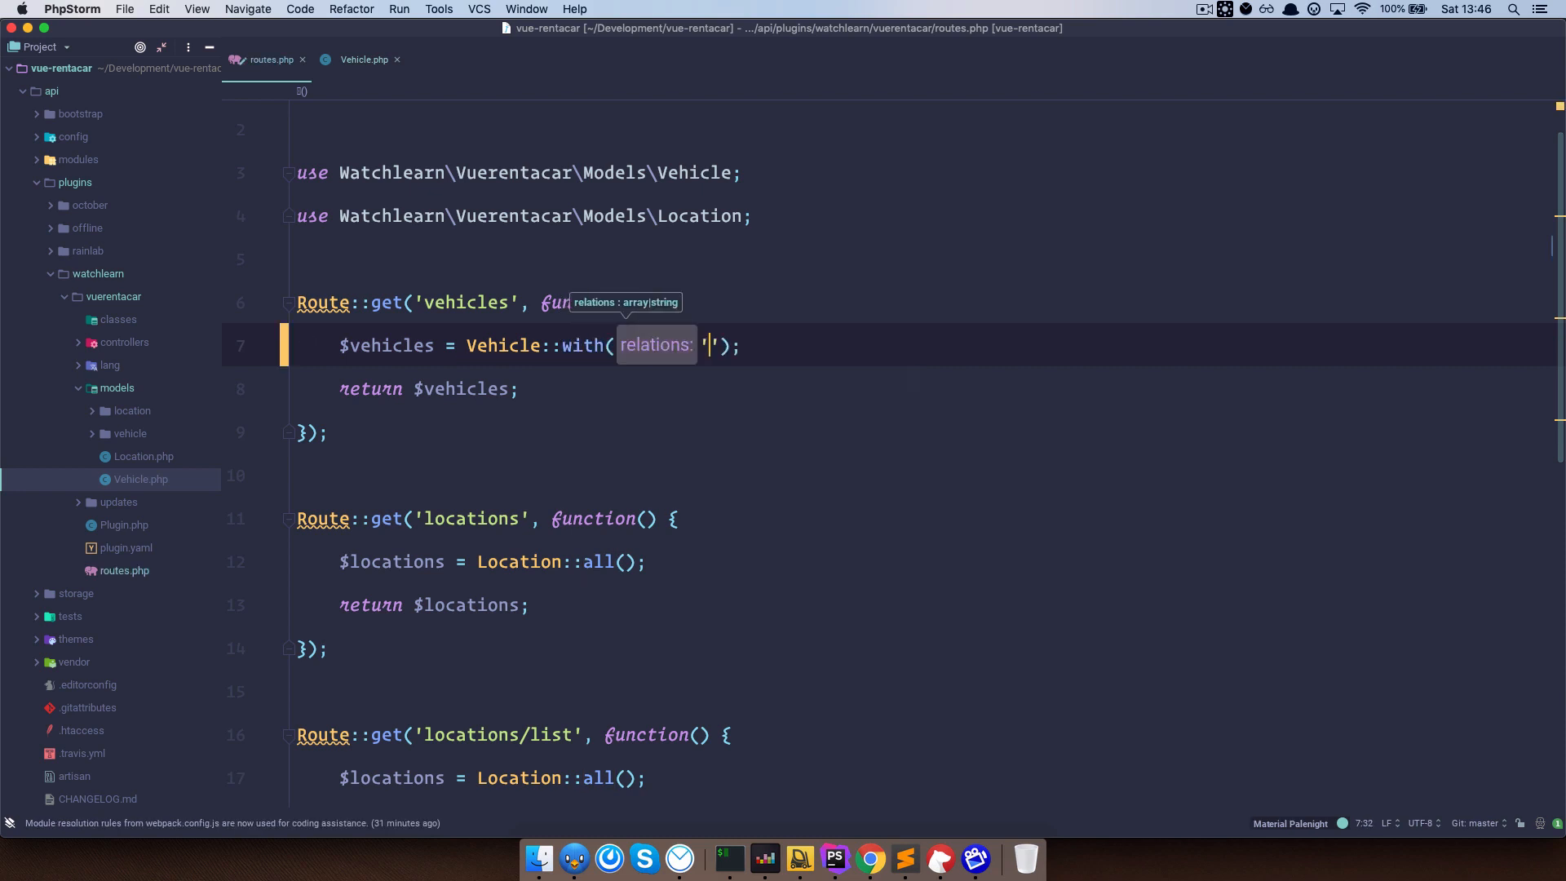
{"action": "type", "text": "locations"}
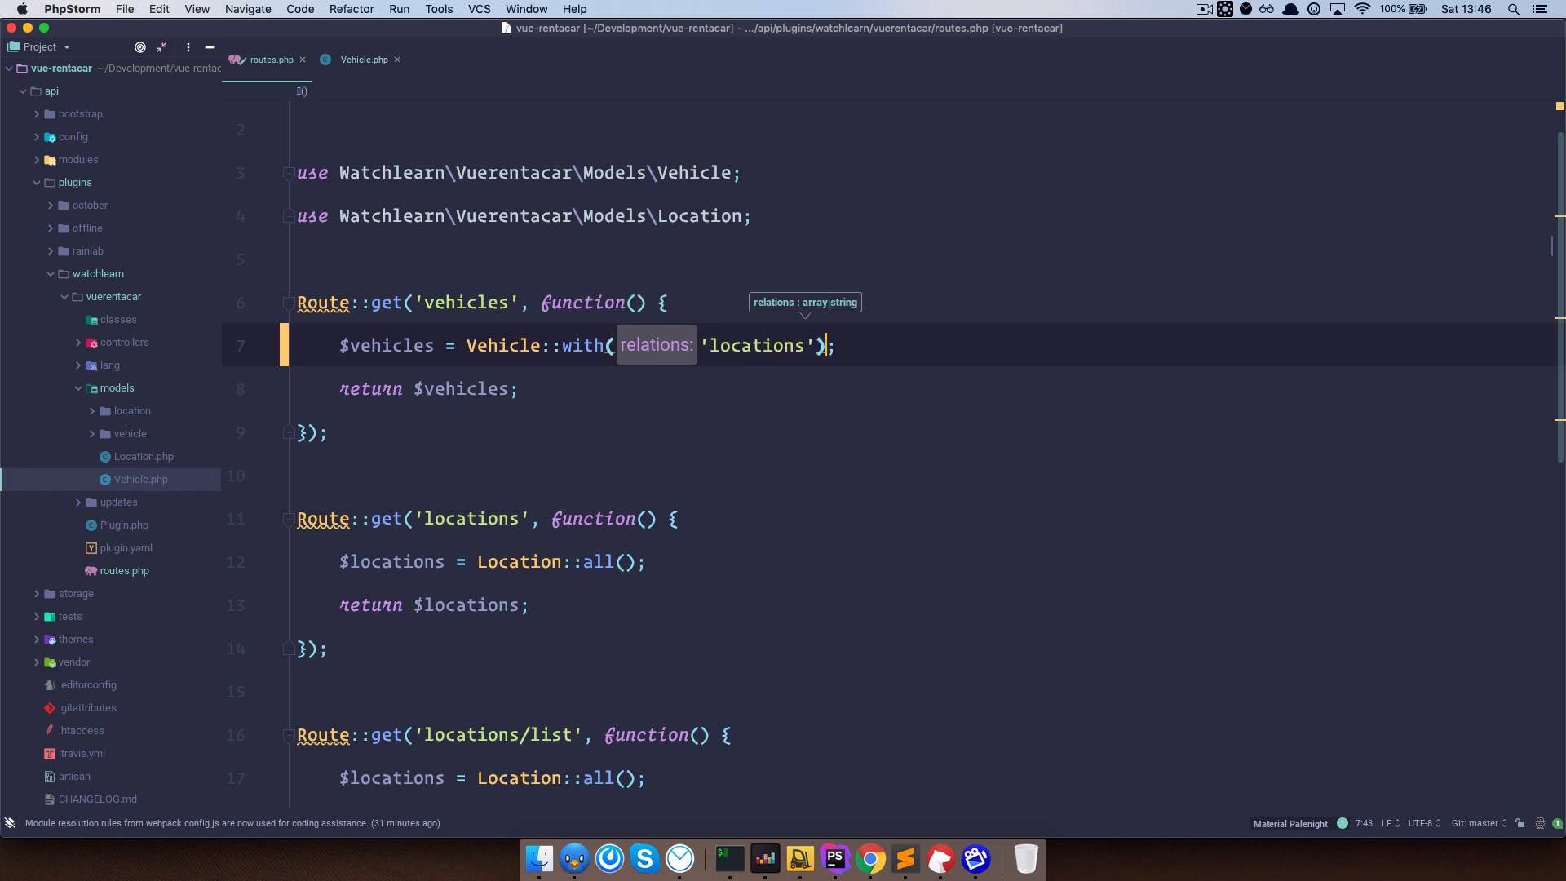
{"action": "type", "text": "->get("}
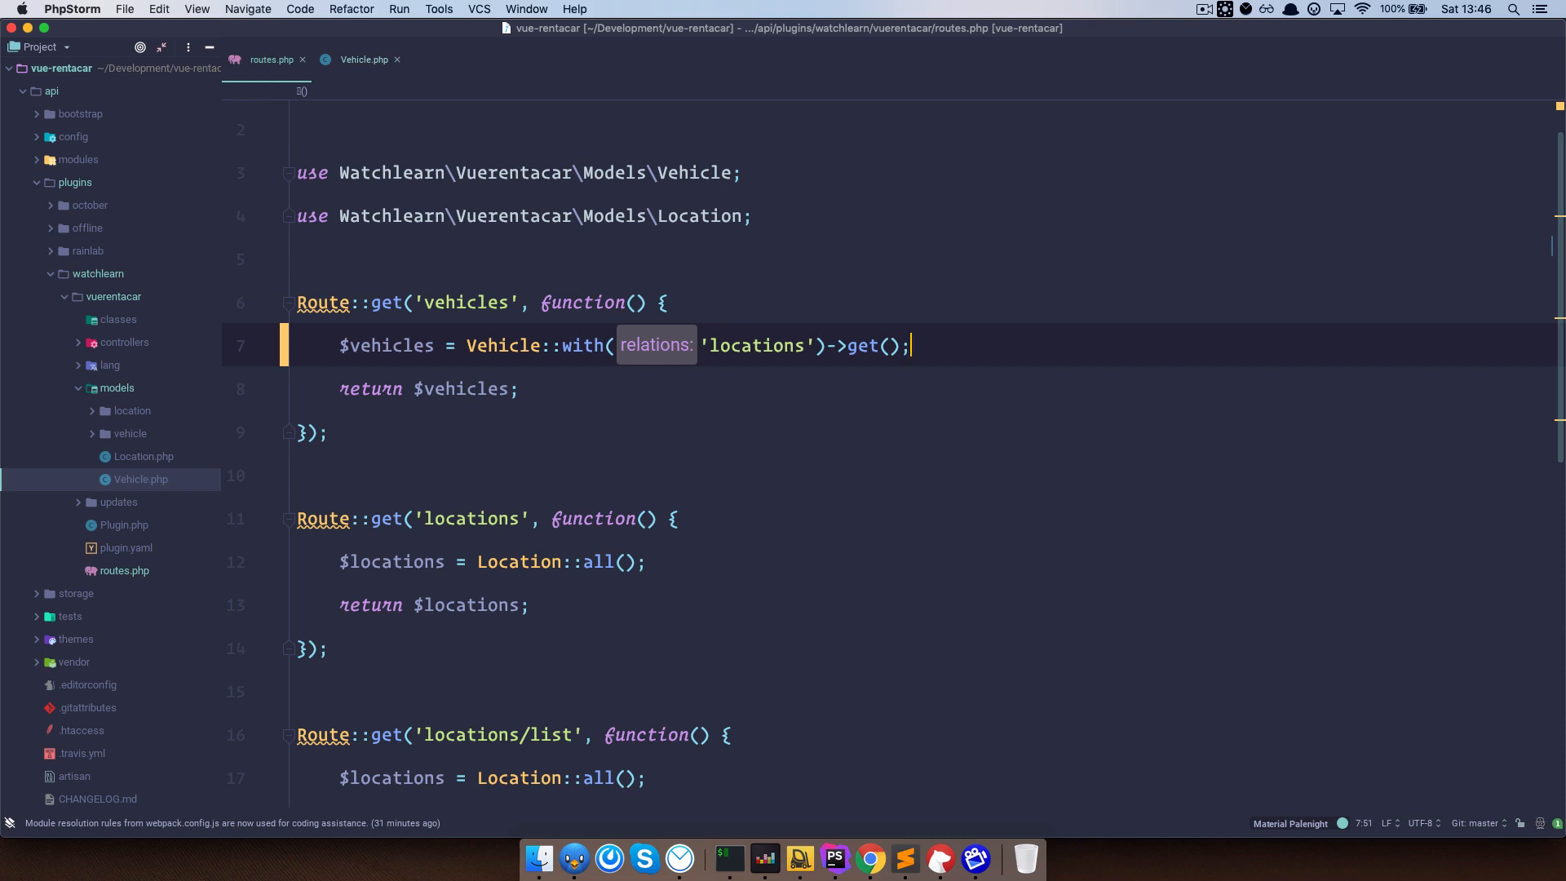
{"action": "left_click", "coordinate": [869, 858]}
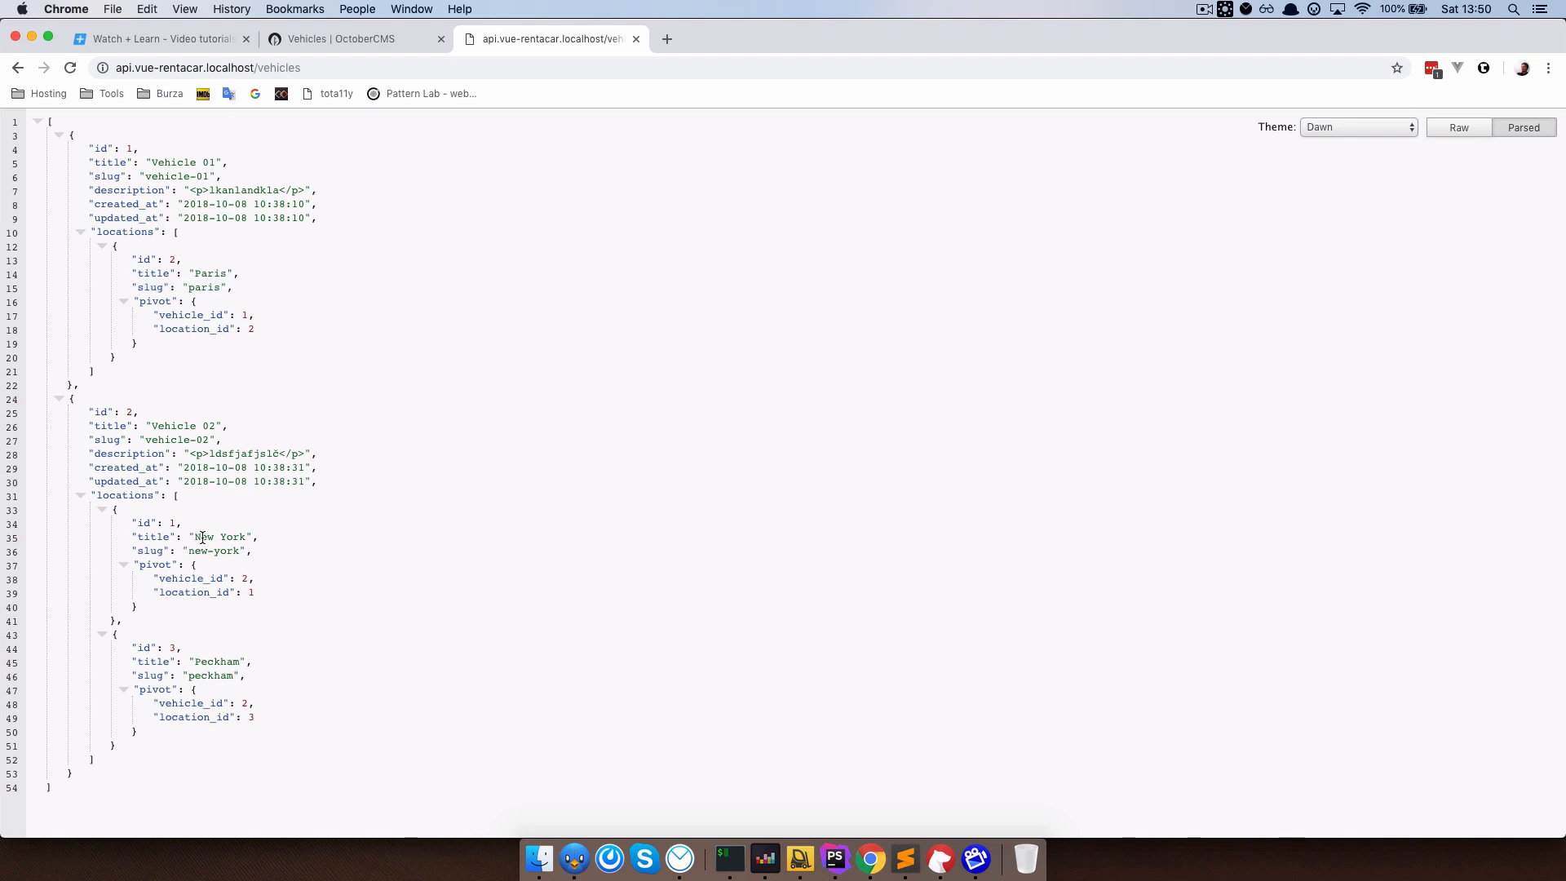
{"action": "mouse_move", "coordinate": [767, 364]}
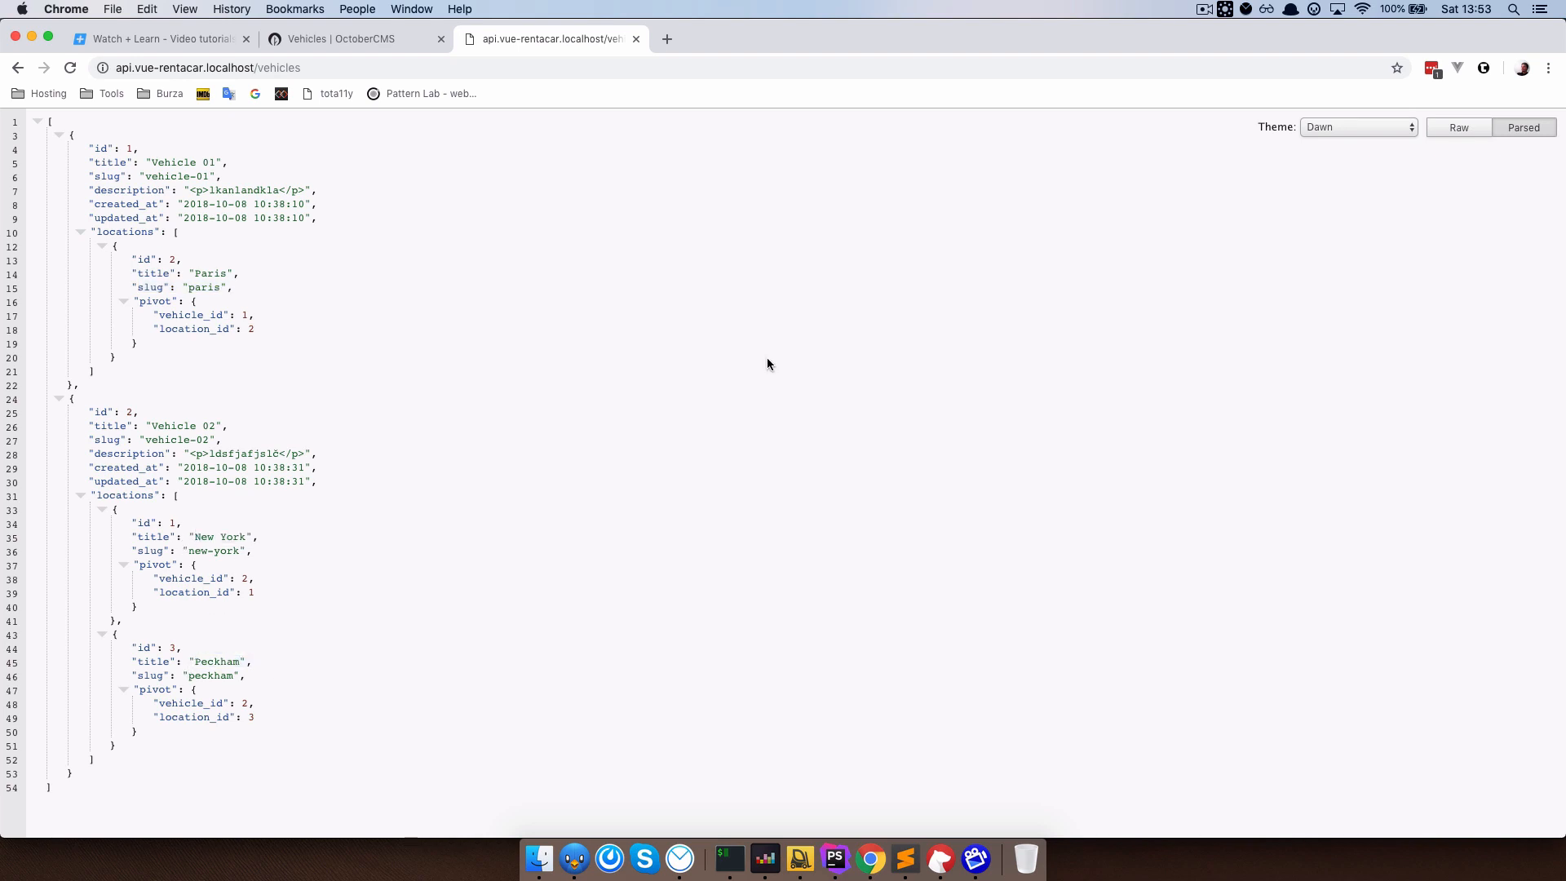